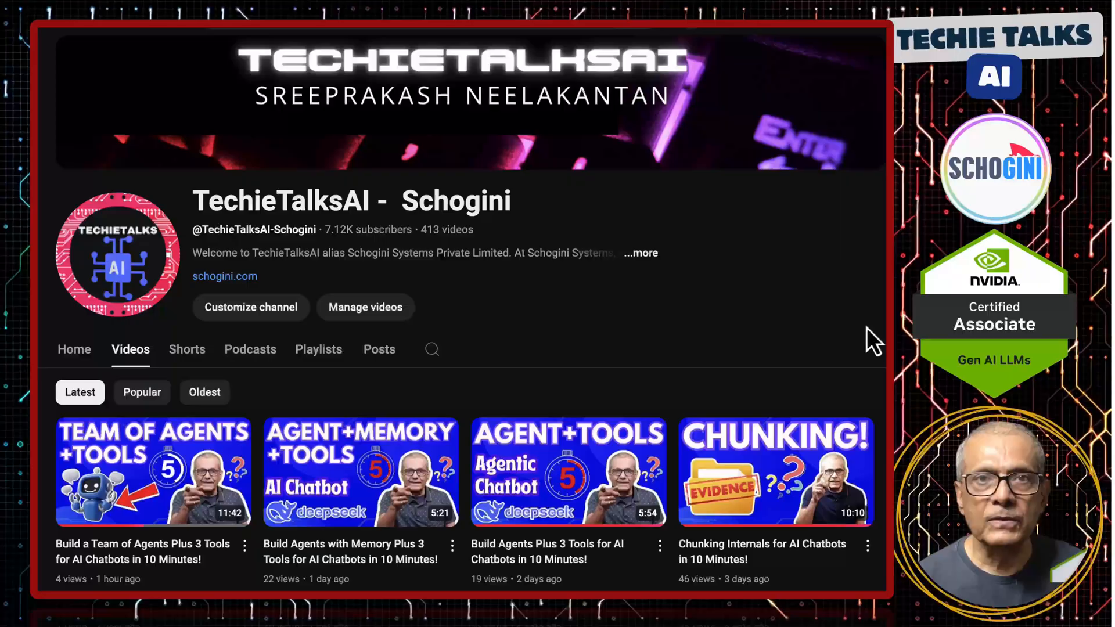
Scroll through the intro sheet, then switch to Sheet1_Tokens_Pos with the token and token ID rows
{"action": "scroll", "scroll_direction": "down", "scroll_amount": 3}
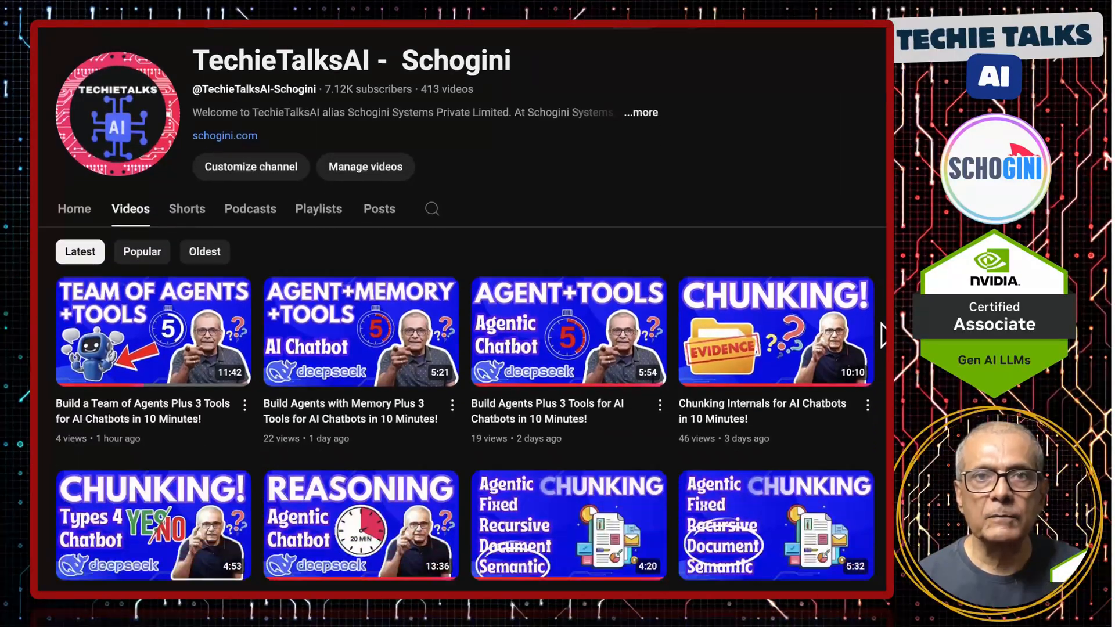
{"action": "scroll", "scroll_direction": "down", "scroll_amount": 3}
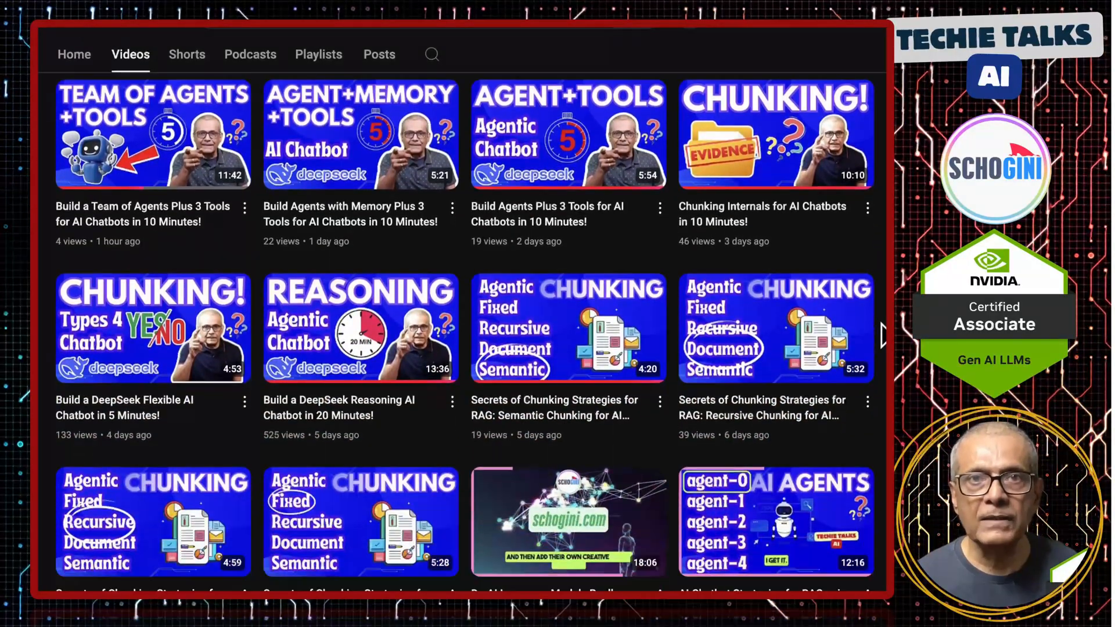
{"action": "scroll", "scroll_direction": "down", "scroll_amount": 3}
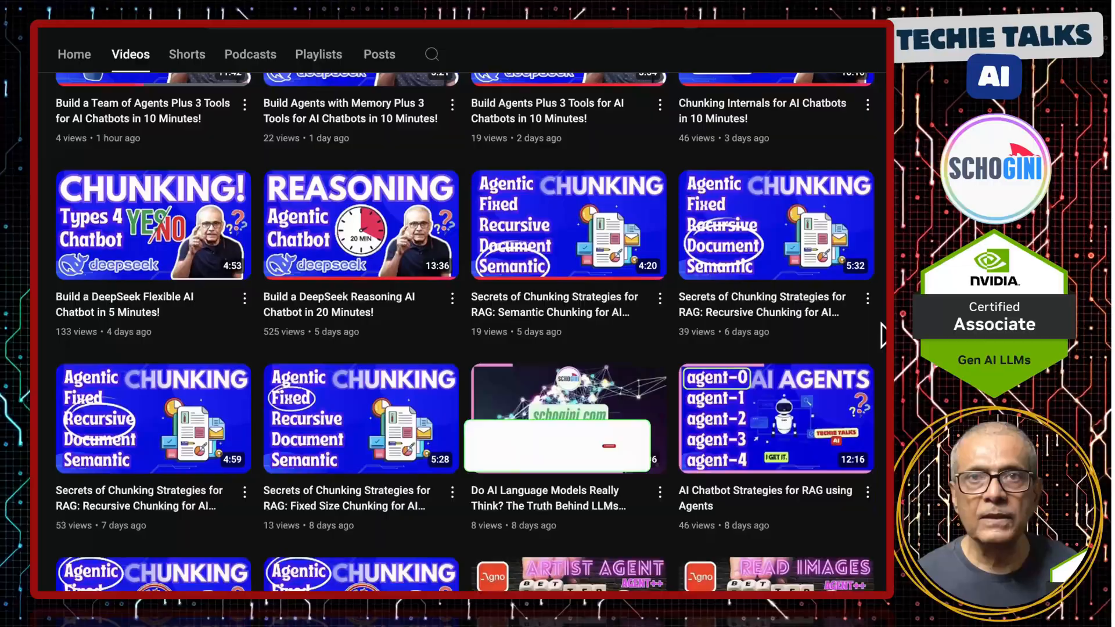
{"action": "scroll", "scroll_direction": "down", "scroll_amount": 3}
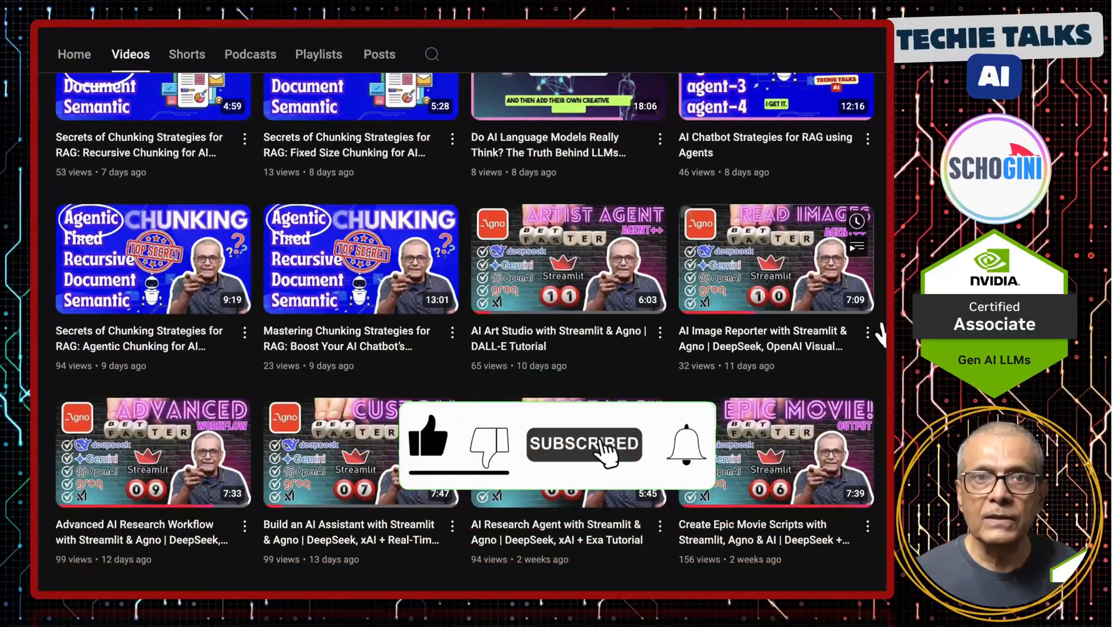
{"action": "scroll", "scroll_direction": "down", "scroll_amount": 3}
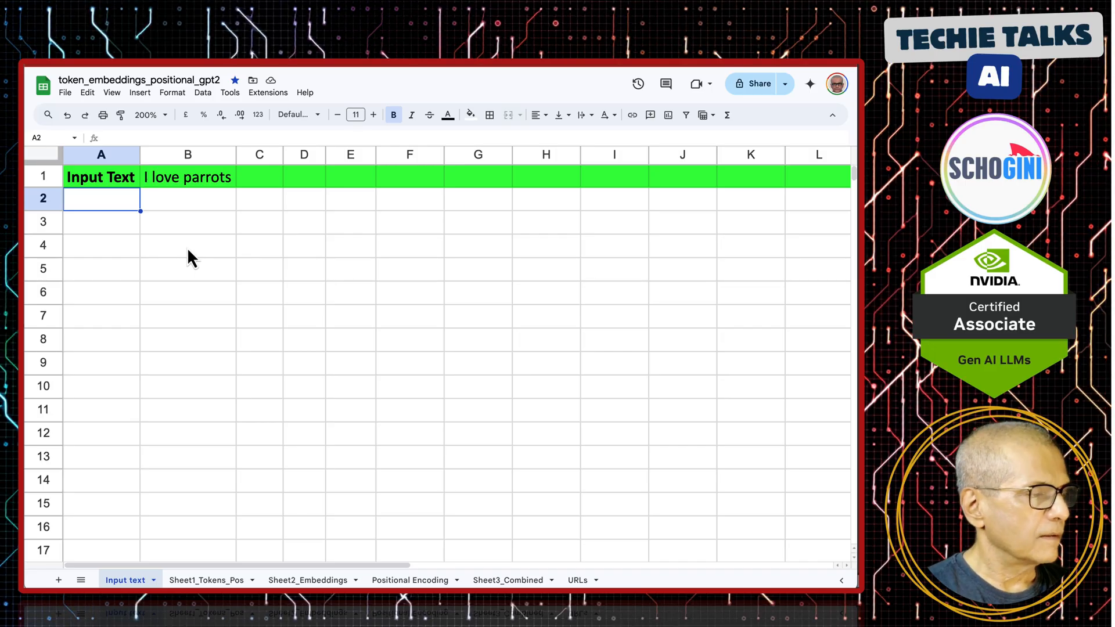
{"action": "mouse_move", "coordinate": [168, 190]}
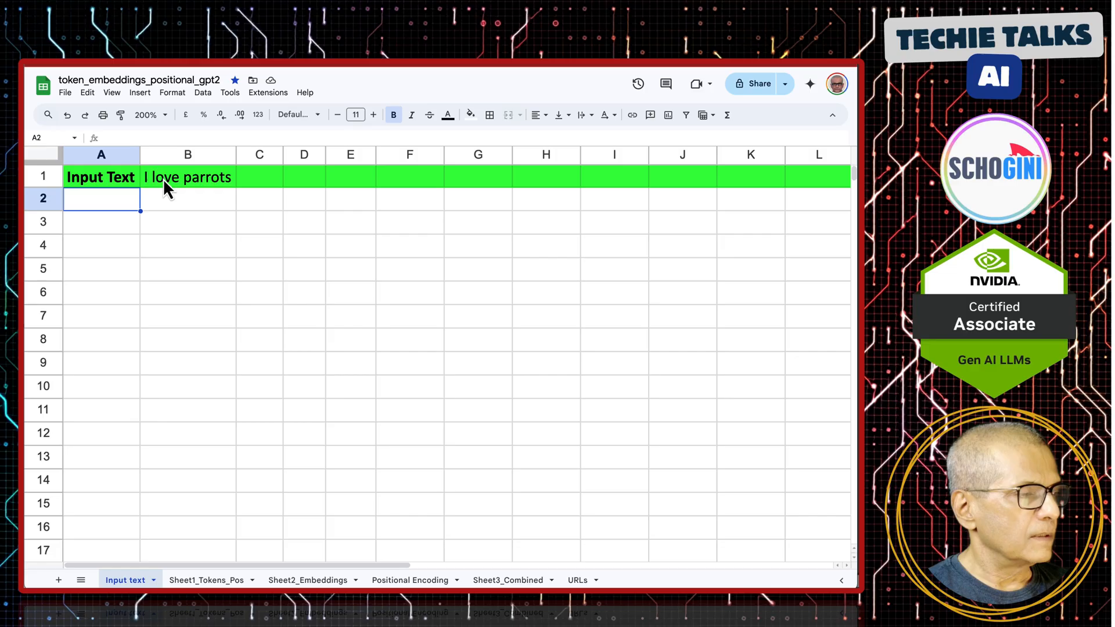
{"action": "mouse_move", "coordinate": [158, 191]}
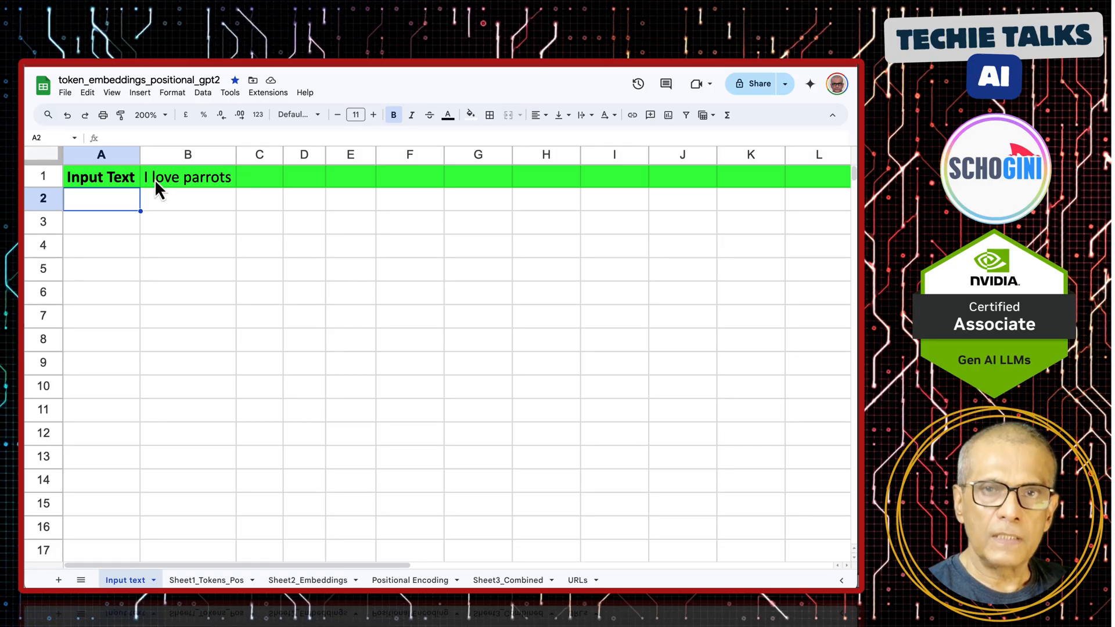
{"action": "left_click", "coordinate": [188, 221]}
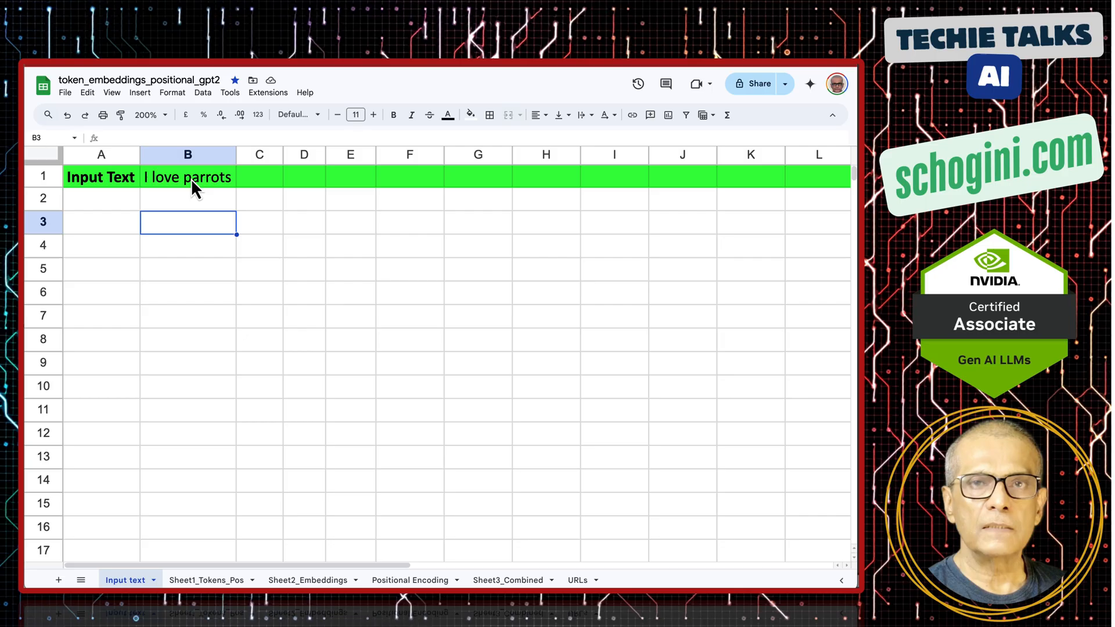
{"action": "mouse_move", "coordinate": [202, 347]}
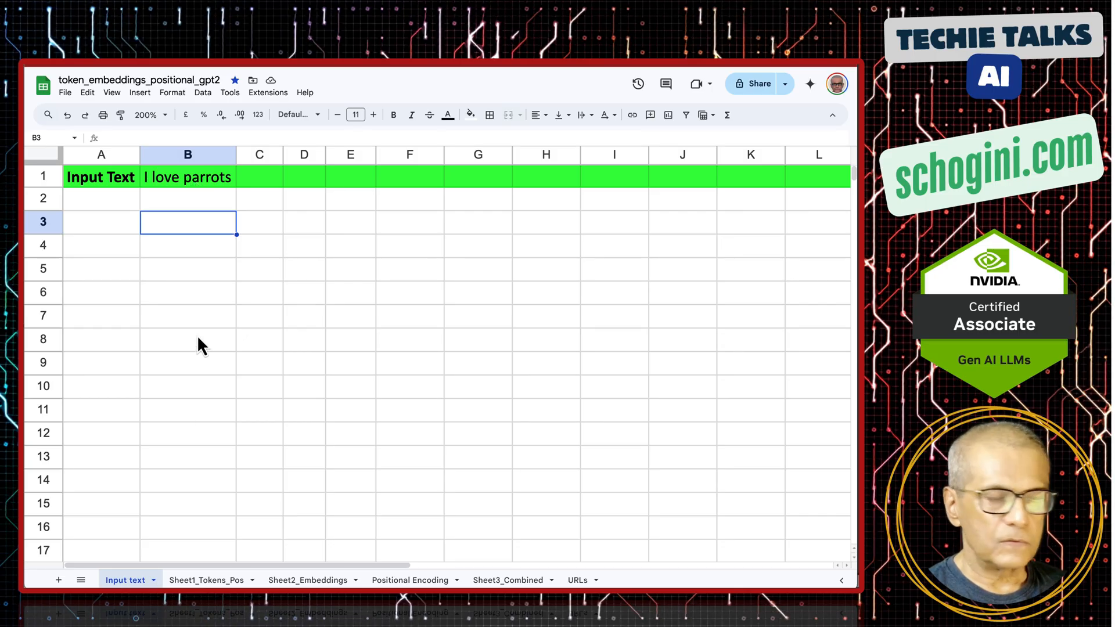
{"action": "mouse_move", "coordinate": [194, 282]}
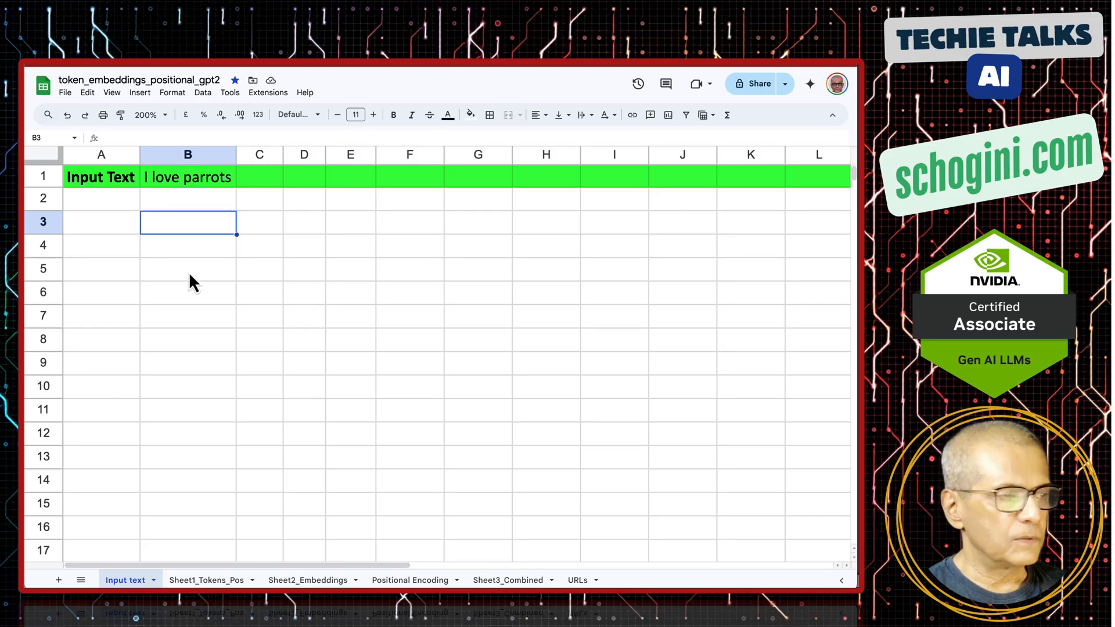
{"action": "left_click", "coordinate": [206, 579]}
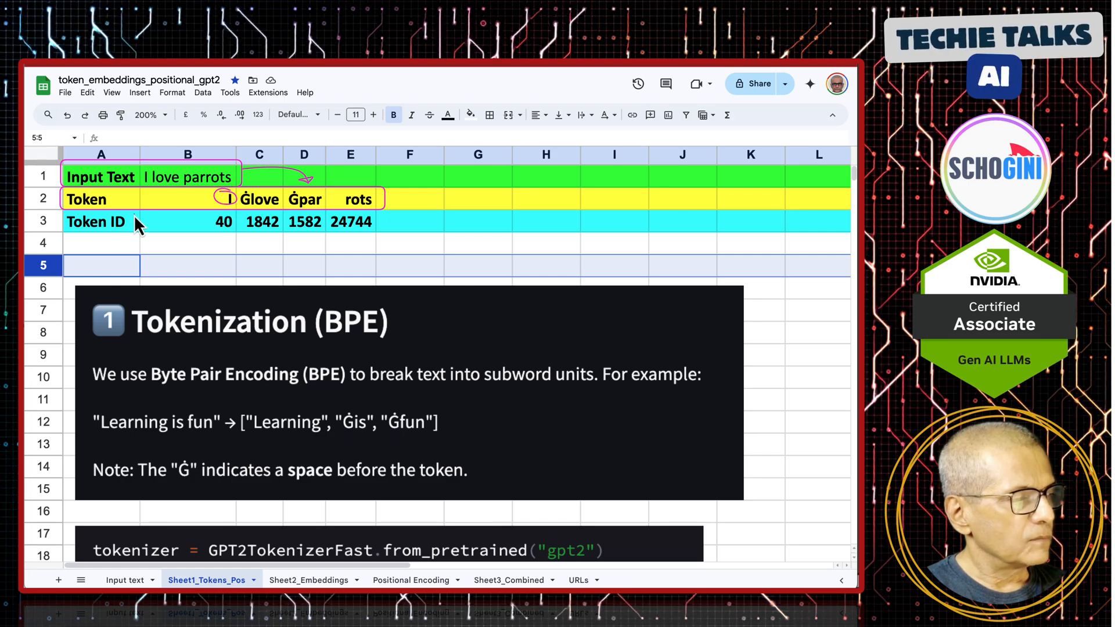
{"action": "mouse_move", "coordinate": [173, 198]}
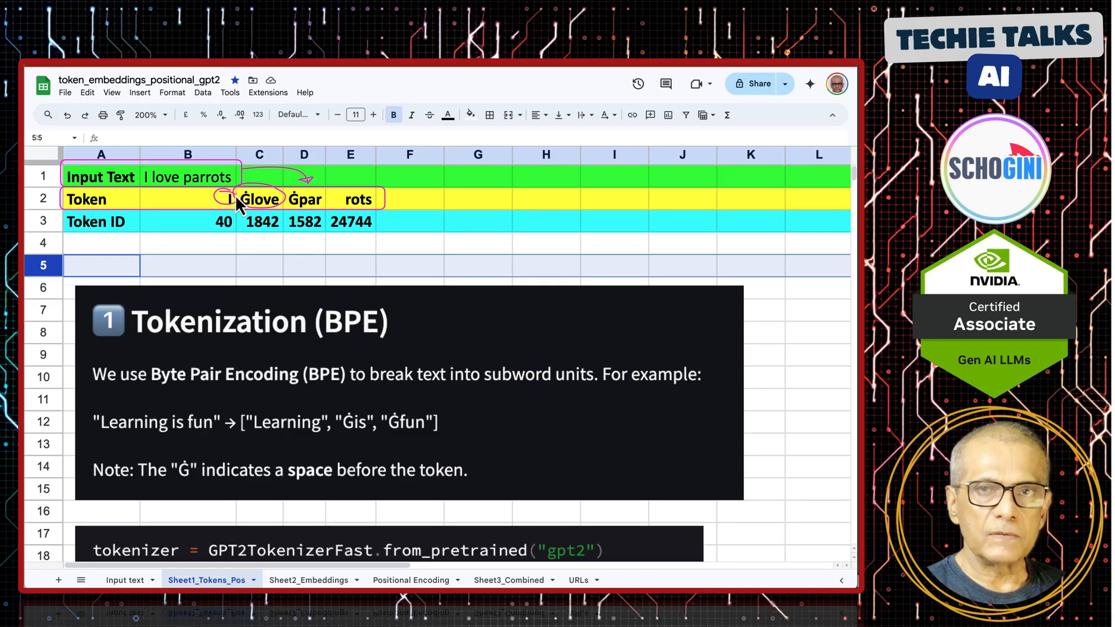
{"action": "mouse_move", "coordinate": [281, 197]}
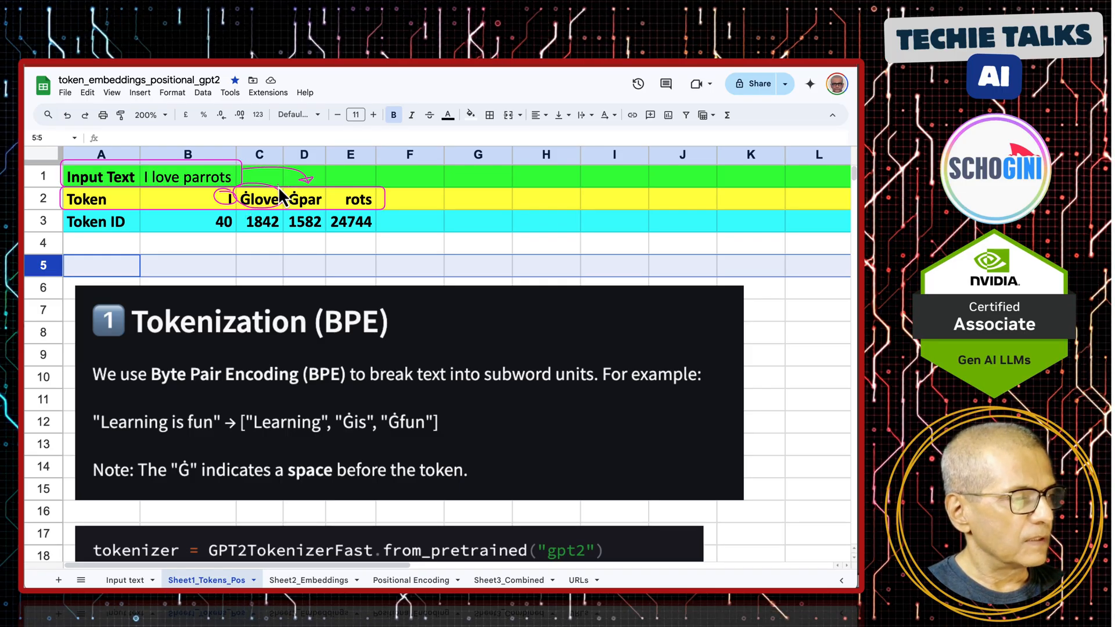
{"action": "mouse_move", "coordinate": [153, 194]}
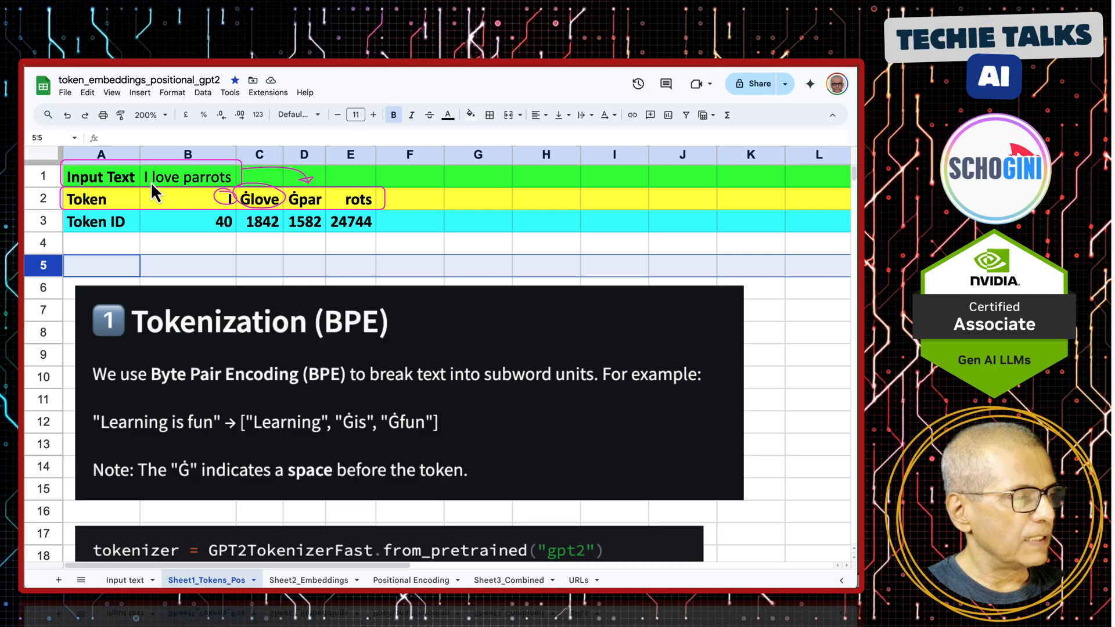
{"action": "mouse_move", "coordinate": [175, 198]}
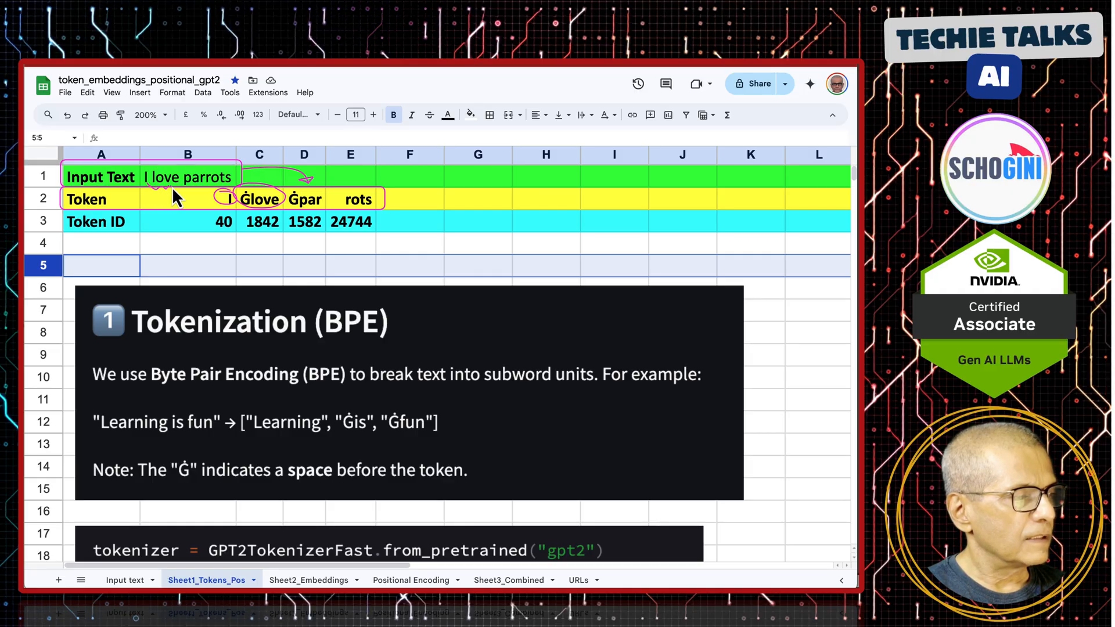
{"action": "mouse_move", "coordinate": [319, 210]}
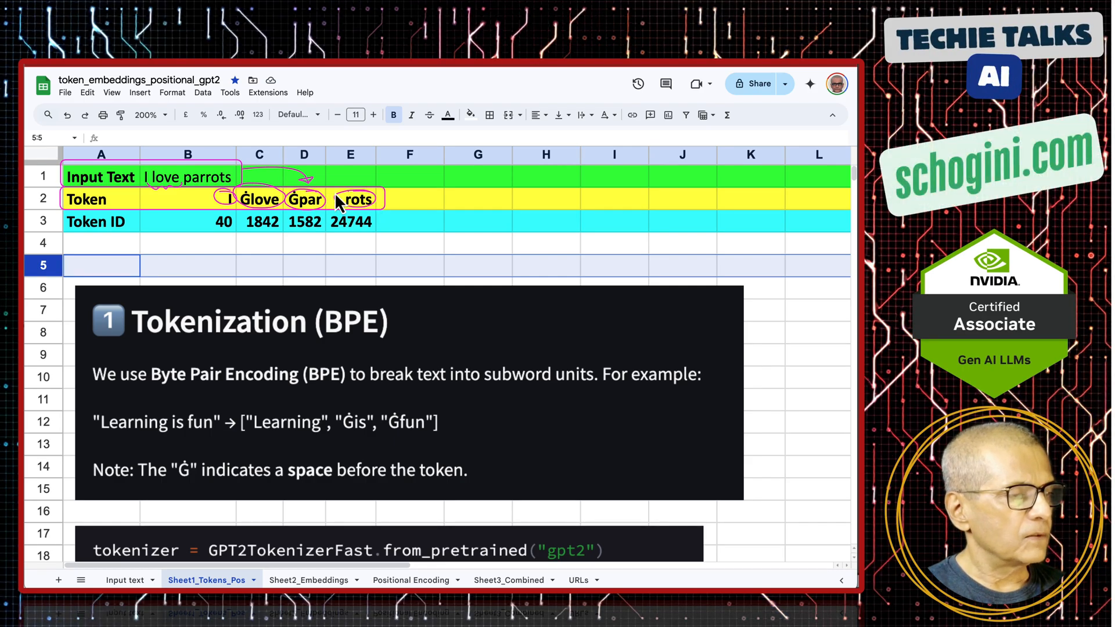
{"action": "mouse_move", "coordinate": [245, 176]}
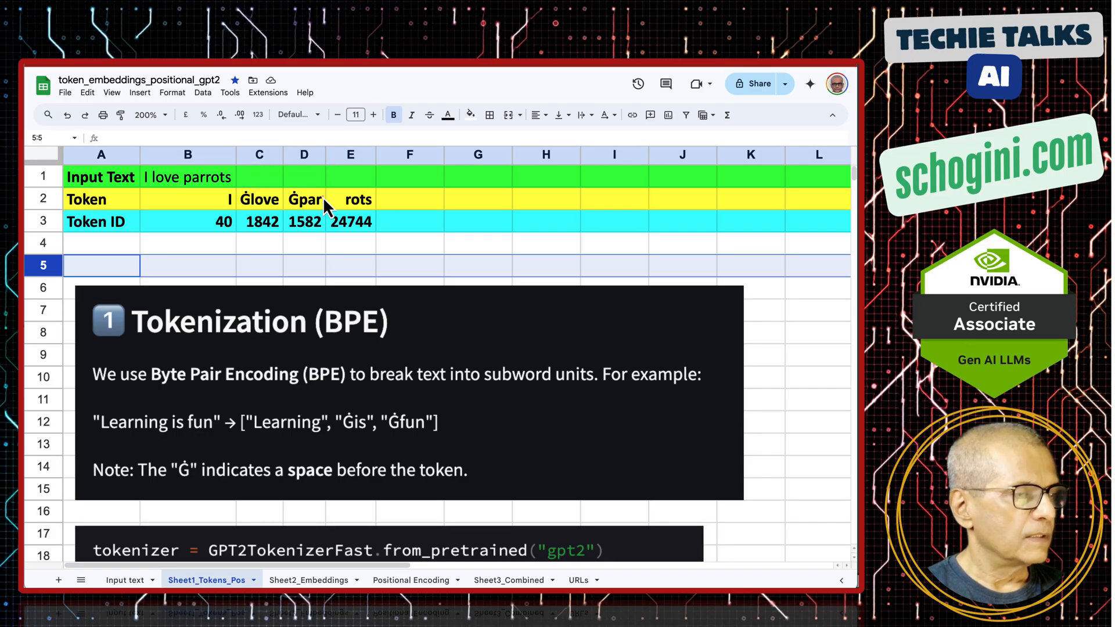
{"action": "mouse_move", "coordinate": [100, 204]}
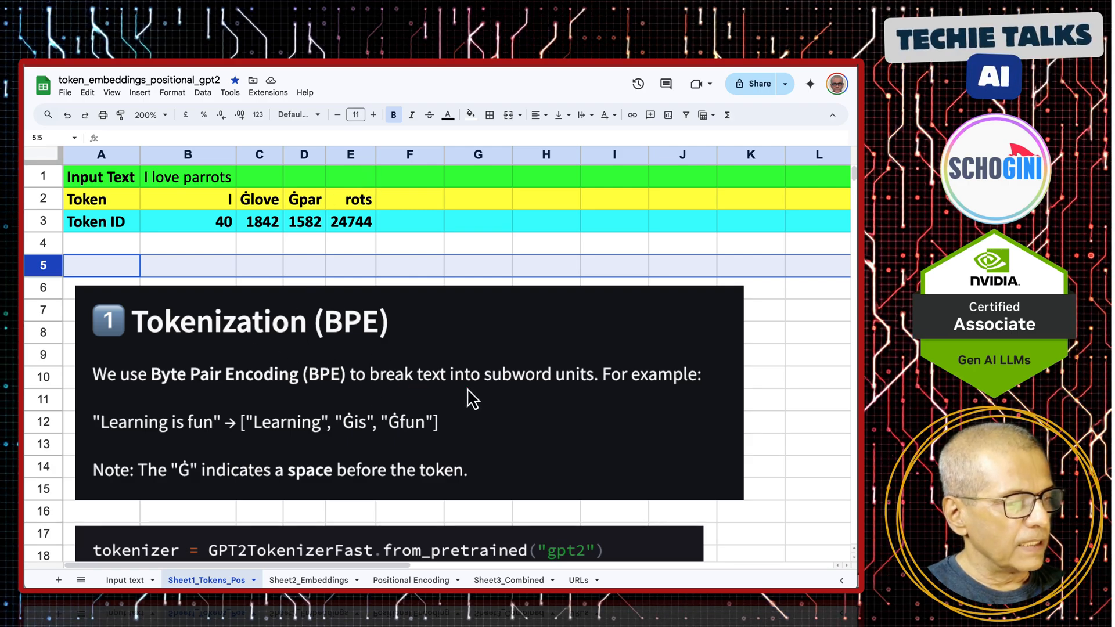
{"action": "mouse_move", "coordinate": [231, 430]}
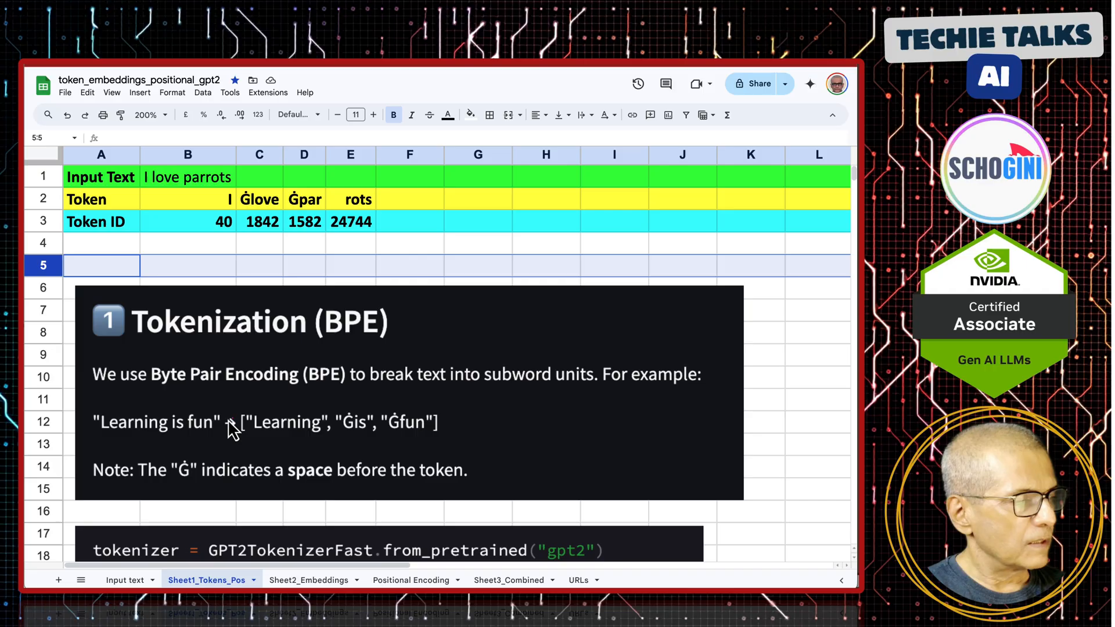
{"action": "mouse_move", "coordinate": [384, 442]}
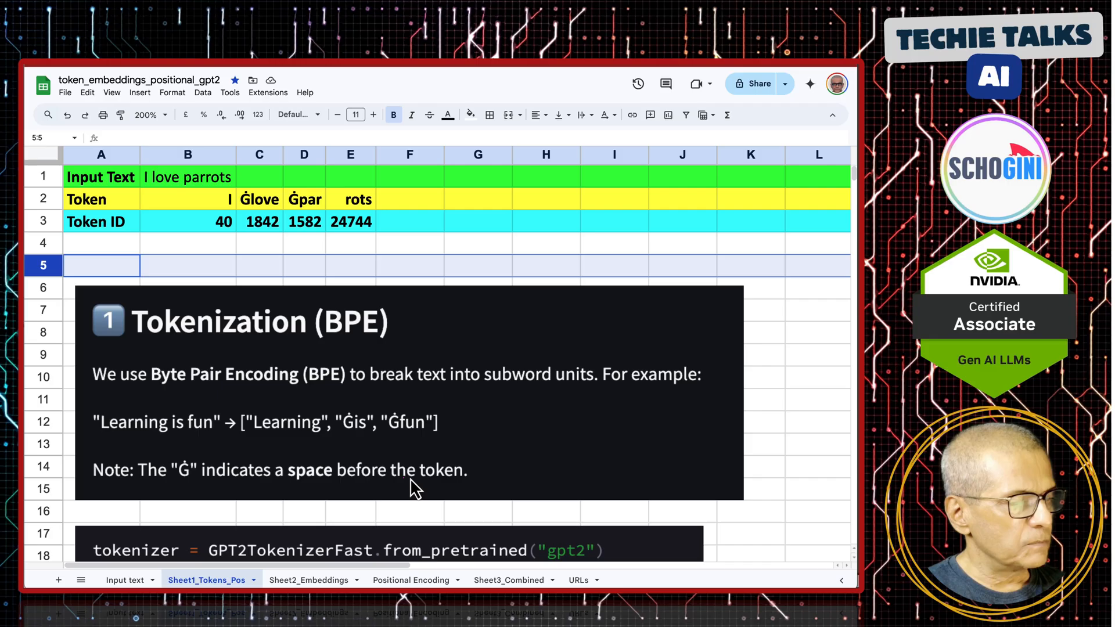
{"action": "mouse_move", "coordinate": [226, 247]}
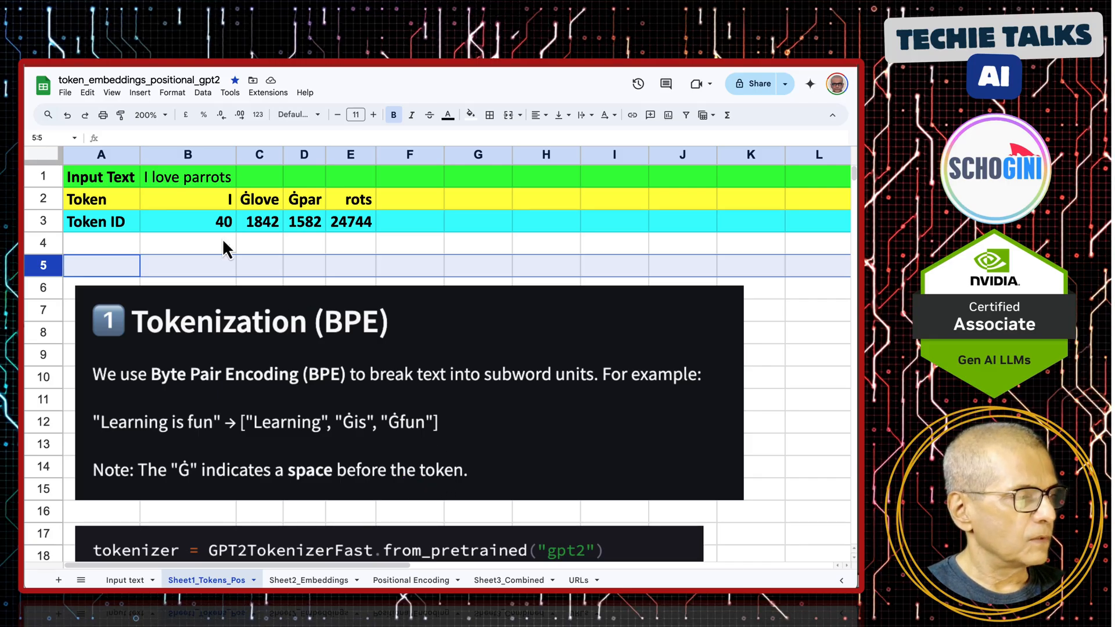
{"action": "mouse_move", "coordinate": [390, 217]}
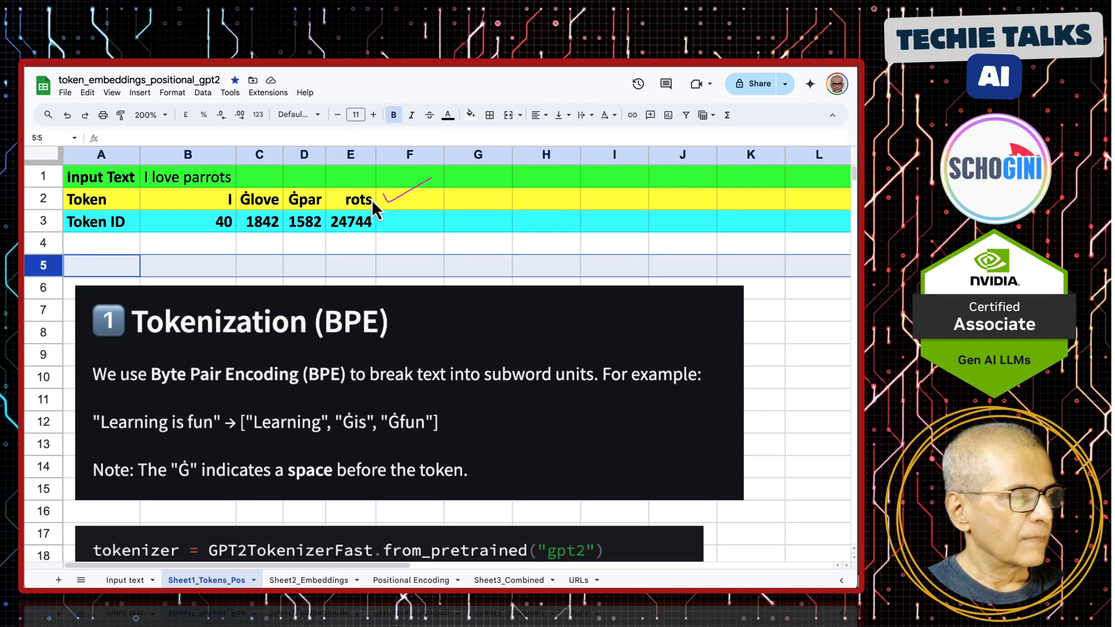
{"action": "mouse_move", "coordinate": [224, 217]}
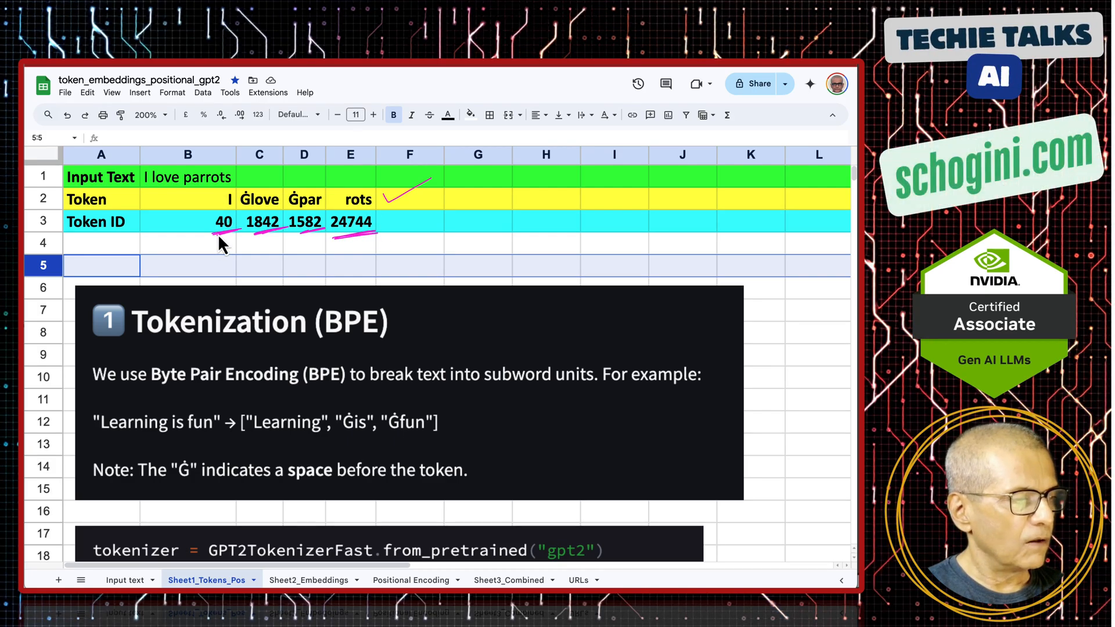
{"action": "mouse_move", "coordinate": [201, 258]}
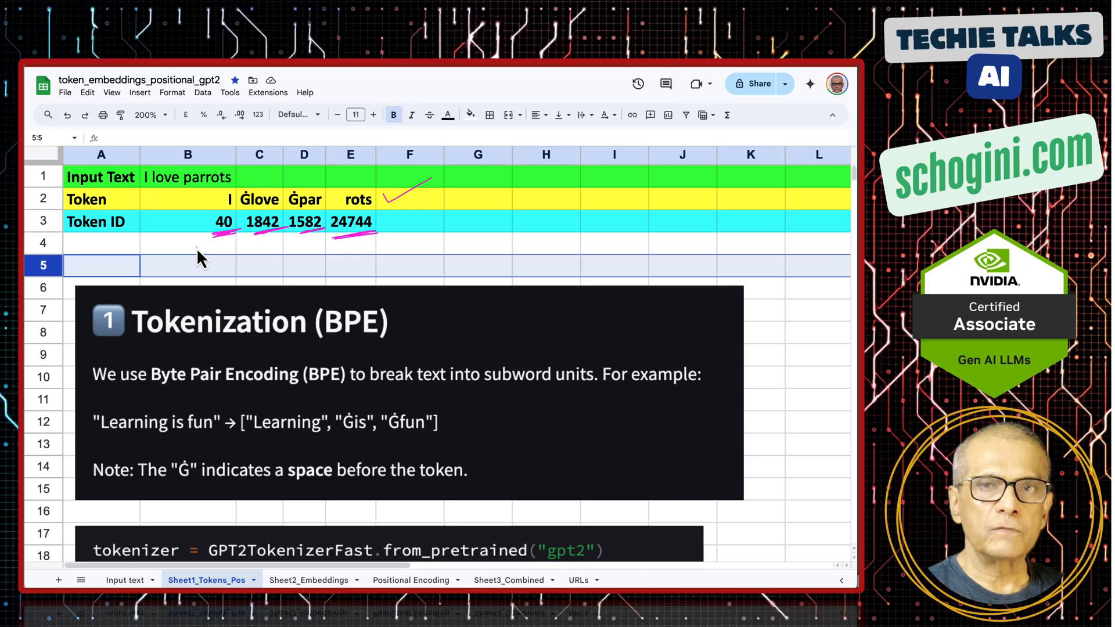
{"action": "mouse_move", "coordinate": [195, 307]}
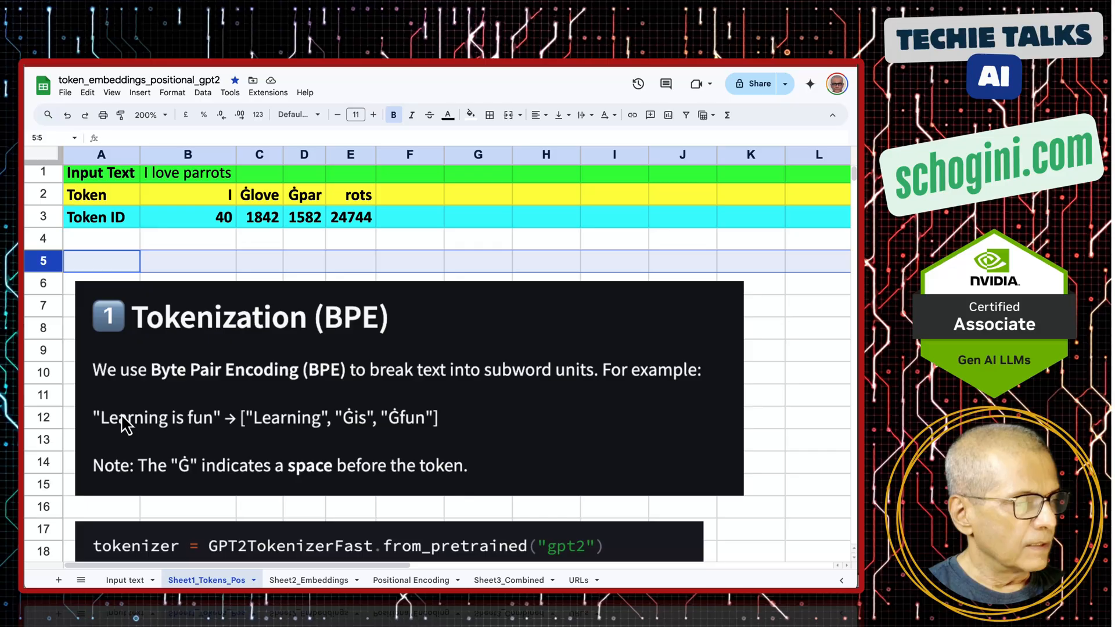
Scroll down the tokens sheet mapping 'I love parrots' to IDs 40, 1842, 1582, 24744
{"action": "scroll", "scroll_direction": "down", "scroll_amount": 3}
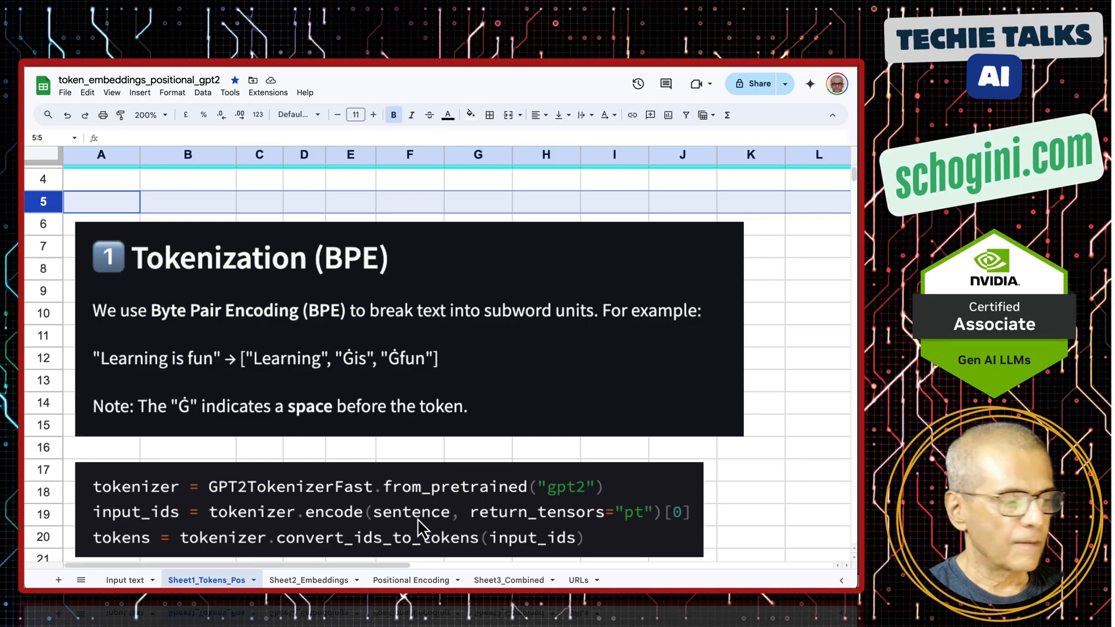
{"action": "scroll", "scroll_direction": "down", "scroll_amount": 3}
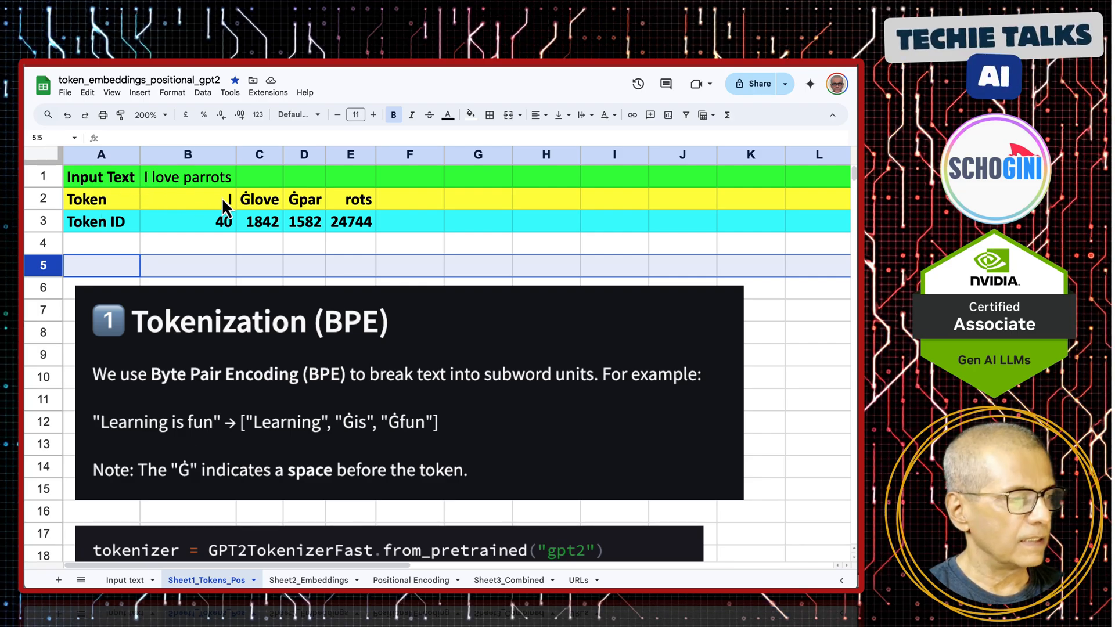
Switch to Sheet2_Embeddings and browse the Emb Dim rows and the embedding notes
{"action": "left_click", "coordinate": [309, 580]}
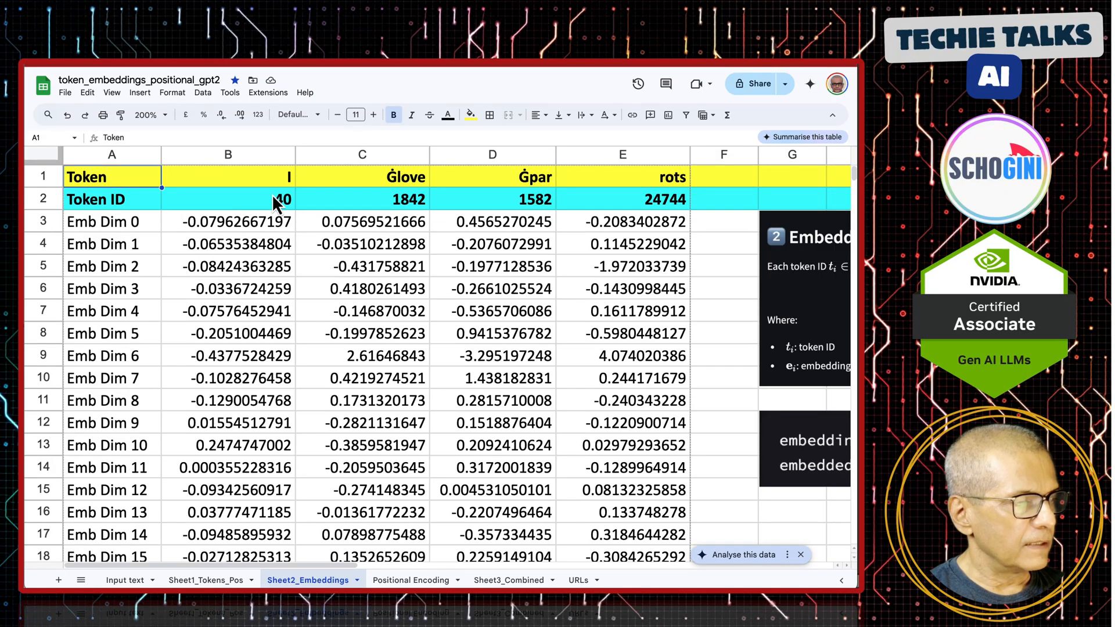
{"action": "mouse_move", "coordinate": [462, 179]}
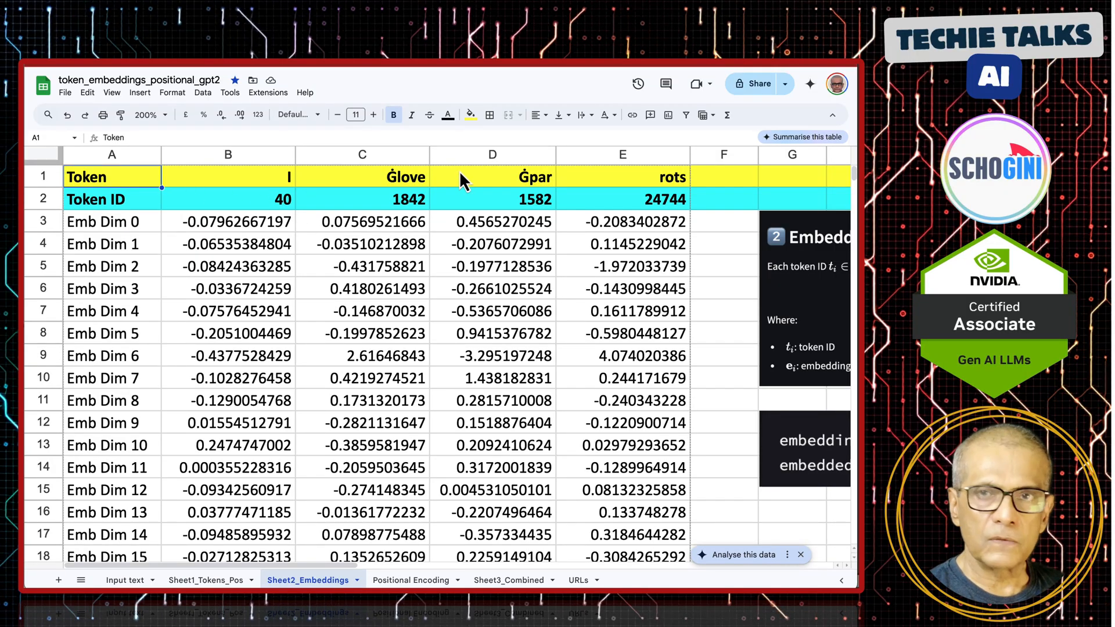
{"action": "mouse_move", "coordinate": [370, 180]}
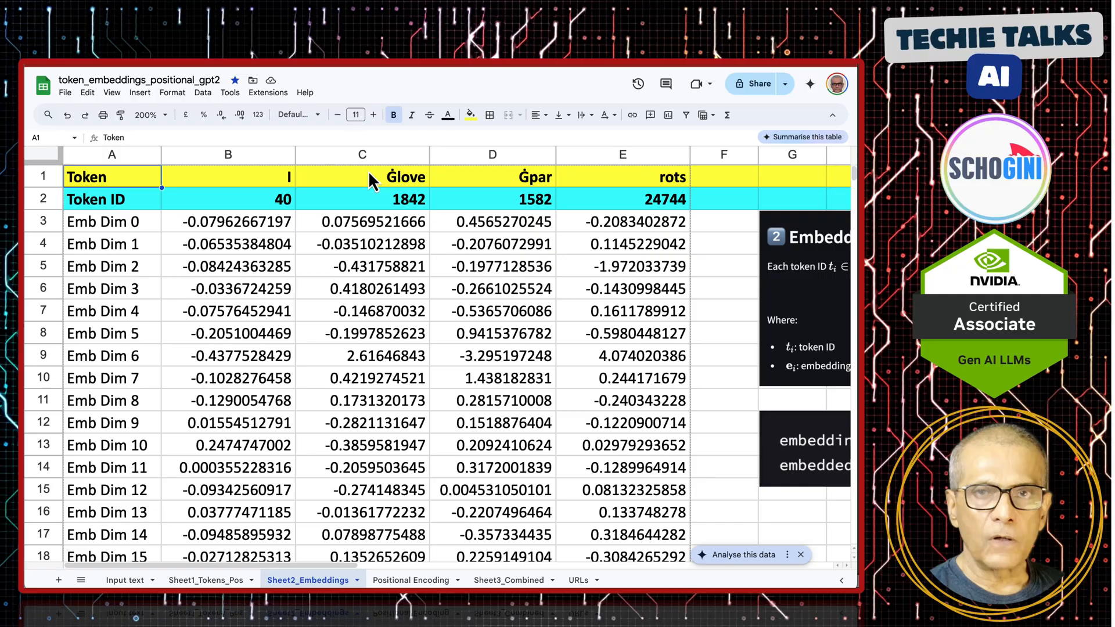
{"action": "mouse_move", "coordinate": [278, 235]}
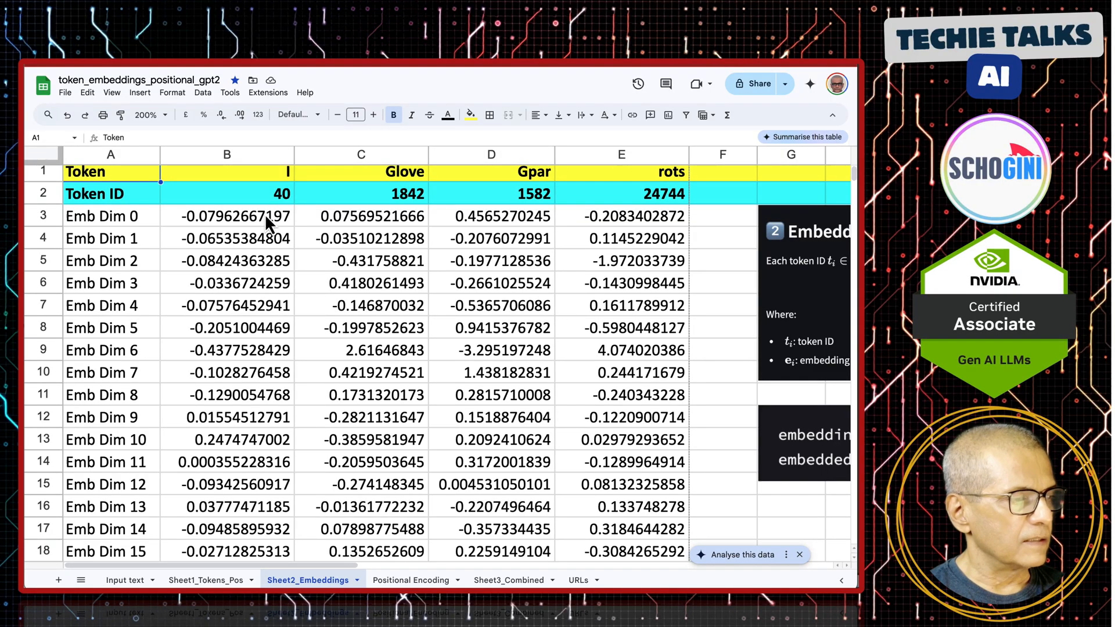
{"action": "mouse_move", "coordinate": [265, 286]}
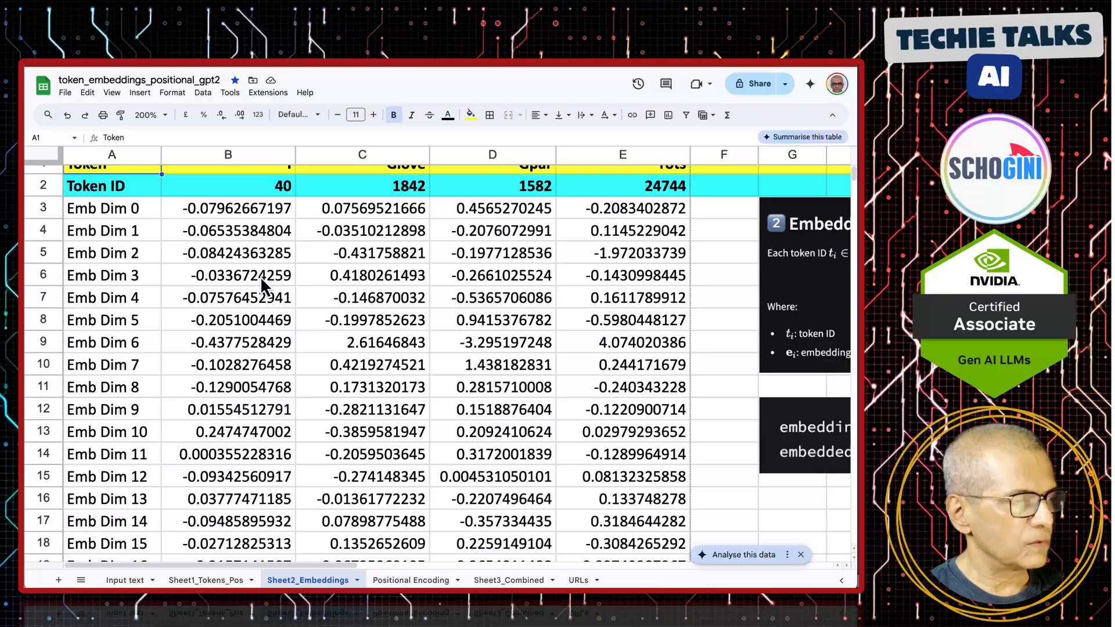
{"action": "scroll", "scroll_direction": "down", "scroll_amount": 3}
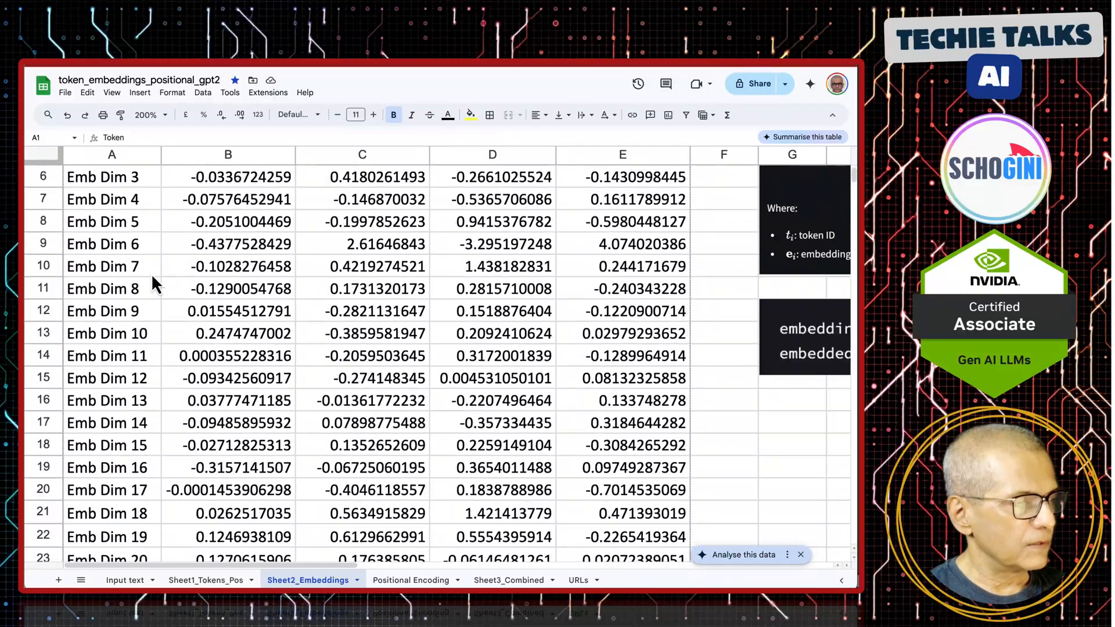
{"action": "scroll", "scroll_direction": "down", "scroll_amount": 3}
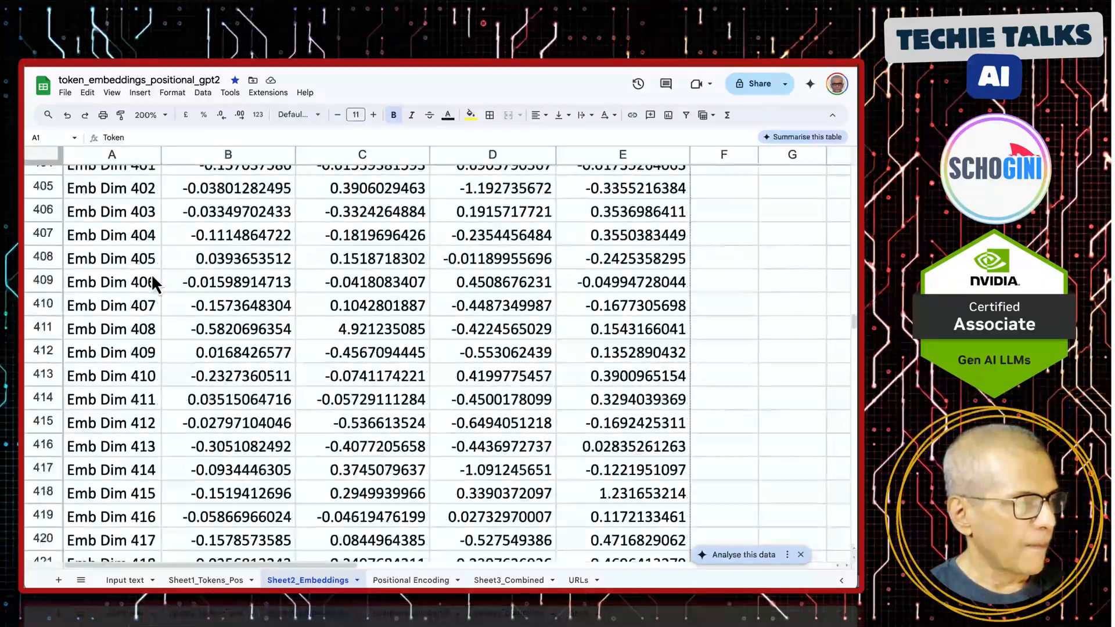
{"action": "scroll", "scroll_direction": "down", "scroll_amount": 3}
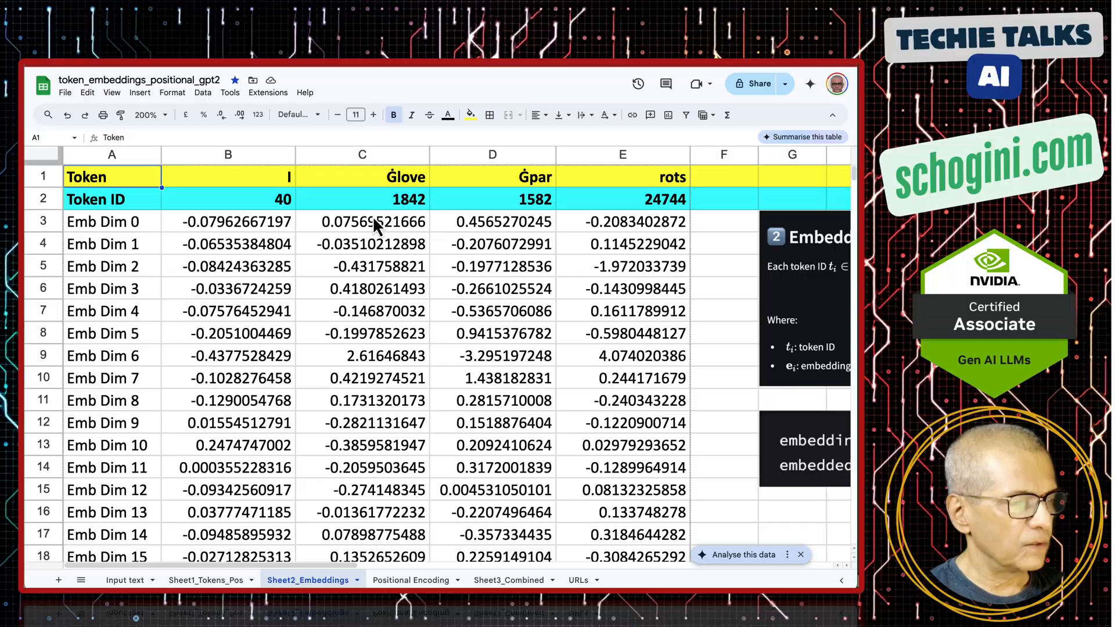
{"action": "mouse_move", "coordinate": [397, 356]}
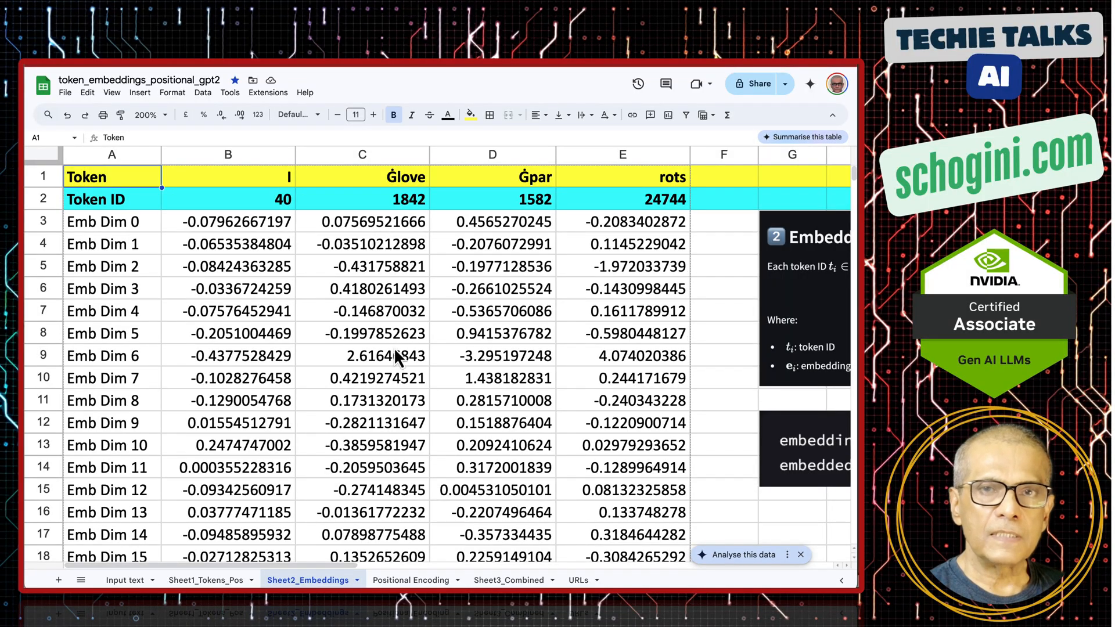
{"action": "mouse_move", "coordinate": [402, 384]}
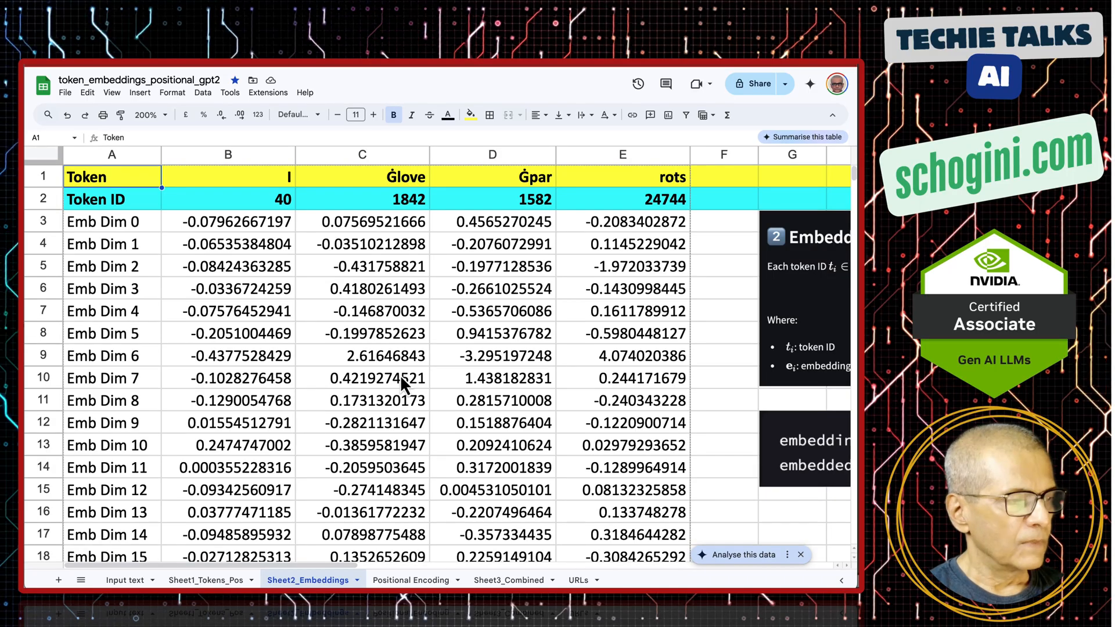
{"action": "mouse_move", "coordinate": [277, 210]}
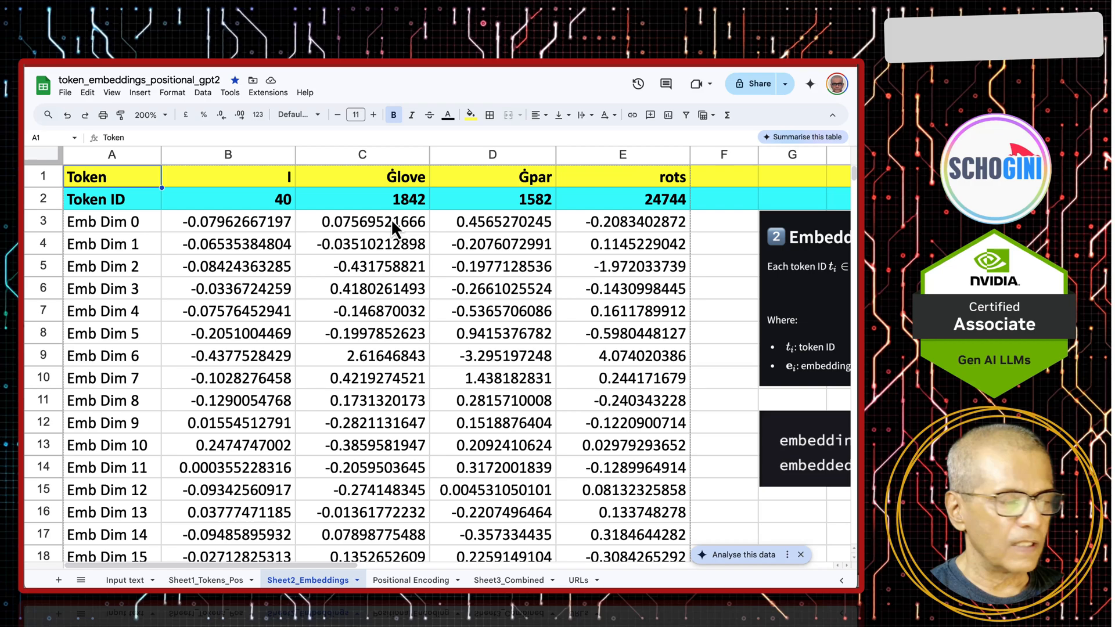
{"action": "mouse_move", "coordinate": [515, 210]}
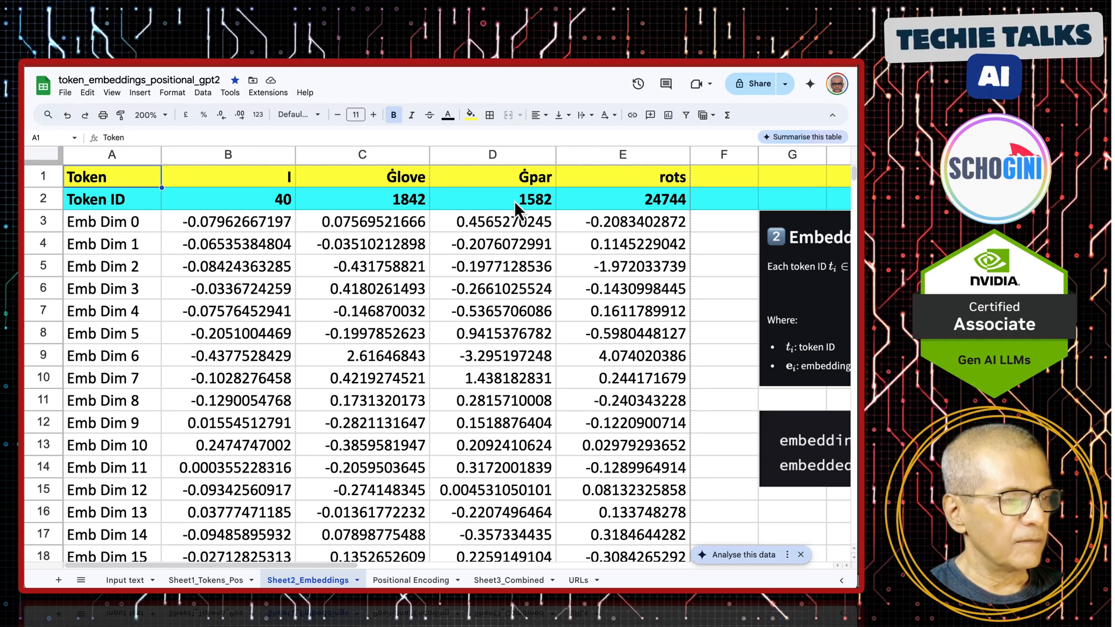
{"action": "mouse_move", "coordinate": [518, 268]}
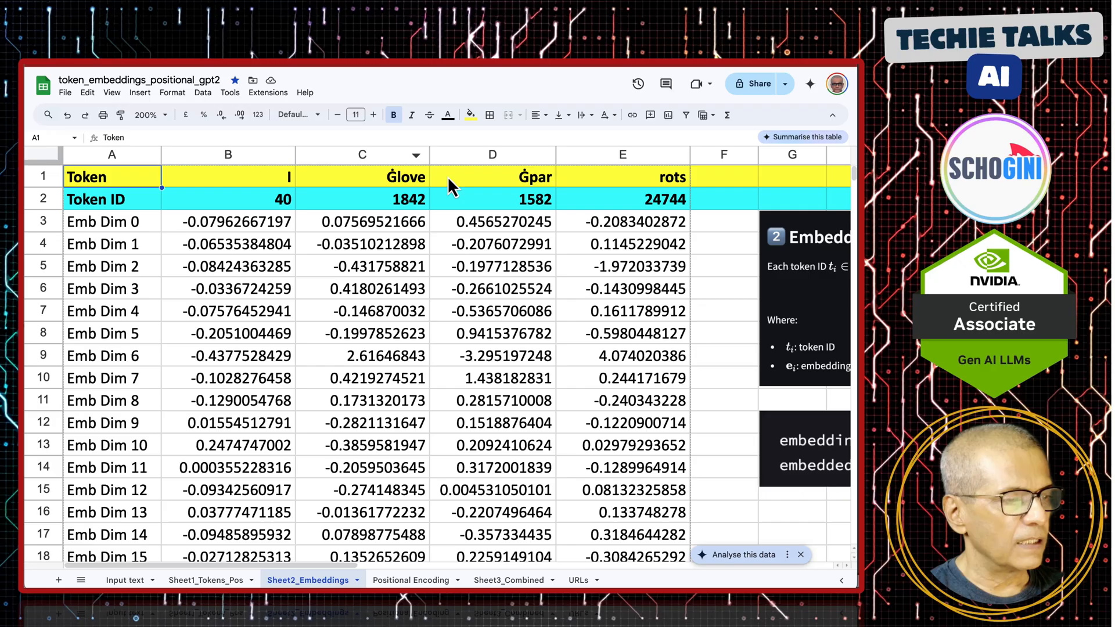
{"action": "mouse_move", "coordinate": [306, 274]}
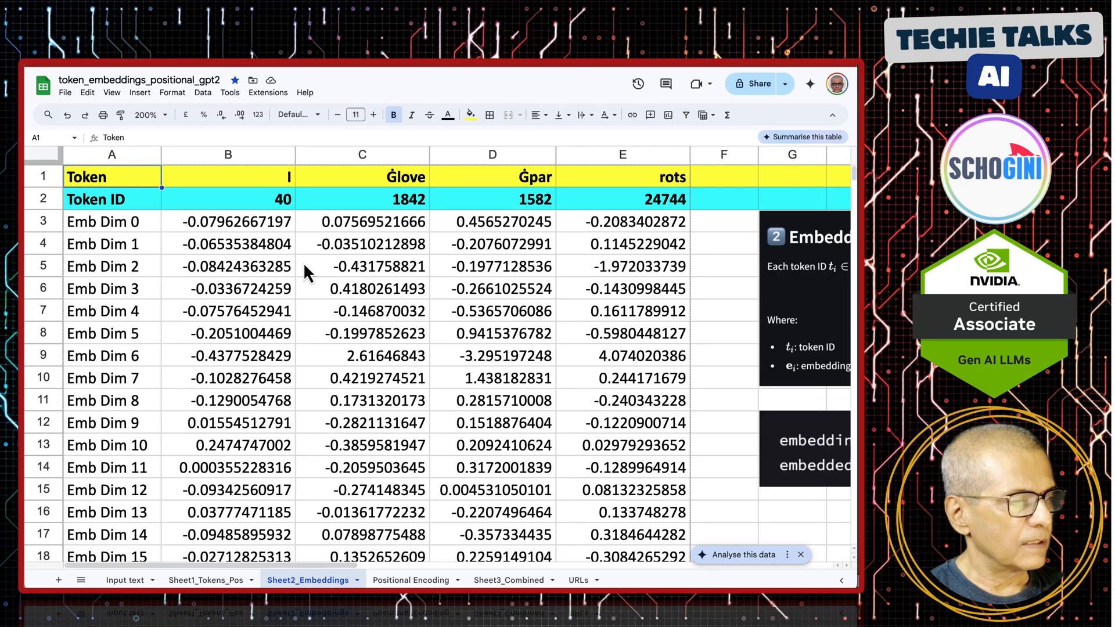
{"action": "mouse_move", "coordinate": [274, 356]}
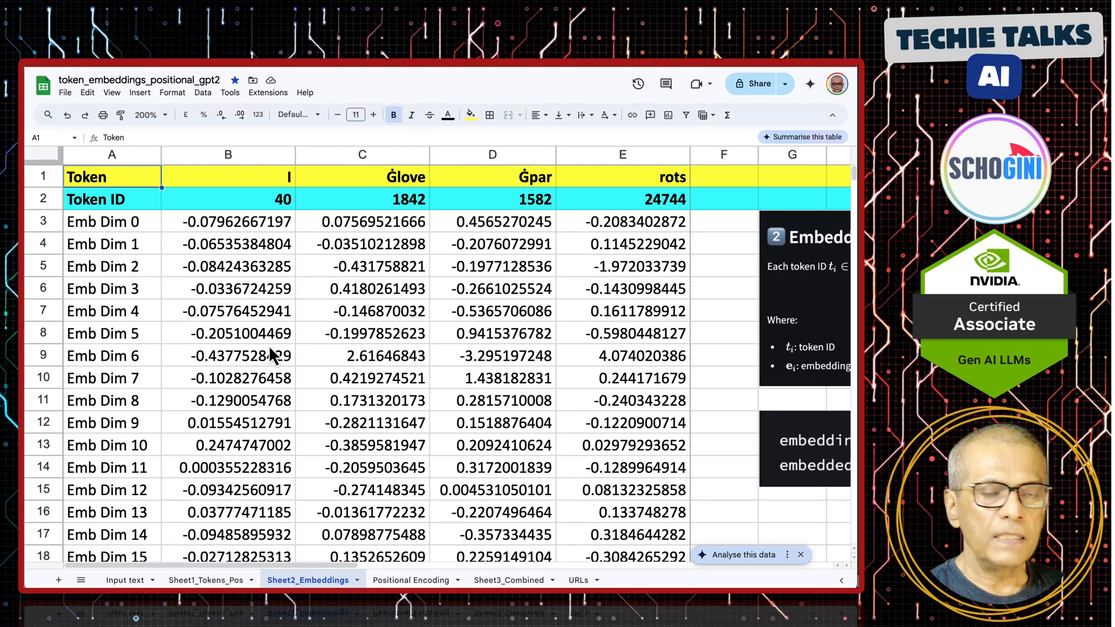
{"action": "mouse_move", "coordinate": [365, 299]}
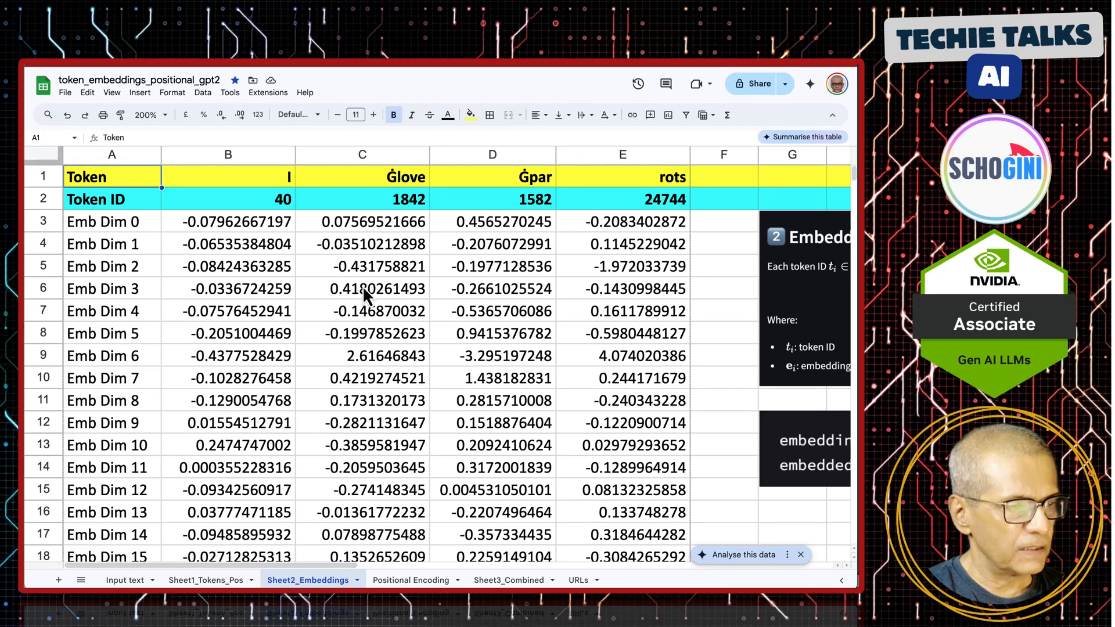
{"action": "scroll", "scroll_direction": "right", "scroll_amount": 3}
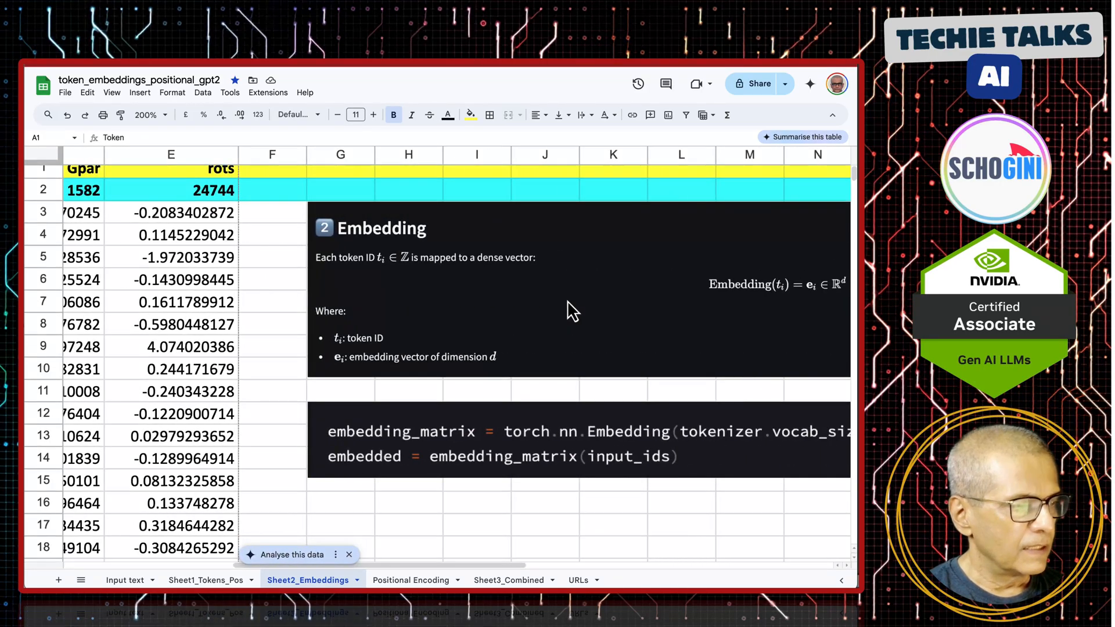
{"action": "scroll", "scroll_direction": "down", "scroll_amount": 3}
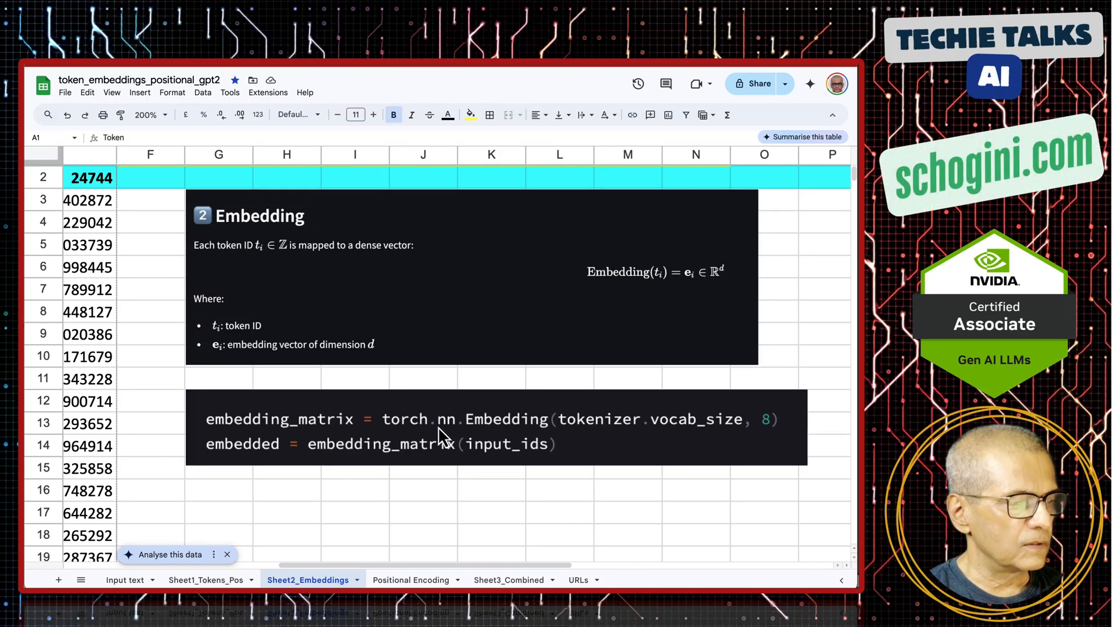
{"action": "mouse_move", "coordinate": [589, 437]}
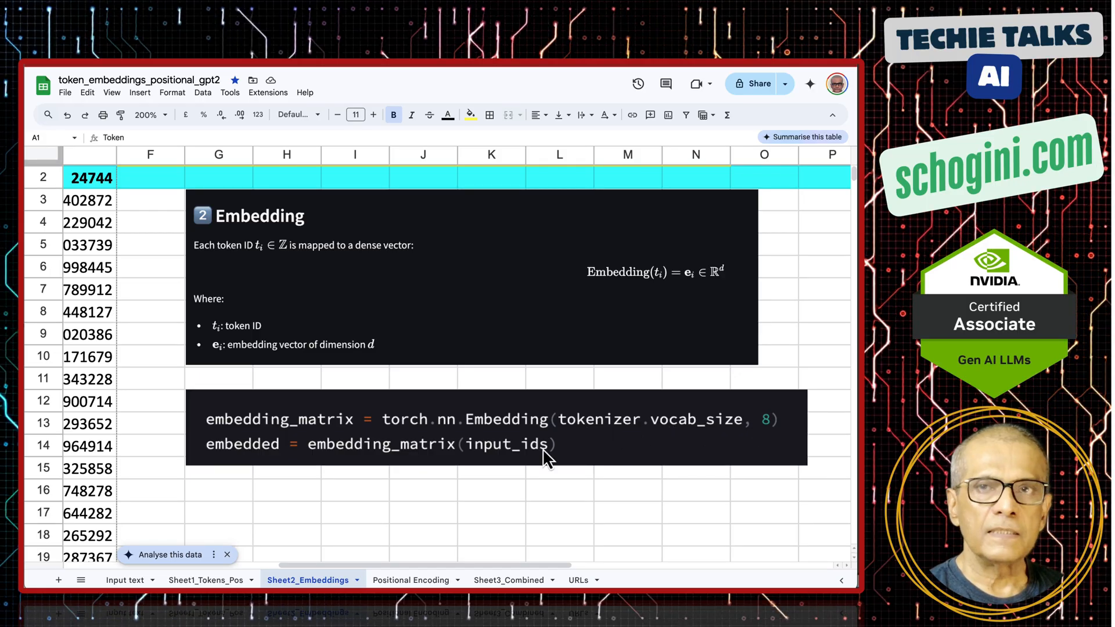
{"action": "scroll", "scroll_direction": "left", "scroll_amount": 3}
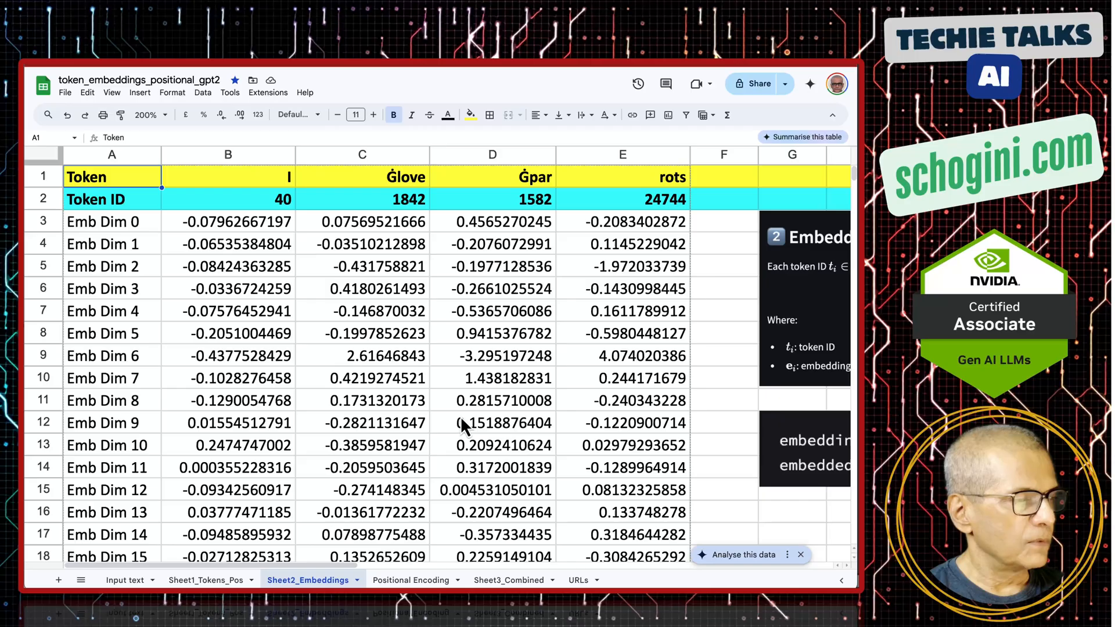
Leave the embeddings table and switch to the Positional Encoding sheet
{"action": "scroll", "scroll_direction": "down", "scroll_amount": 3}
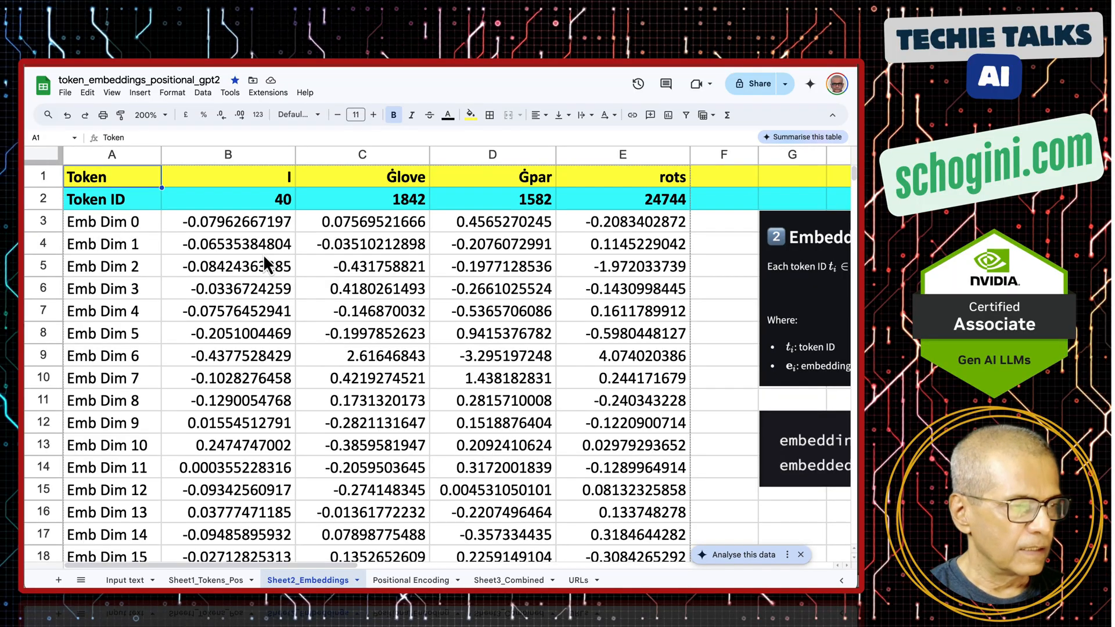
{"action": "mouse_move", "coordinate": [271, 290]}
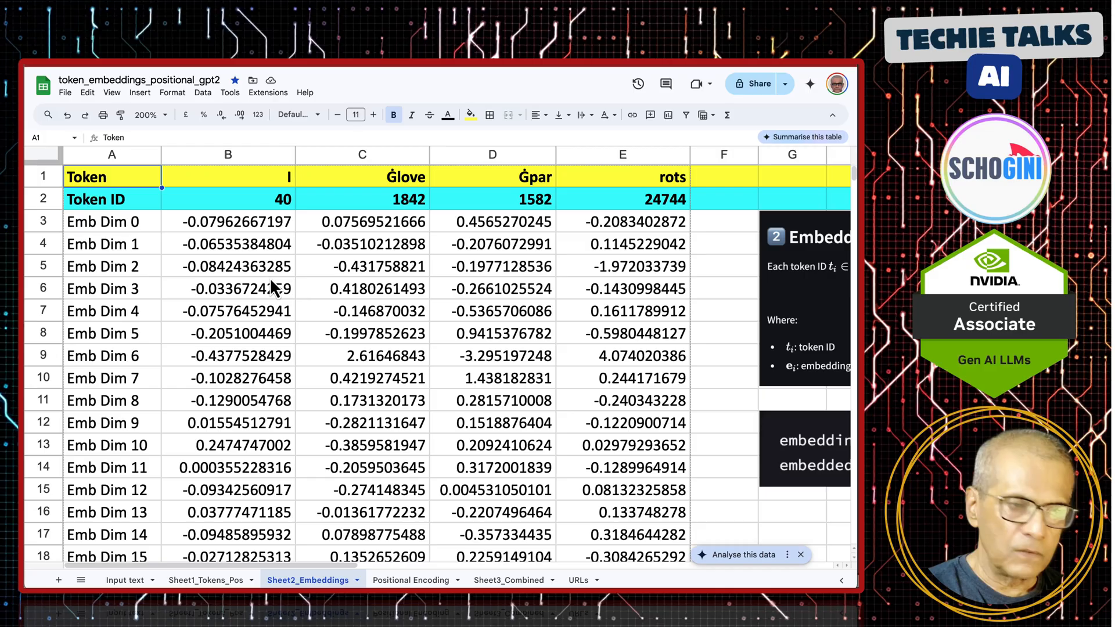
{"action": "mouse_move", "coordinate": [369, 242]}
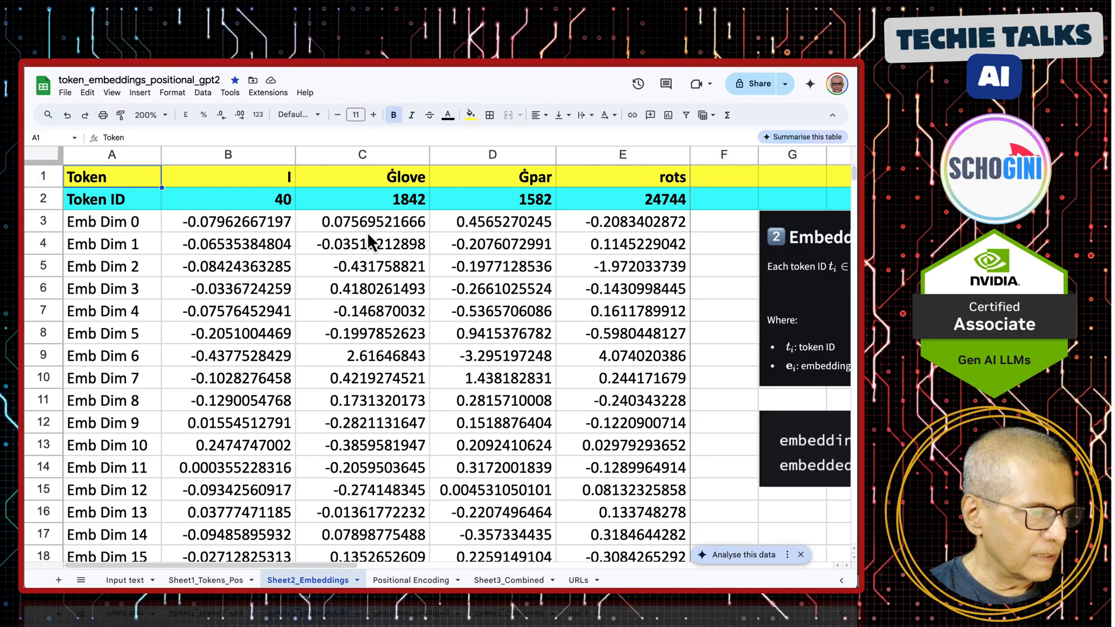
{"action": "mouse_move", "coordinate": [384, 309]}
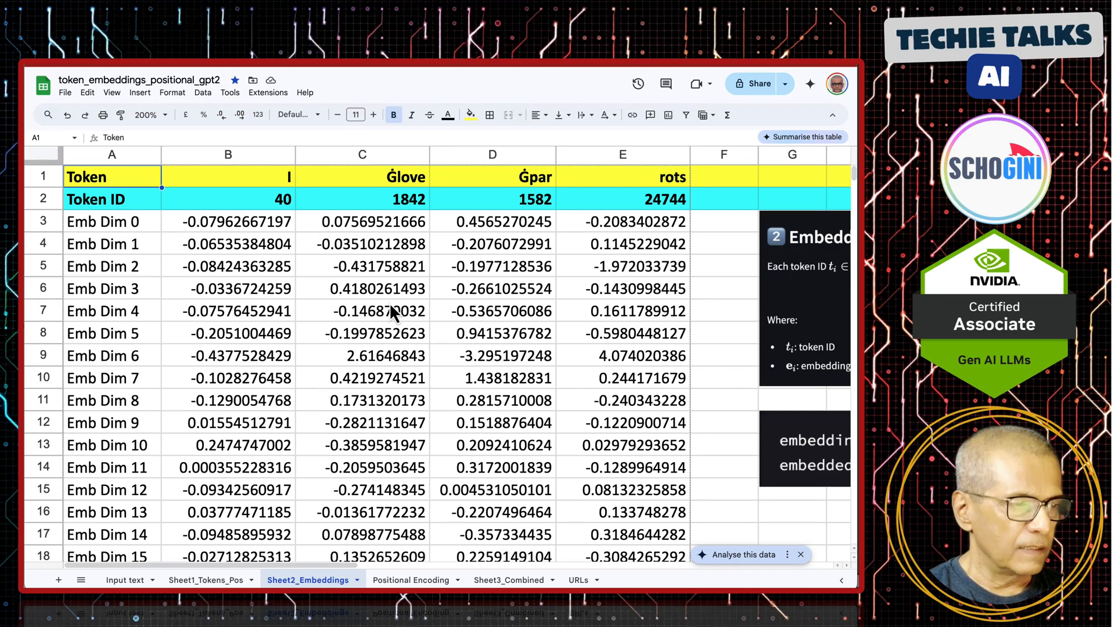
{"action": "mouse_move", "coordinate": [248, 358]}
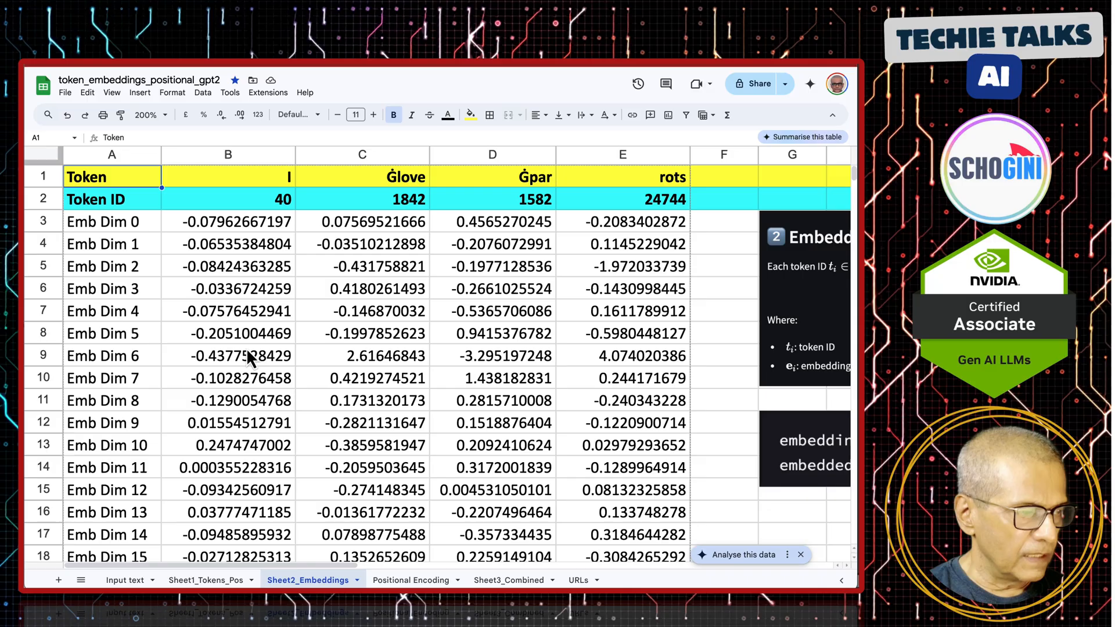
{"action": "mouse_move", "coordinate": [362, 316]}
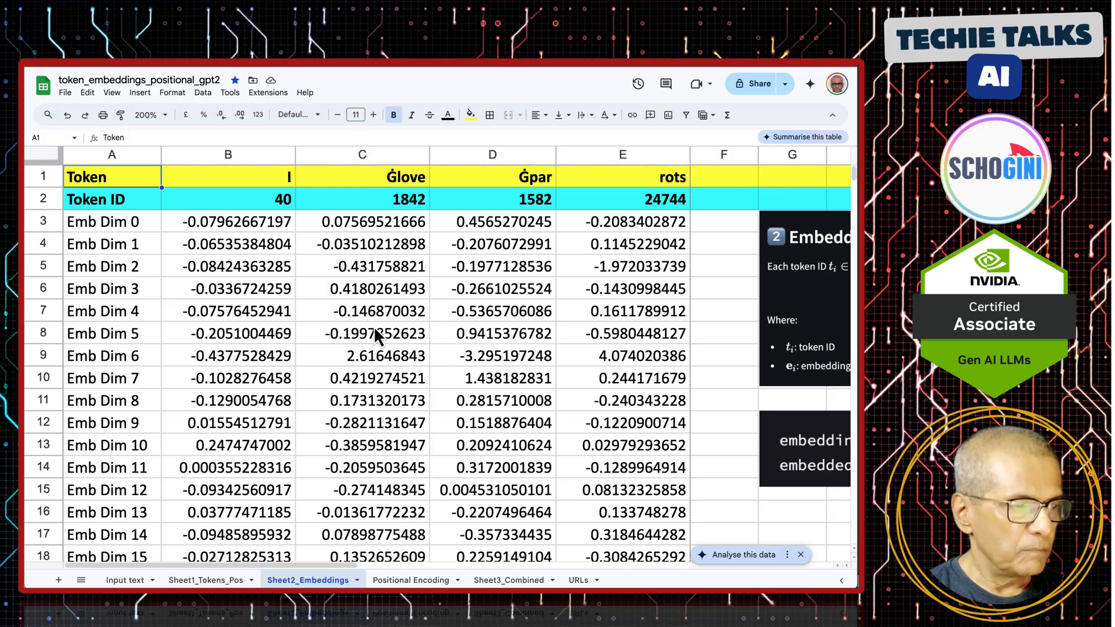
{"action": "mouse_move", "coordinate": [505, 245]}
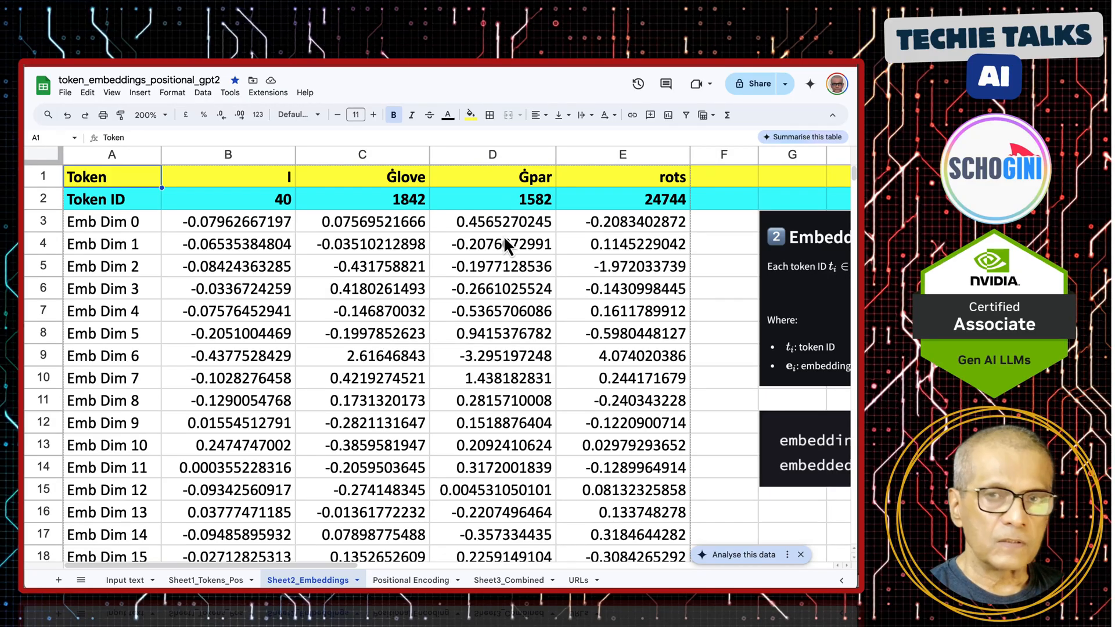
{"action": "mouse_move", "coordinate": [518, 252]}
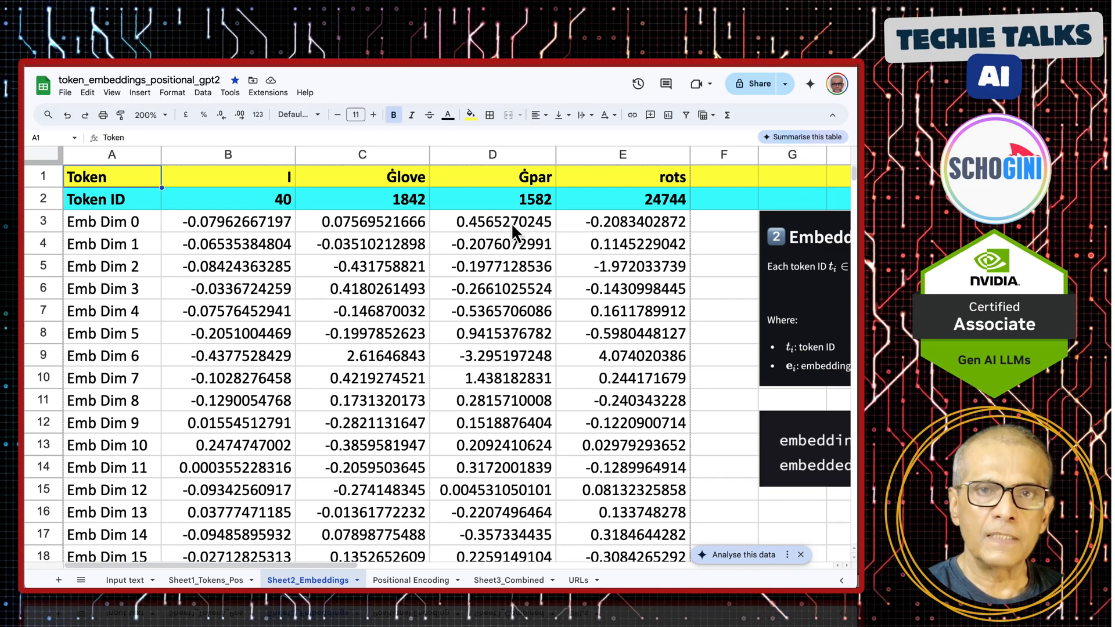
{"action": "mouse_move", "coordinate": [495, 438]}
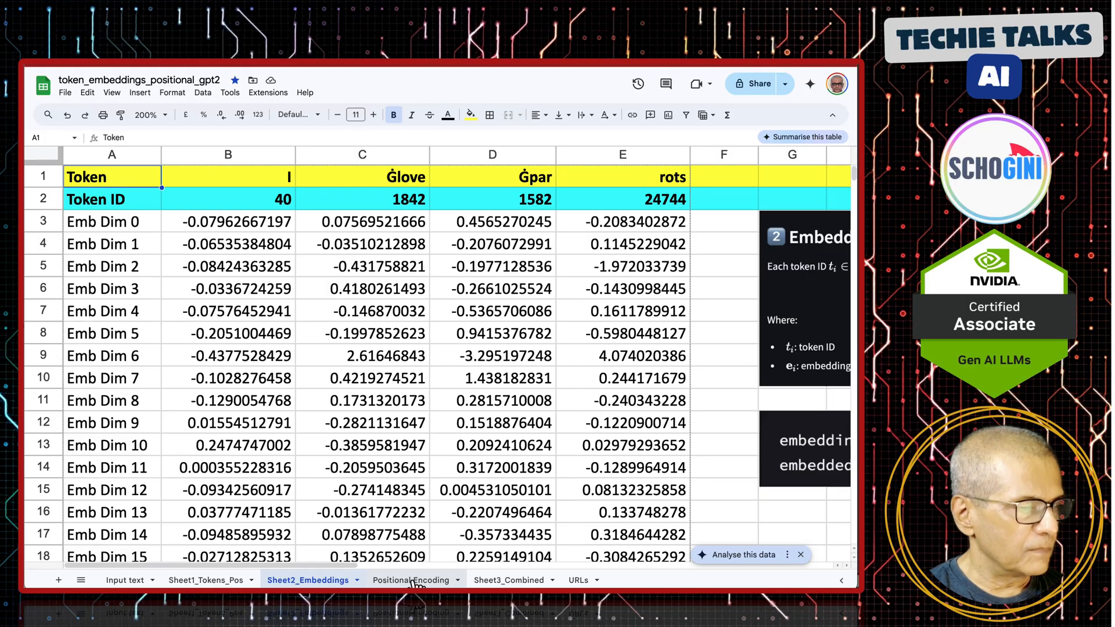
{"action": "left_click", "coordinate": [410, 579]}
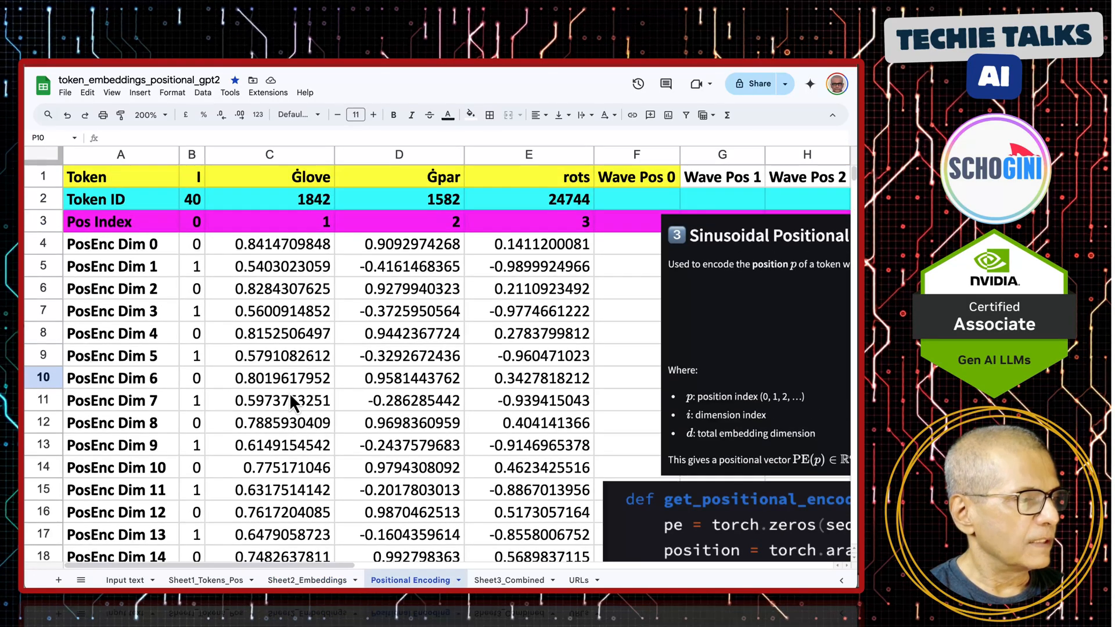
{"action": "mouse_move", "coordinate": [154, 192]}
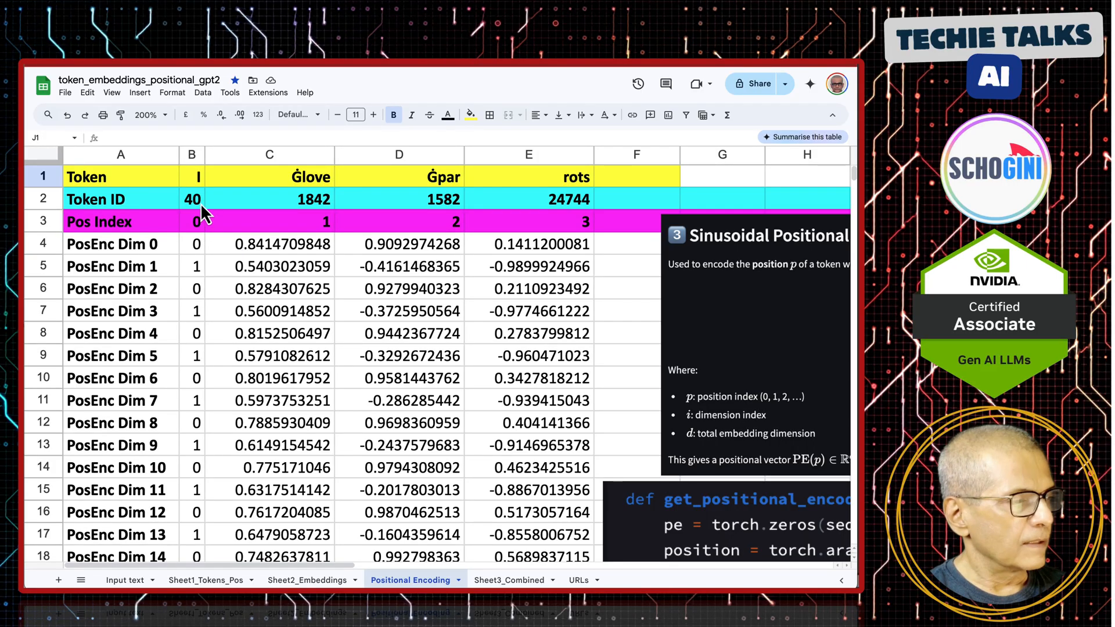
{"action": "mouse_move", "coordinate": [197, 202]}
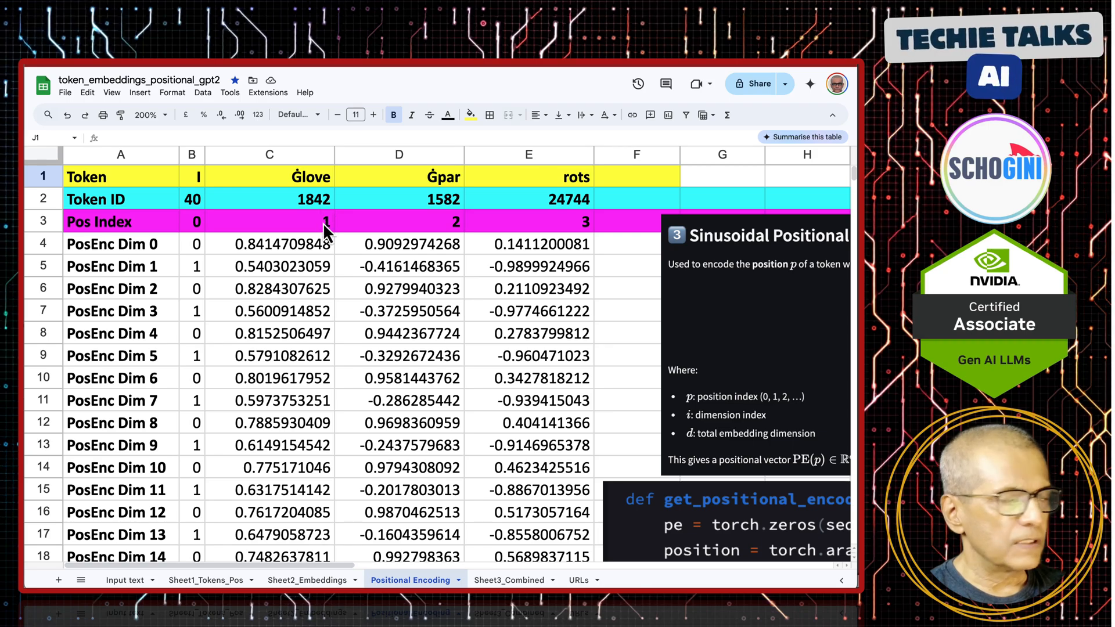
{"action": "mouse_move", "coordinate": [432, 221]}
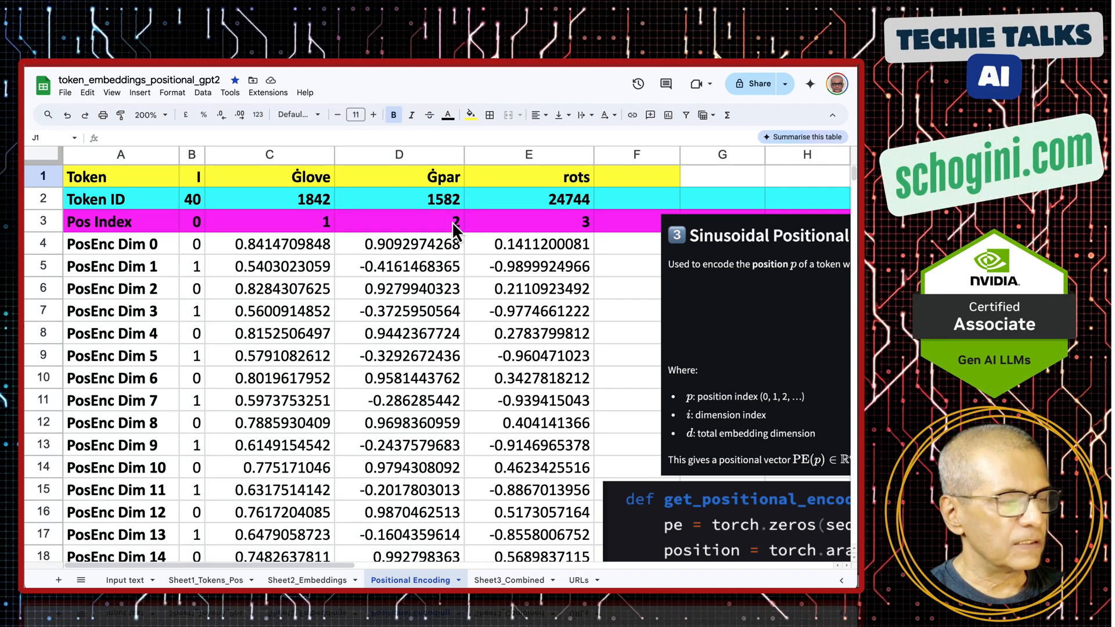
{"action": "mouse_move", "coordinate": [575, 192]}
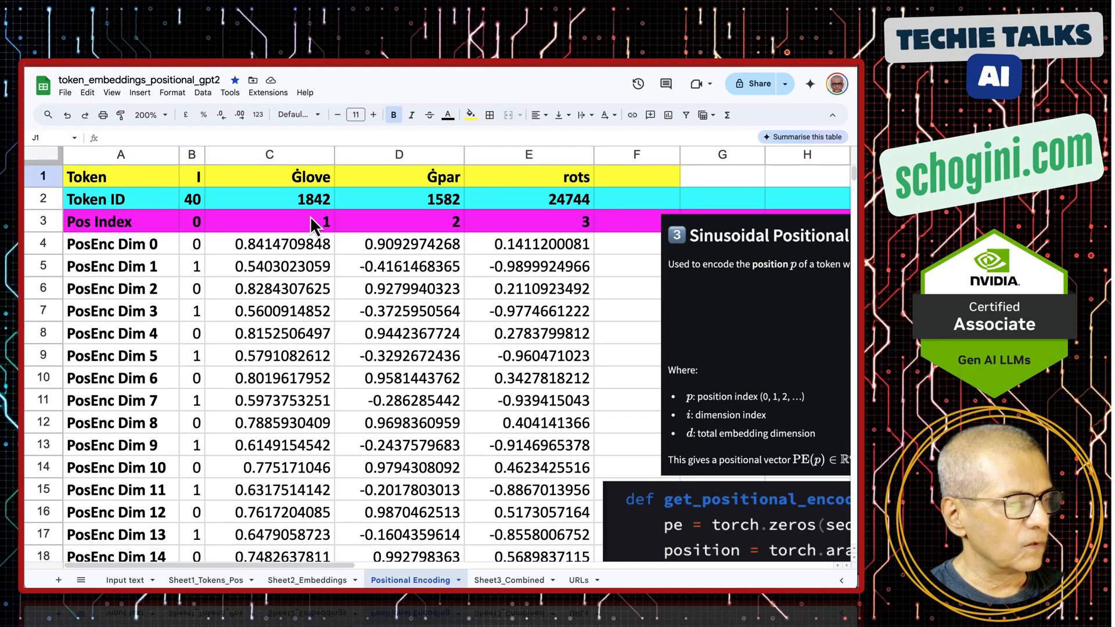
{"action": "mouse_move", "coordinate": [593, 238]}
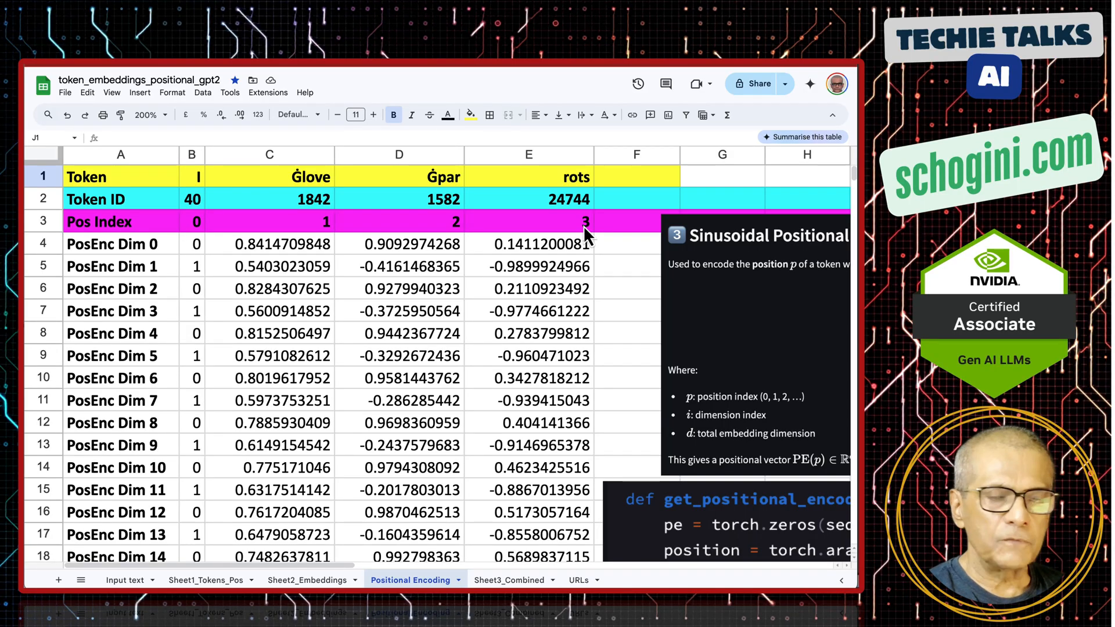
{"action": "mouse_move", "coordinate": [238, 231]}
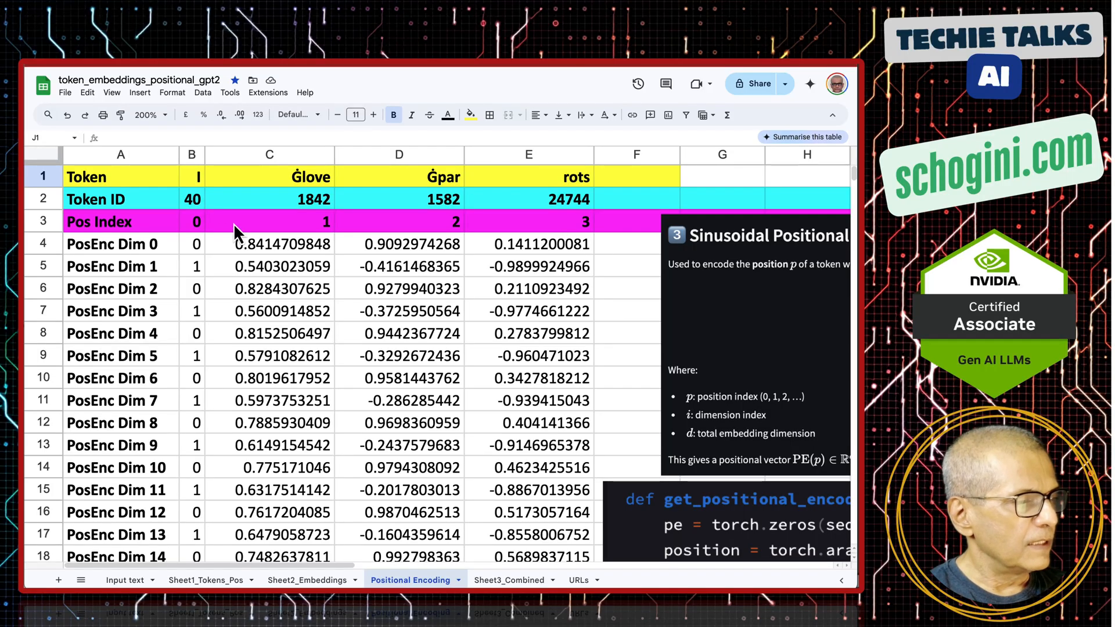
Scroll right to the sine and cosine formula panel beside the POS, SINE and COS cells
{"action": "scroll", "scroll_direction": "right", "scroll_amount": 3}
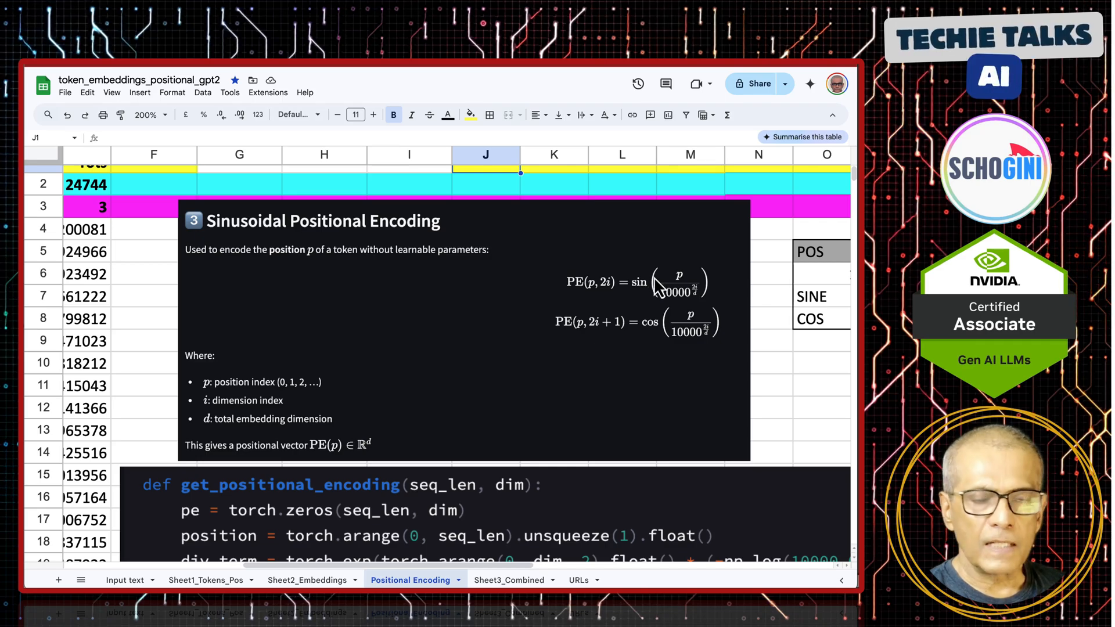
{"action": "mouse_move", "coordinate": [684, 328]}
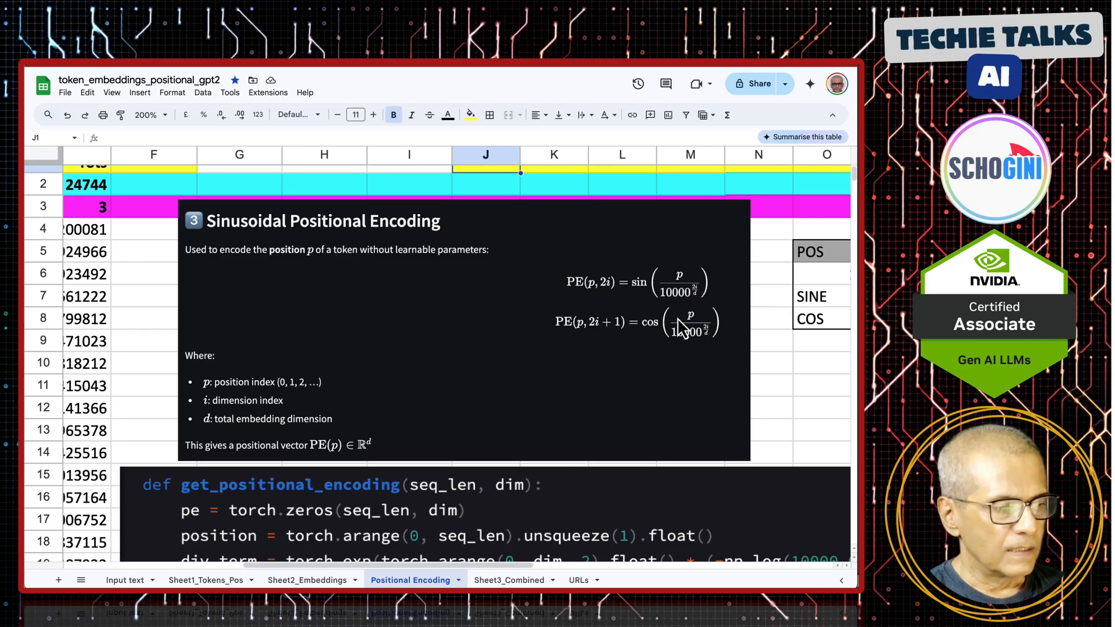
{"action": "mouse_move", "coordinate": [666, 339]}
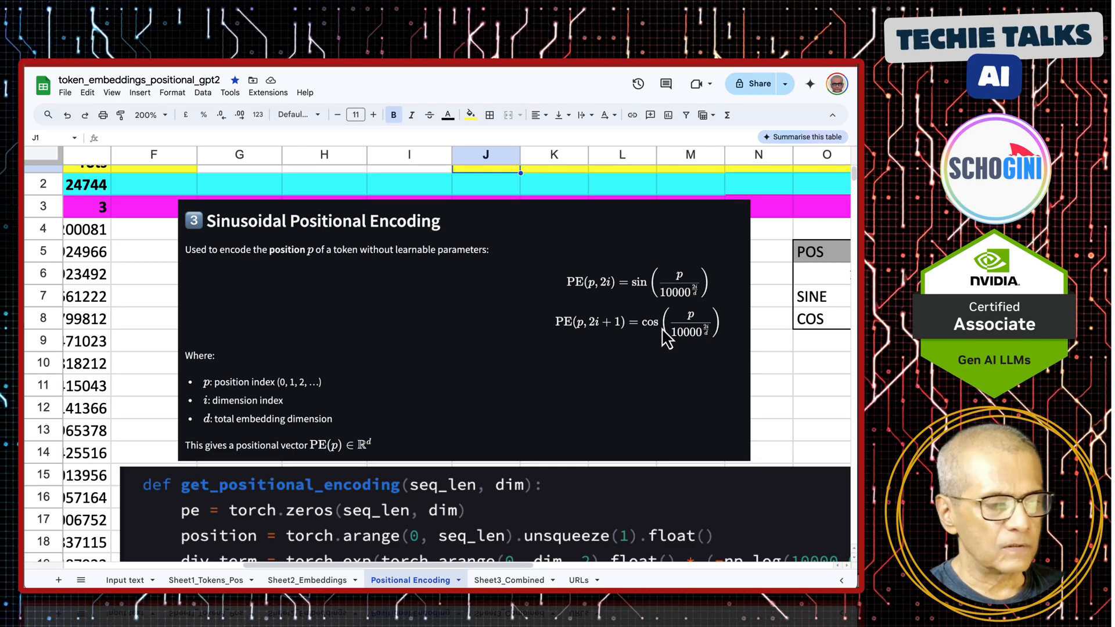
{"action": "mouse_move", "coordinate": [676, 429]}
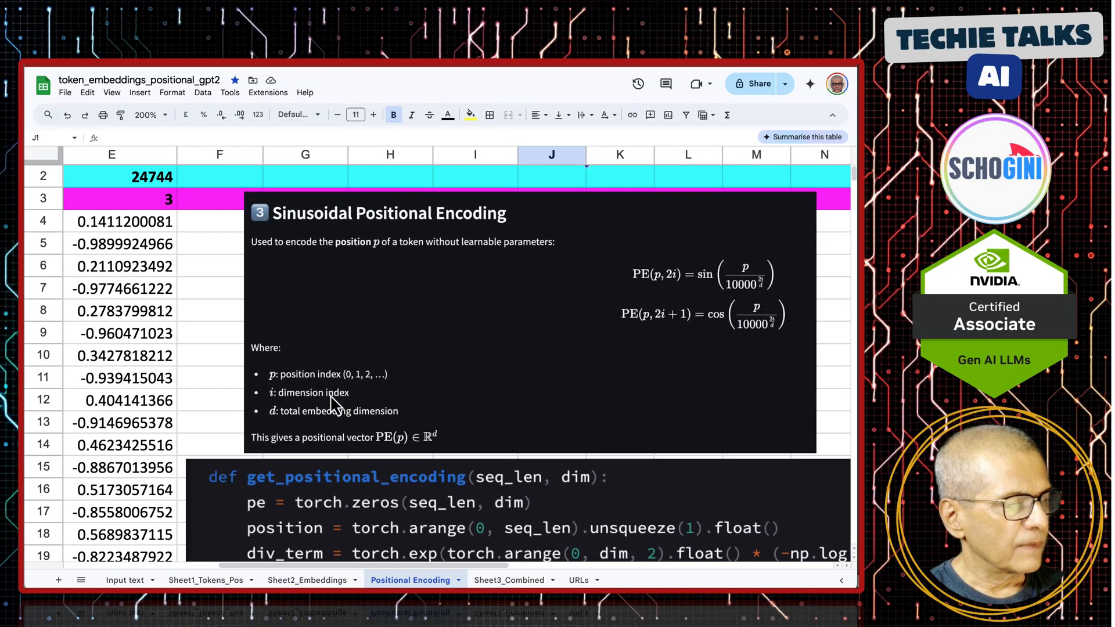
{"action": "mouse_move", "coordinate": [468, 406]}
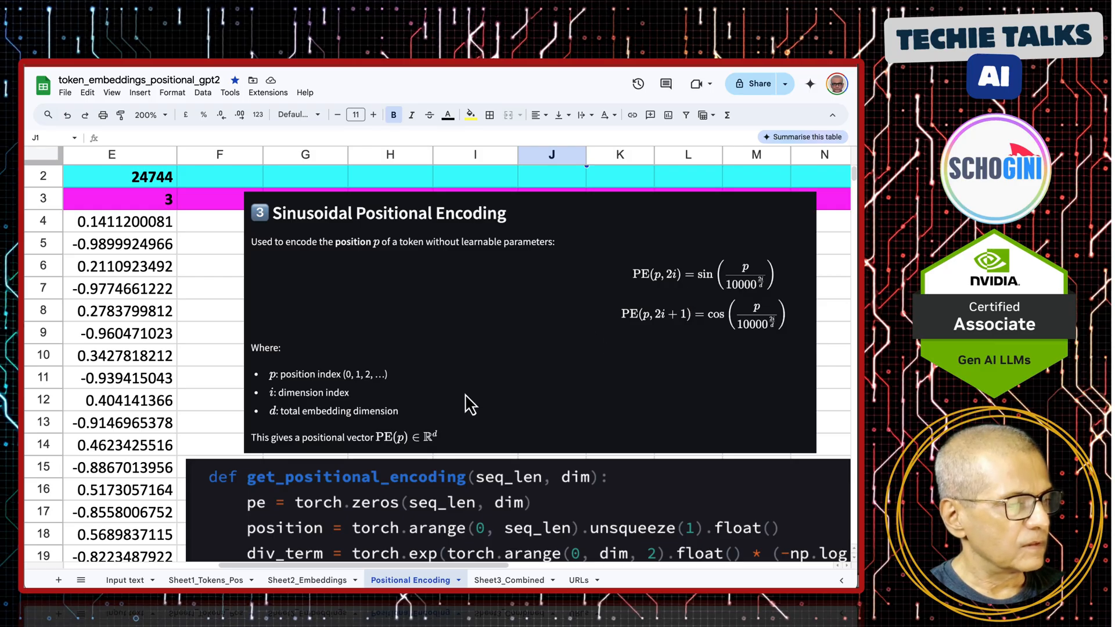
{"action": "mouse_move", "coordinate": [388, 416]}
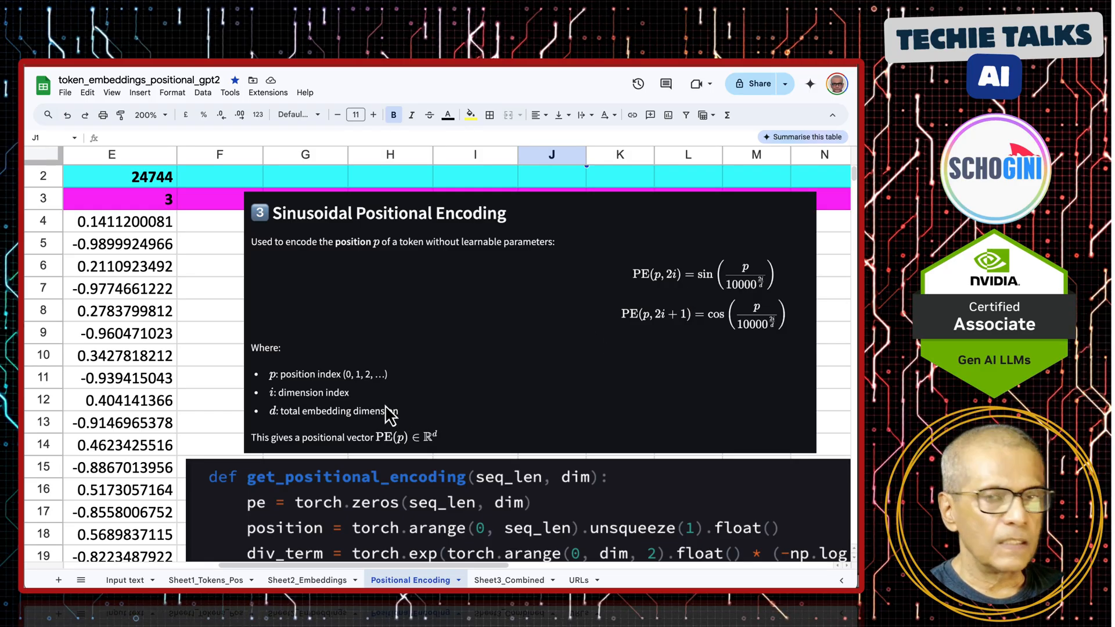
Scroll back to the token columns A–H, then switch to Sheet2_Embeddings
{"action": "scroll", "scroll_direction": "left", "scroll_amount": 3}
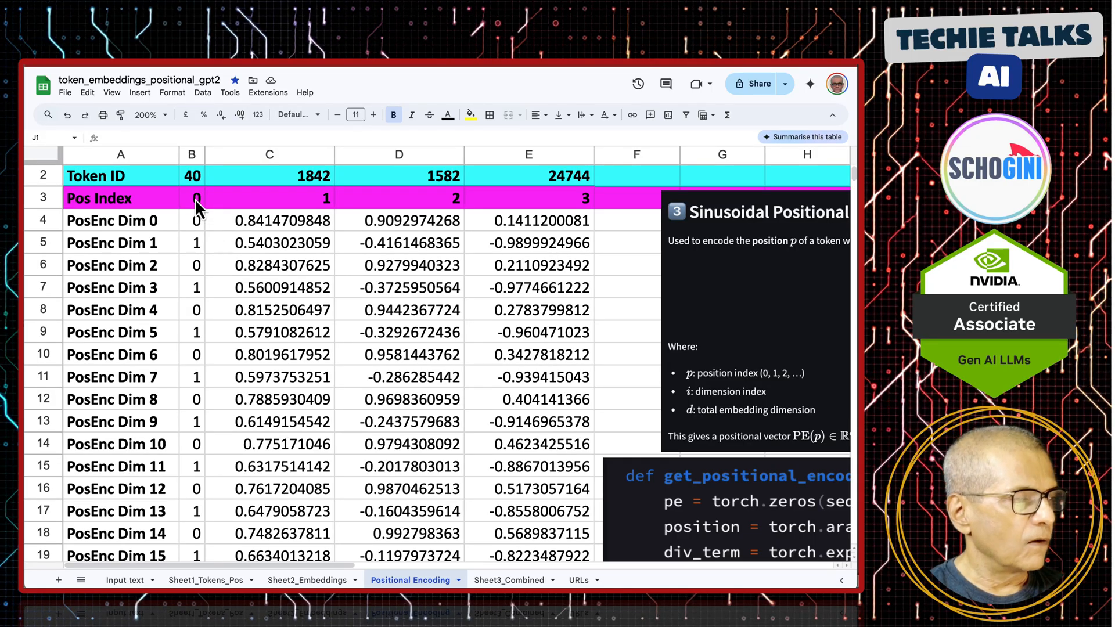
{"action": "mouse_move", "coordinate": [201, 288]}
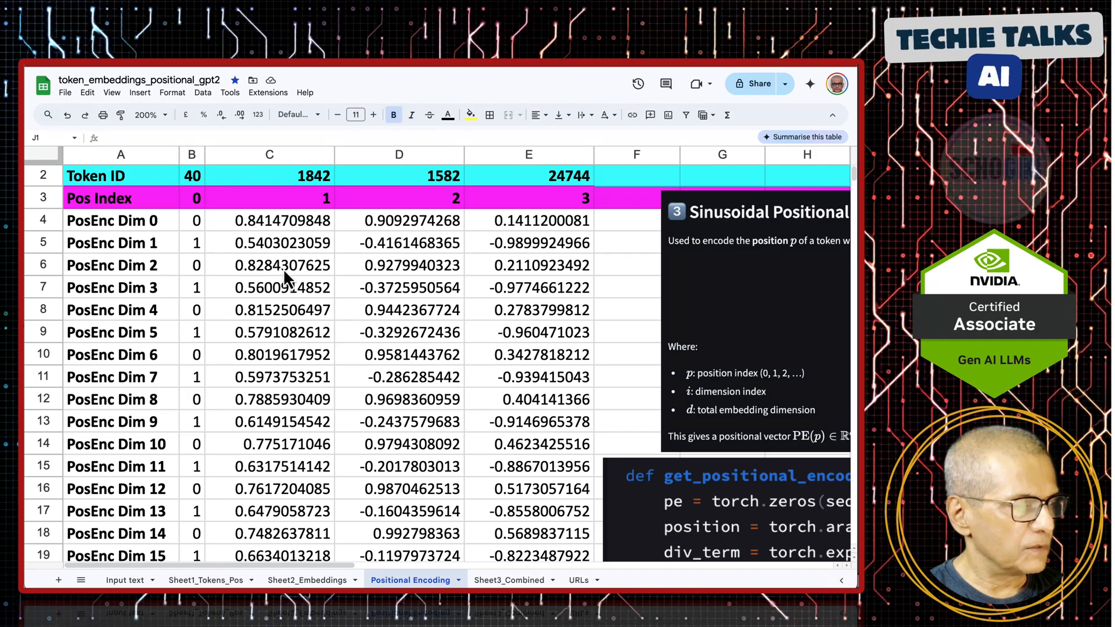
{"action": "left_click", "coordinate": [307, 579]}
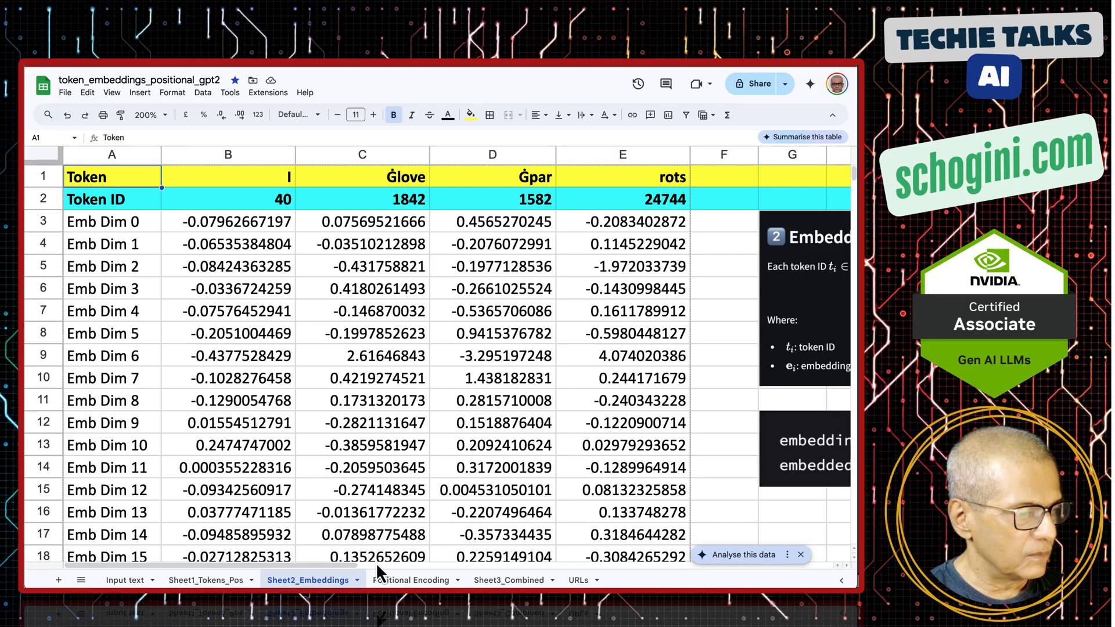
Toggle between Sheet2_Embeddings and Positional Encoding to compare, ending on Positional Encoding
{"action": "left_click", "coordinate": [410, 579]}
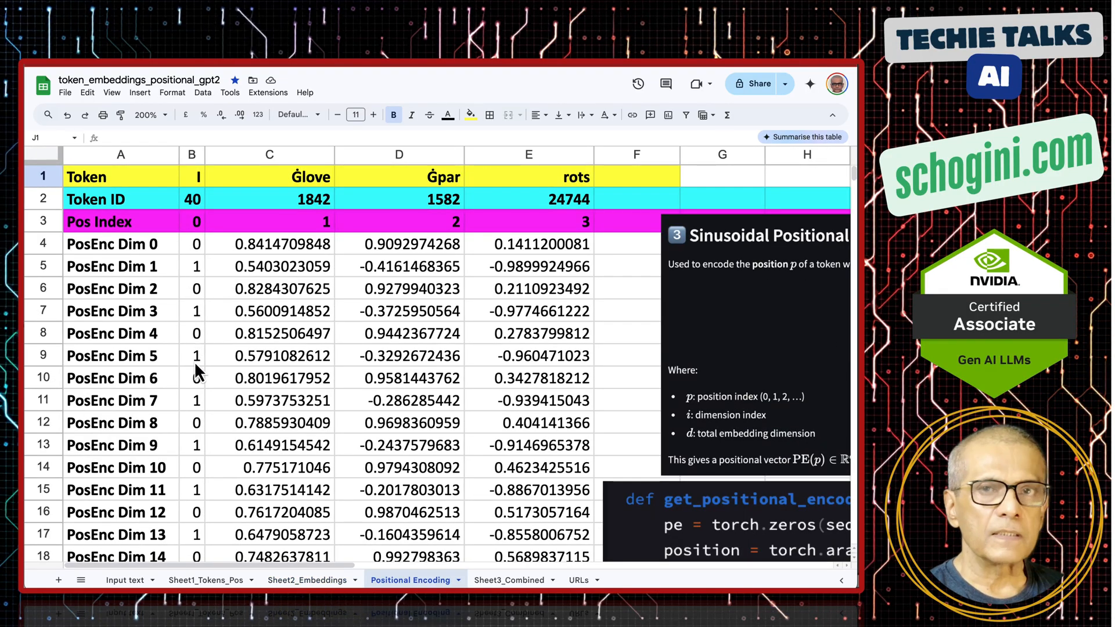
{"action": "left_click", "coordinate": [306, 580]}
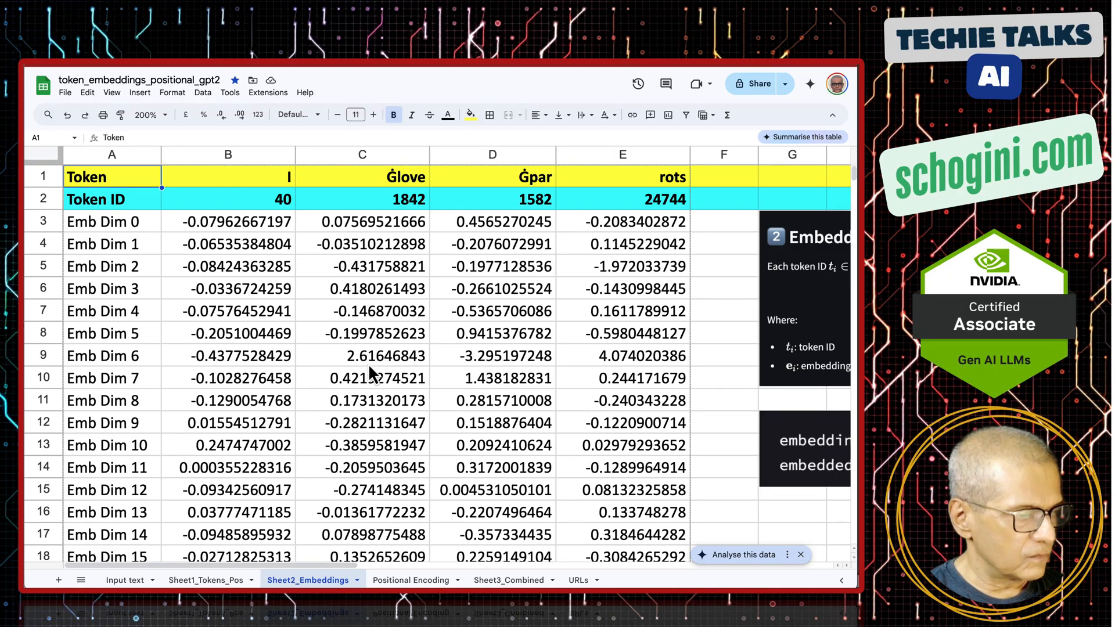
{"action": "left_click", "coordinate": [409, 579]}
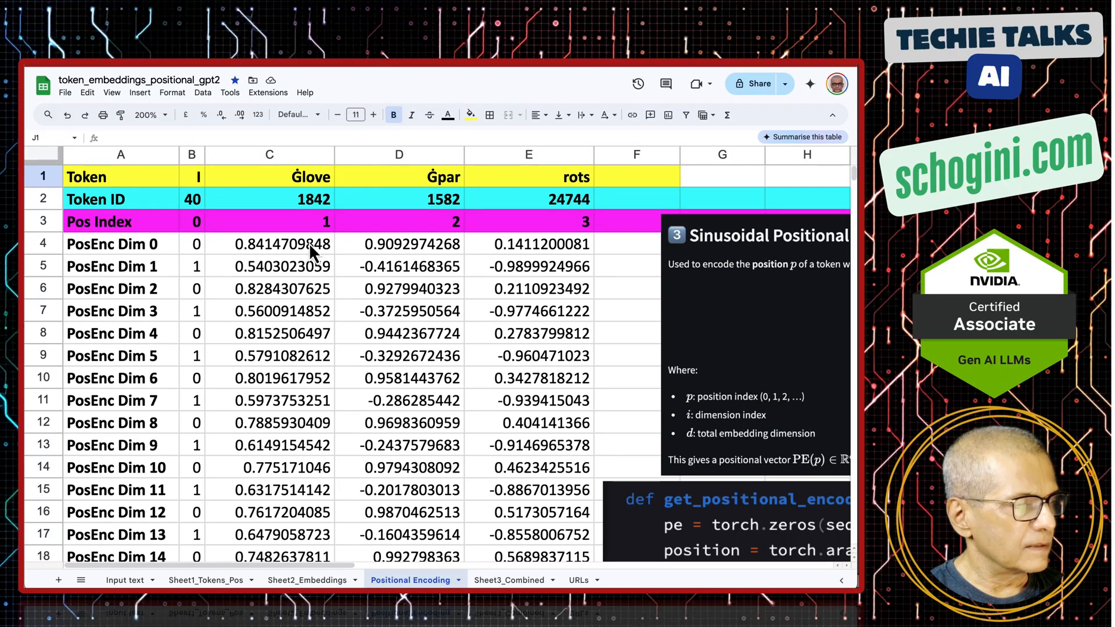
{"action": "mouse_move", "coordinate": [299, 363]}
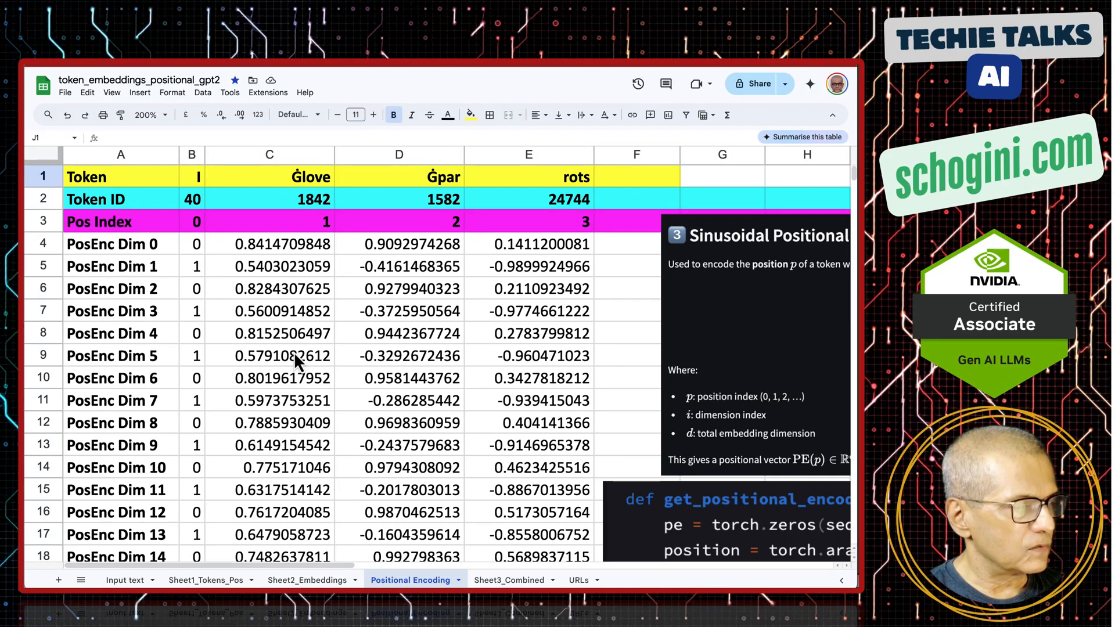
{"action": "mouse_move", "coordinate": [316, 302]}
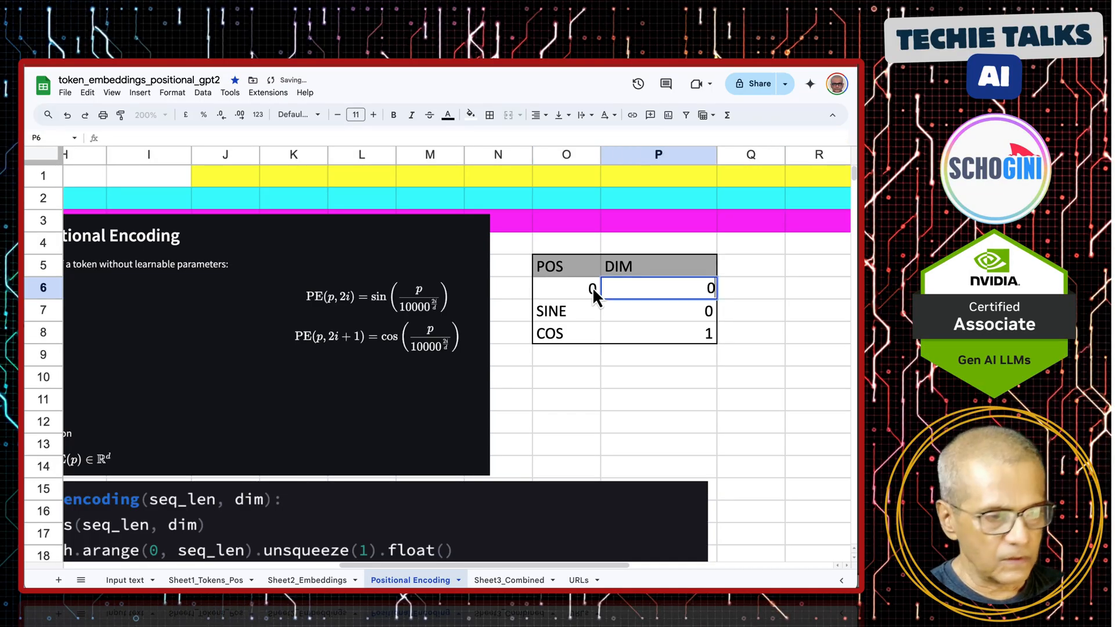
{"action": "mouse_move", "coordinate": [717, 328]}
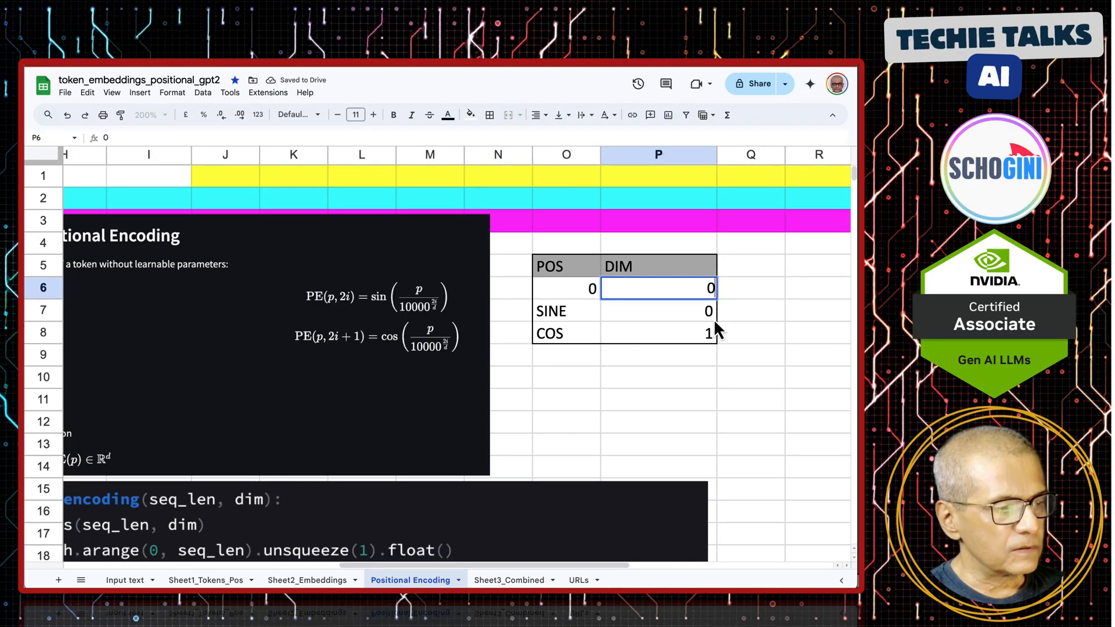
Enter 1 in the POS cell O6 of the sine/cosine helper block
{"action": "left_click", "coordinate": [749, 311]}
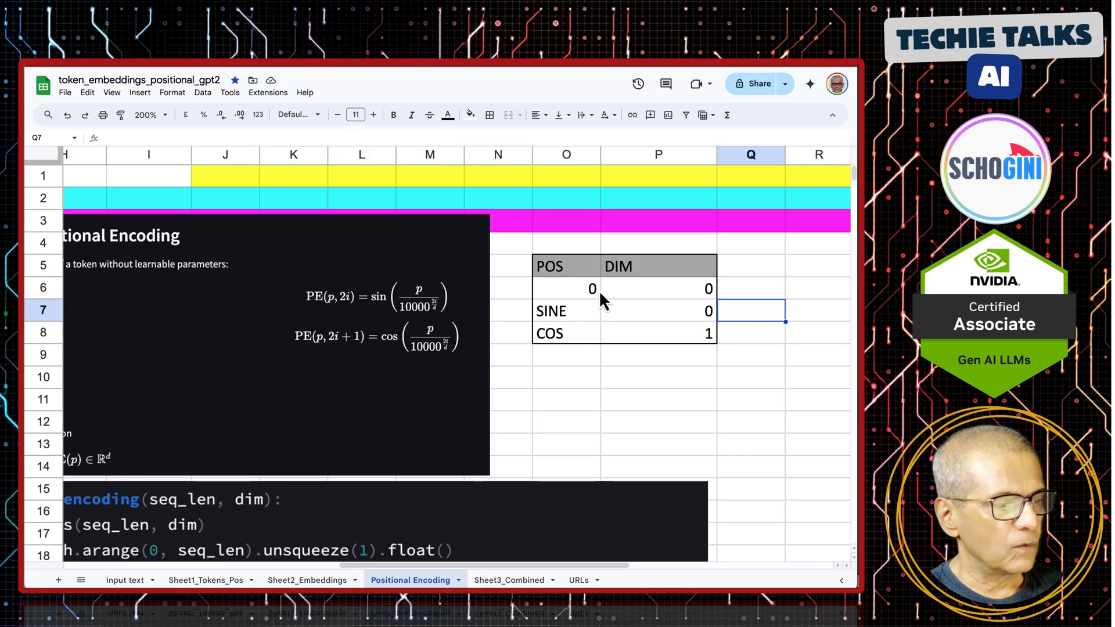
{"action": "left_click", "coordinate": [566, 288]}
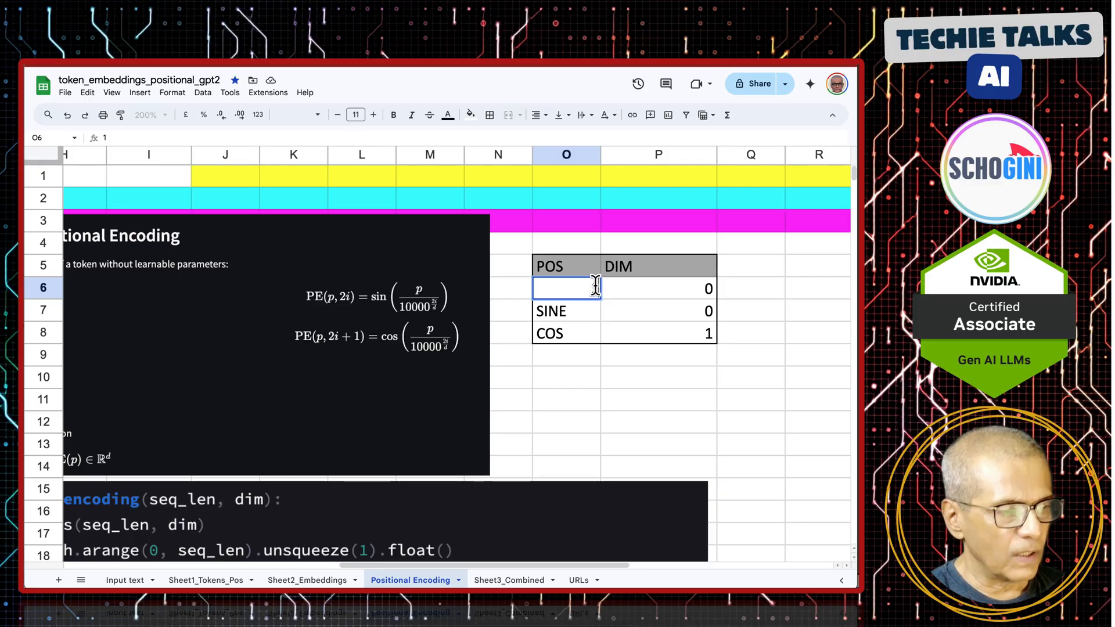
{"action": "type", "text": "1"}
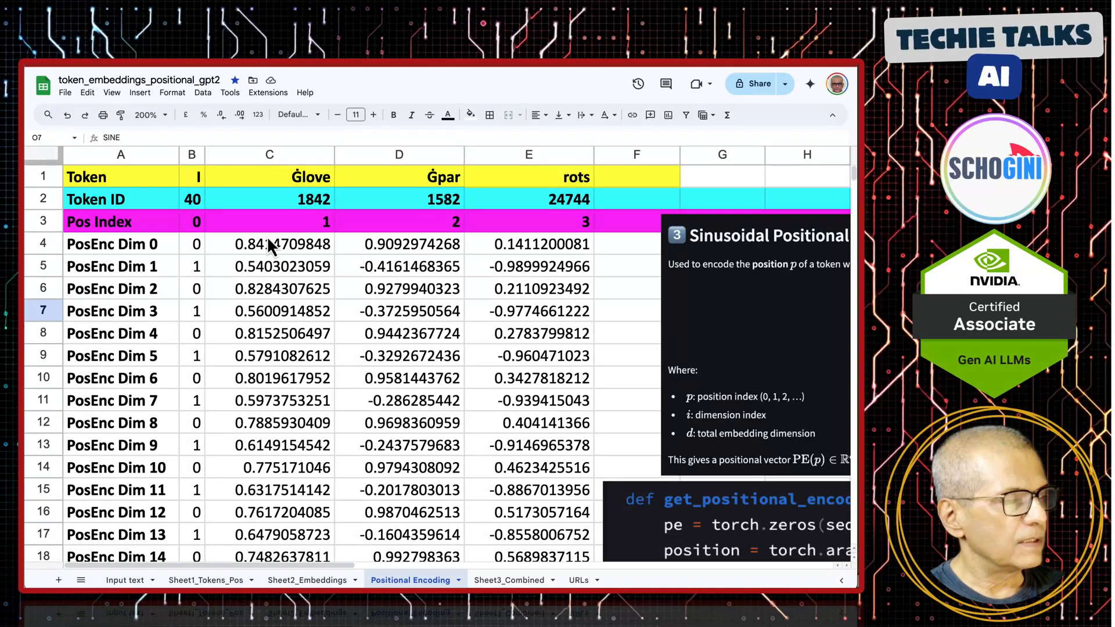
Scroll across the positional encoding values, then switch to Sheet3_Combined
{"action": "scroll", "scroll_direction": "right", "scroll_amount": 3}
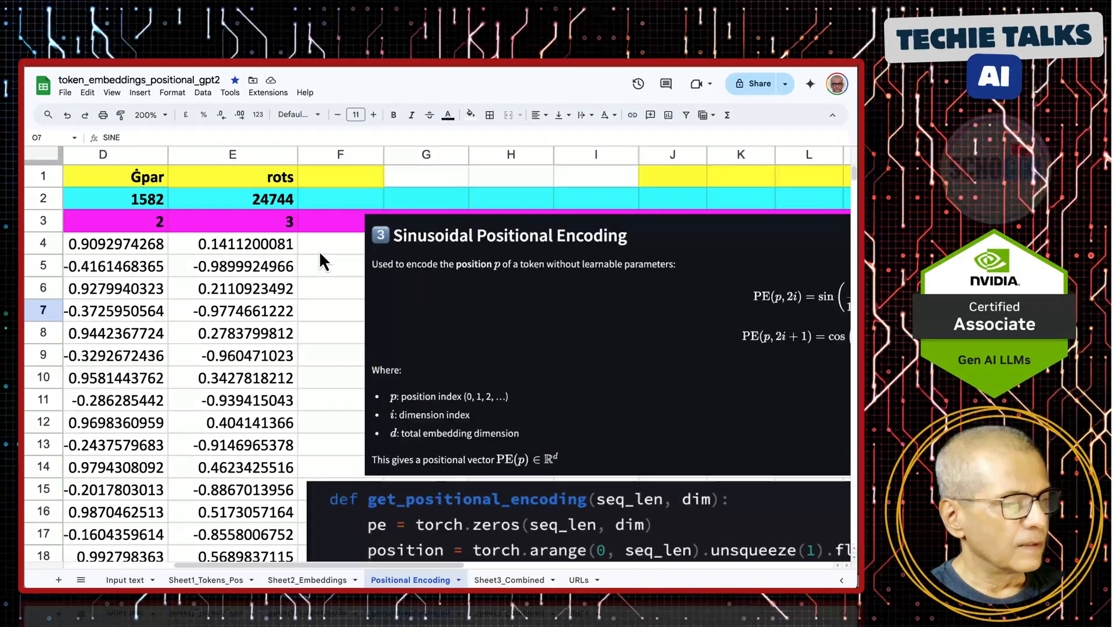
{"action": "scroll", "scroll_direction": "right", "scroll_amount": 3}
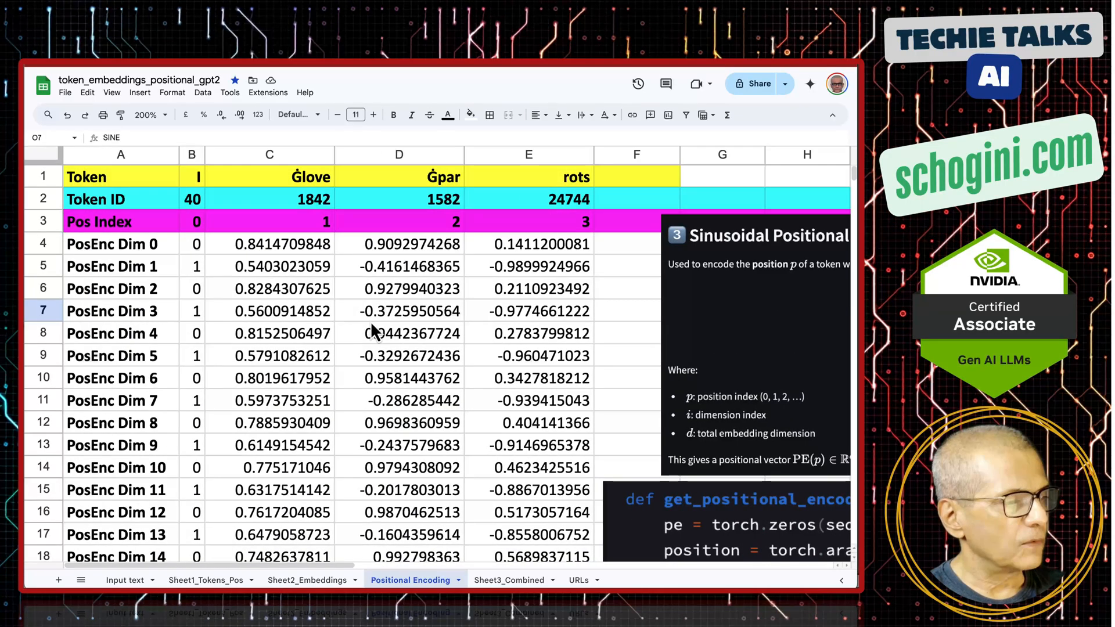
{"action": "mouse_move", "coordinate": [242, 258]}
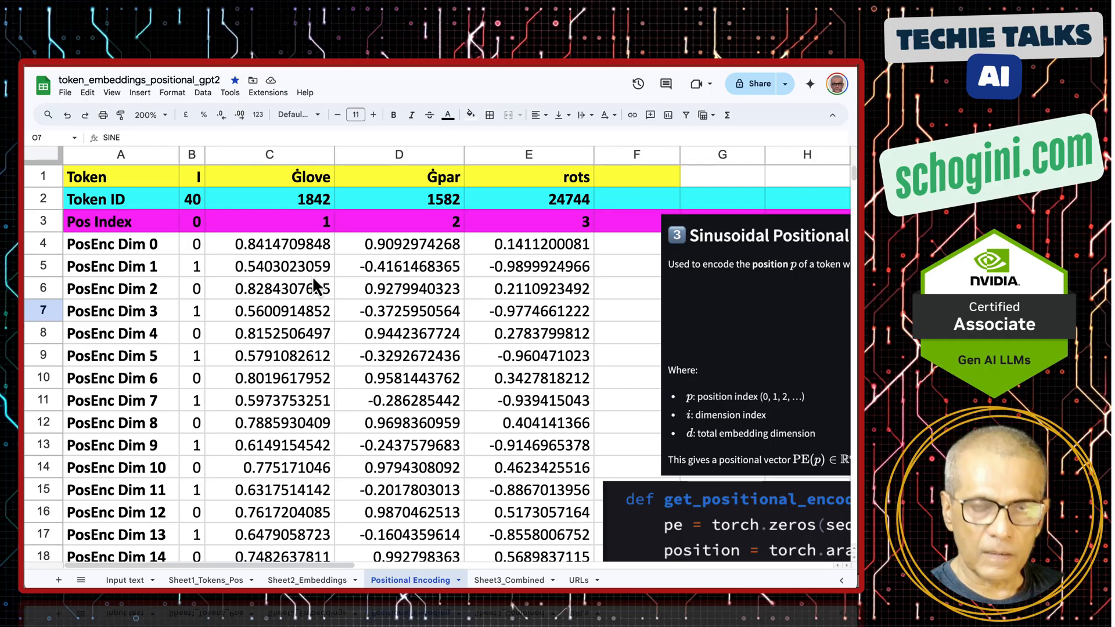
{"action": "mouse_move", "coordinate": [515, 556]}
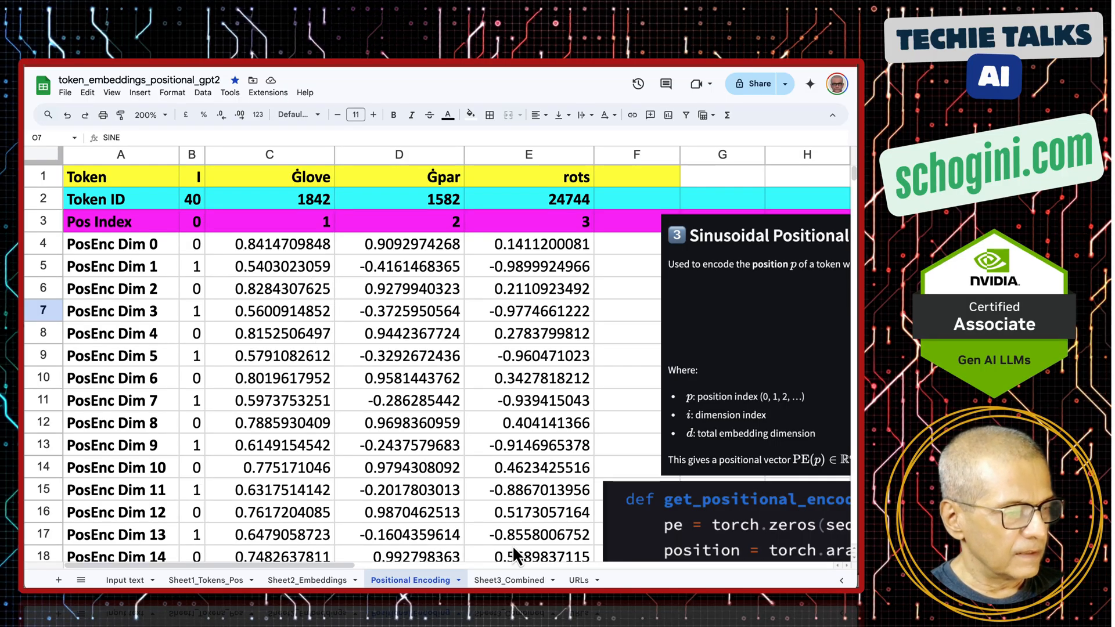
{"action": "left_click", "coordinate": [508, 579]}
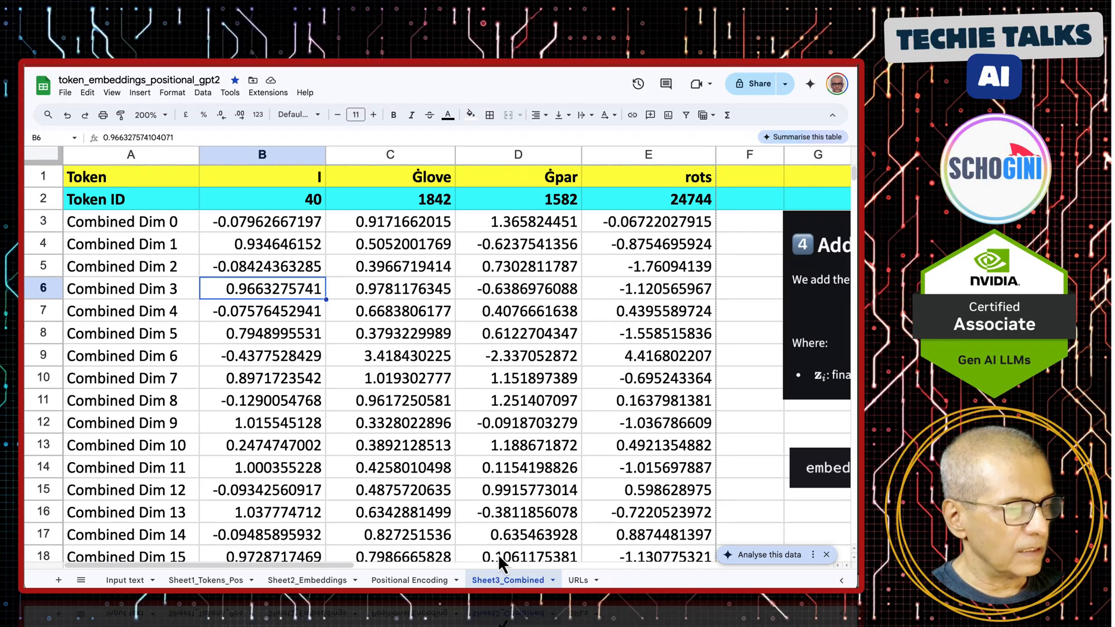
{"action": "mouse_move", "coordinate": [263, 228]}
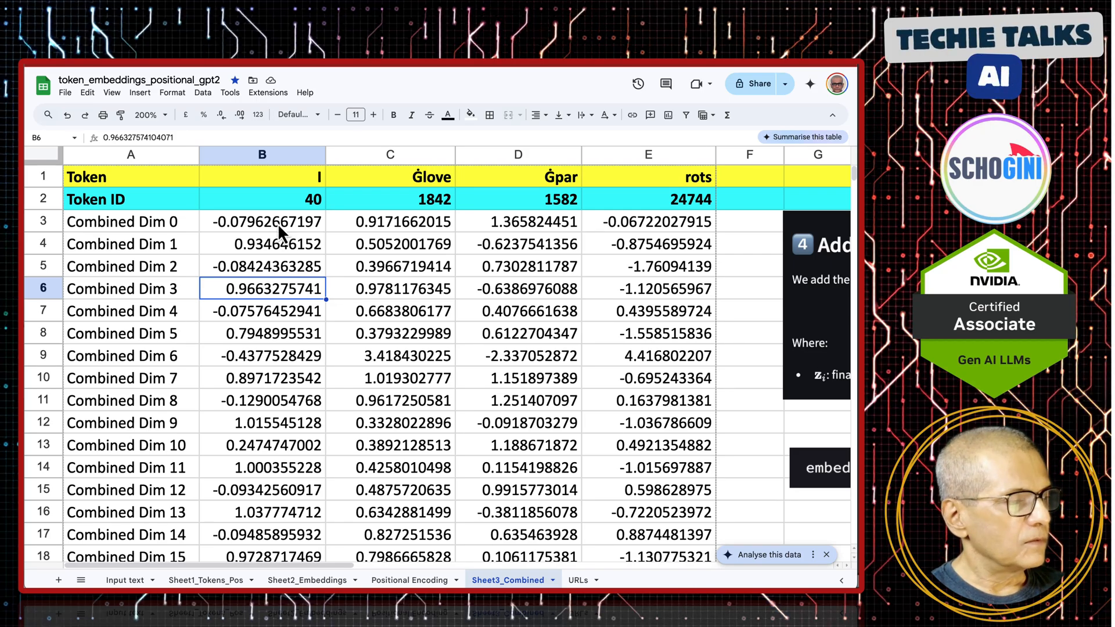
{"action": "left_click", "coordinate": [262, 221]}
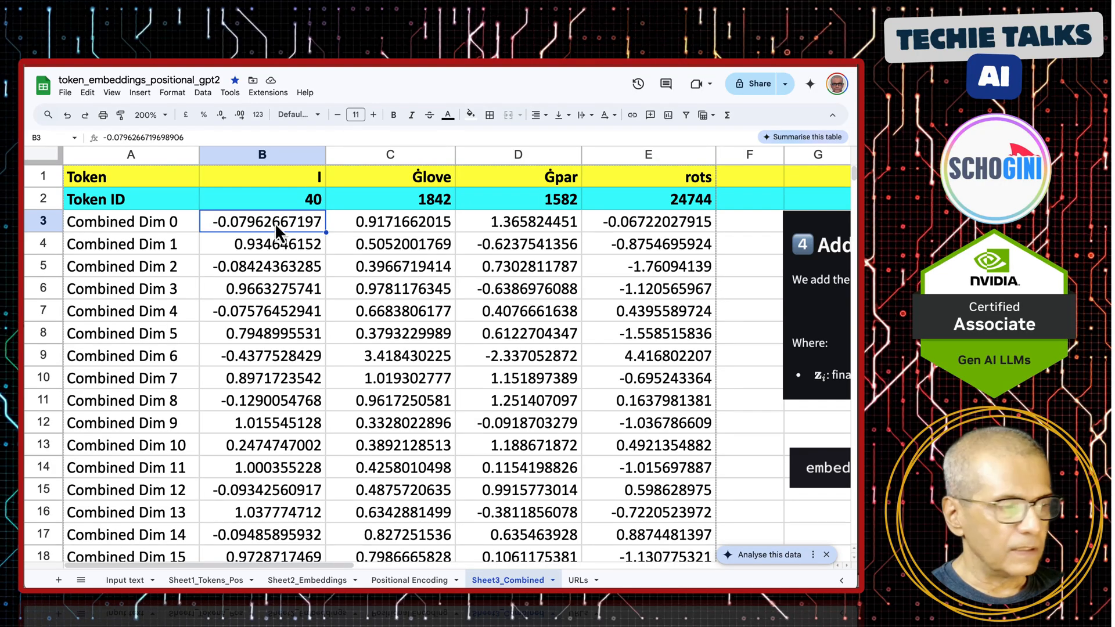
{"action": "mouse_move", "coordinate": [245, 238]}
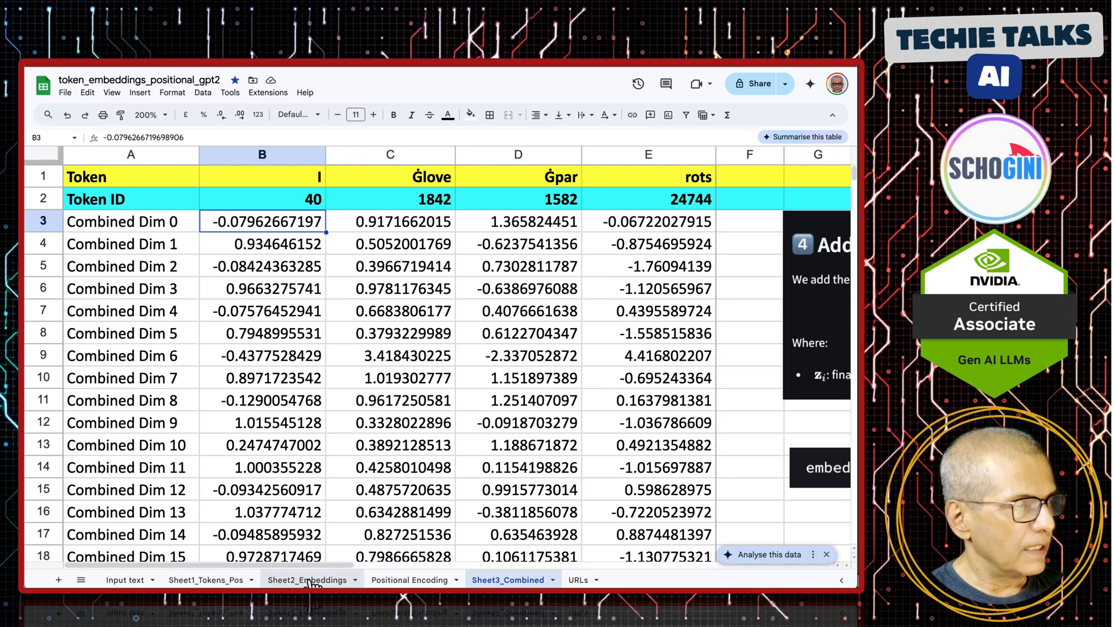
{"action": "left_click", "coordinate": [308, 579]}
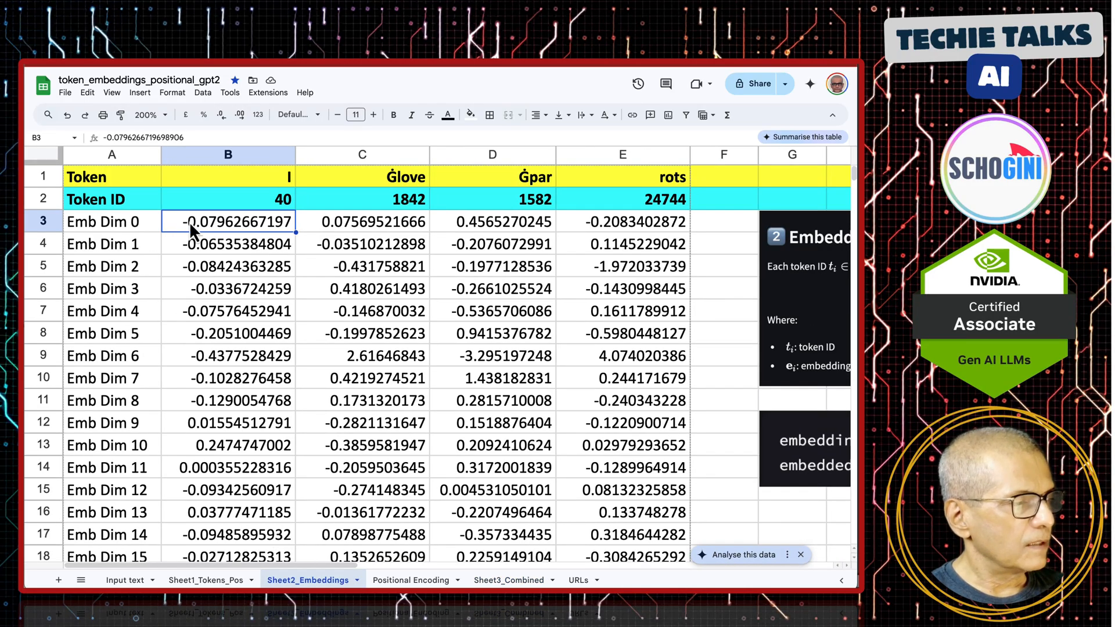
{"action": "mouse_move", "coordinate": [249, 238]}
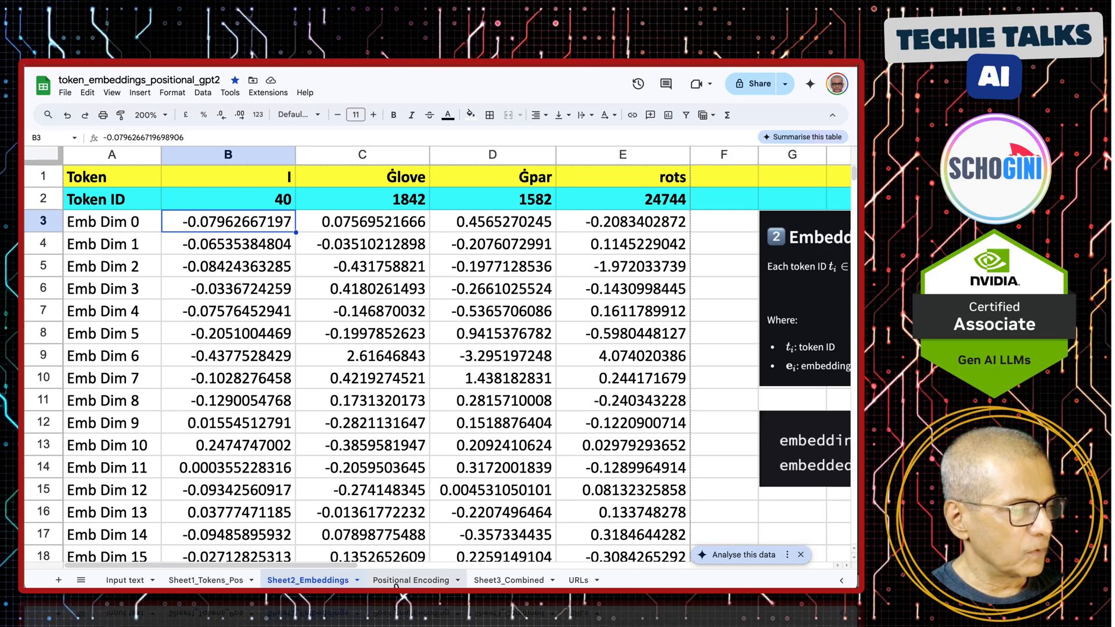
{"action": "left_click", "coordinate": [411, 579]}
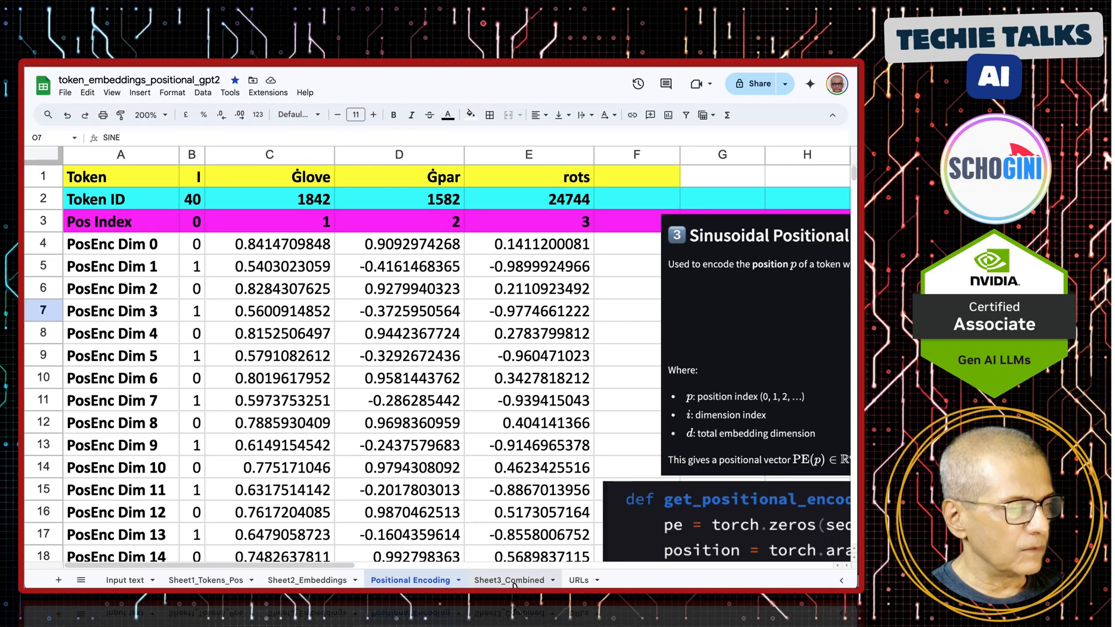
{"action": "left_click", "coordinate": [507, 580]}
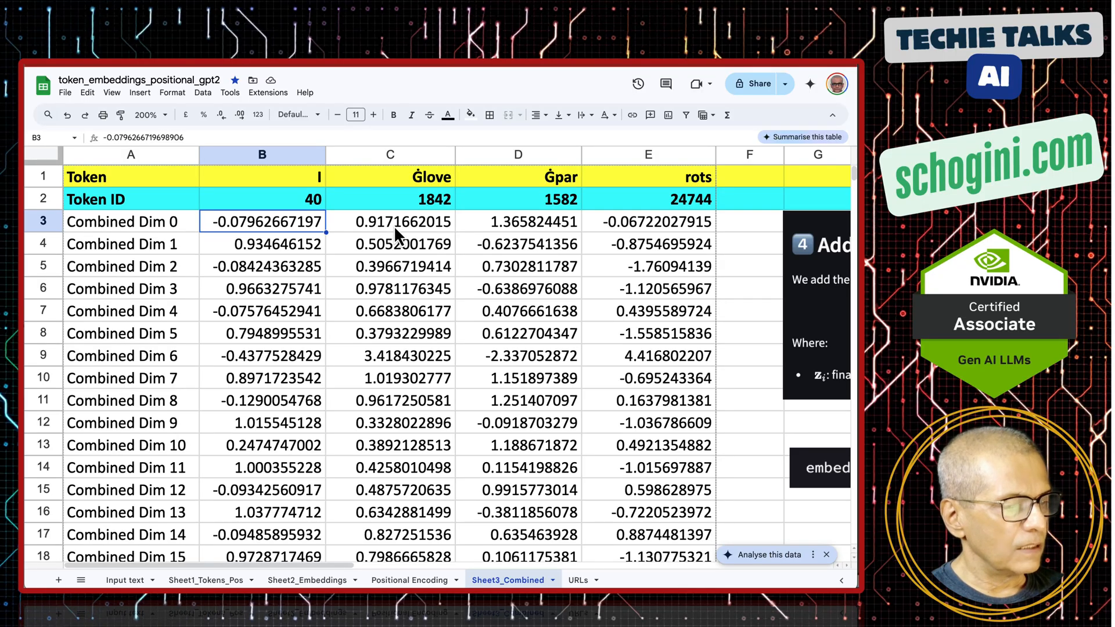
{"action": "mouse_move", "coordinate": [376, 234]}
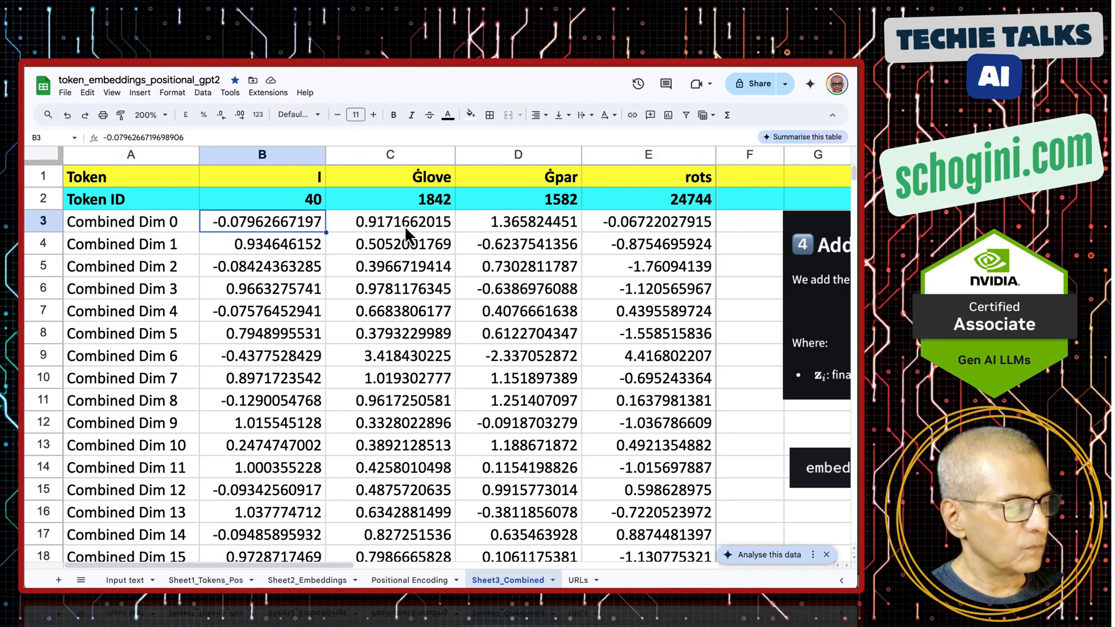
{"action": "left_click", "coordinate": [410, 580]}
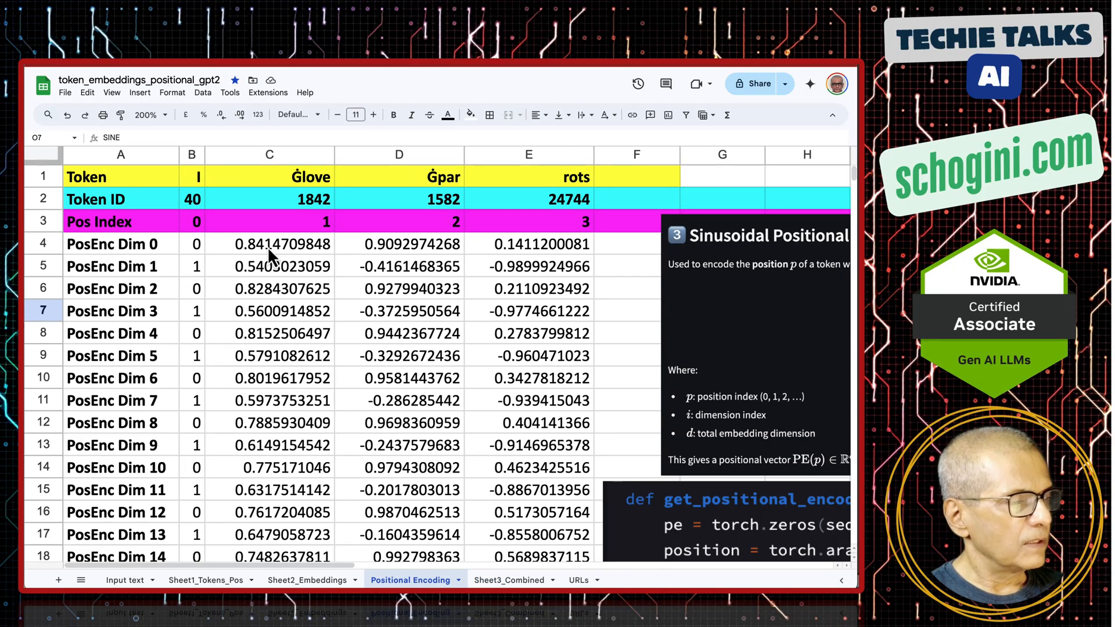
{"action": "mouse_move", "coordinate": [277, 430]}
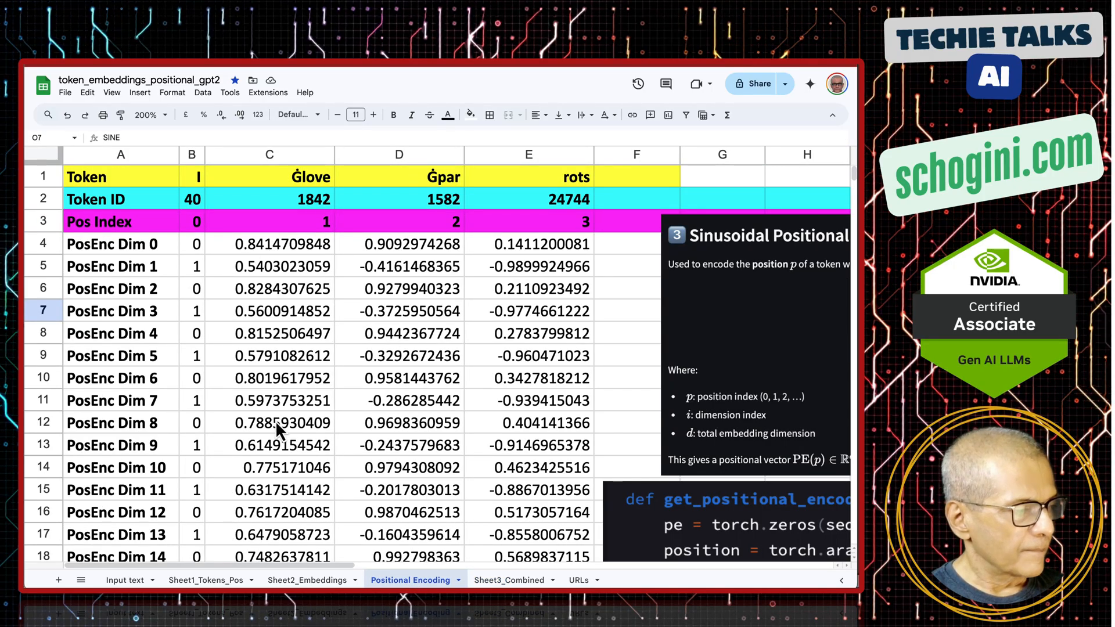
{"action": "left_click", "coordinate": [307, 579]}
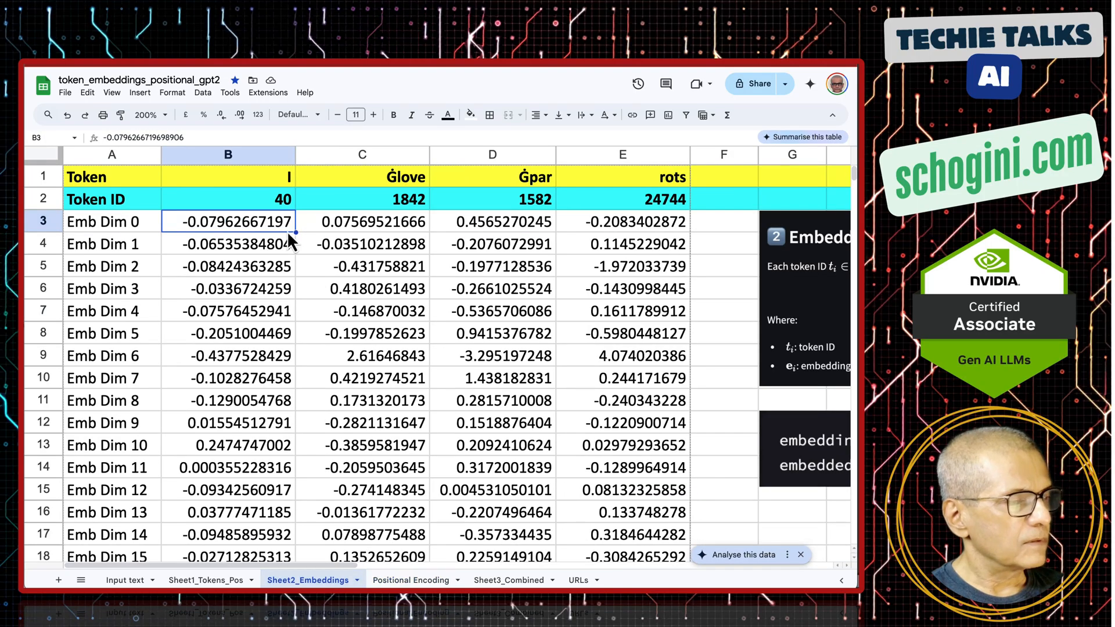
{"action": "left_click", "coordinate": [361, 221]}
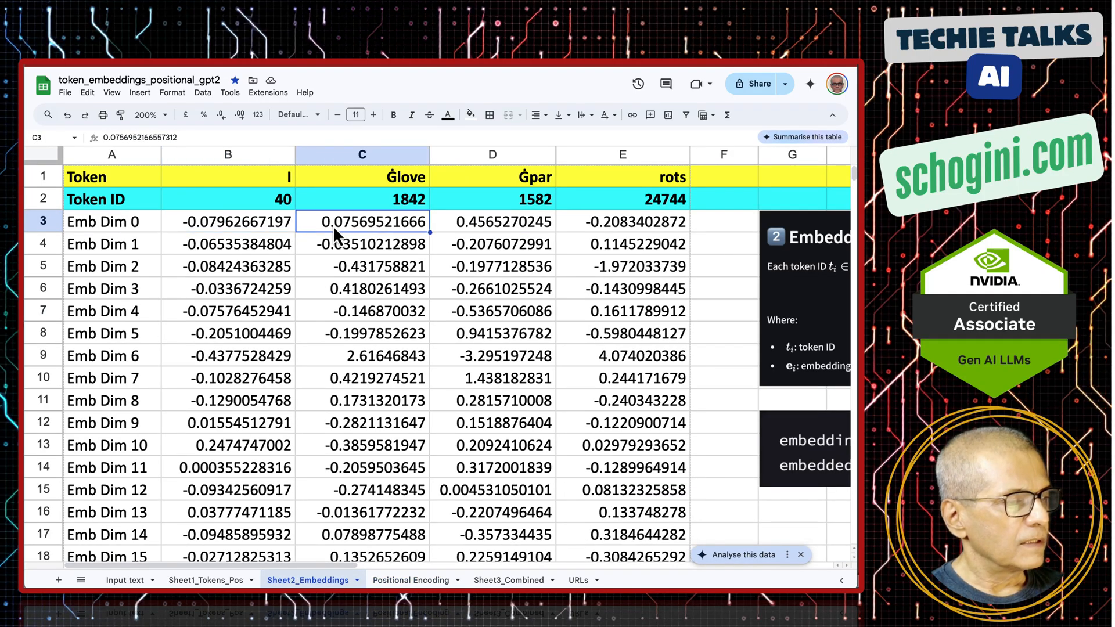
{"action": "mouse_move", "coordinate": [381, 231]}
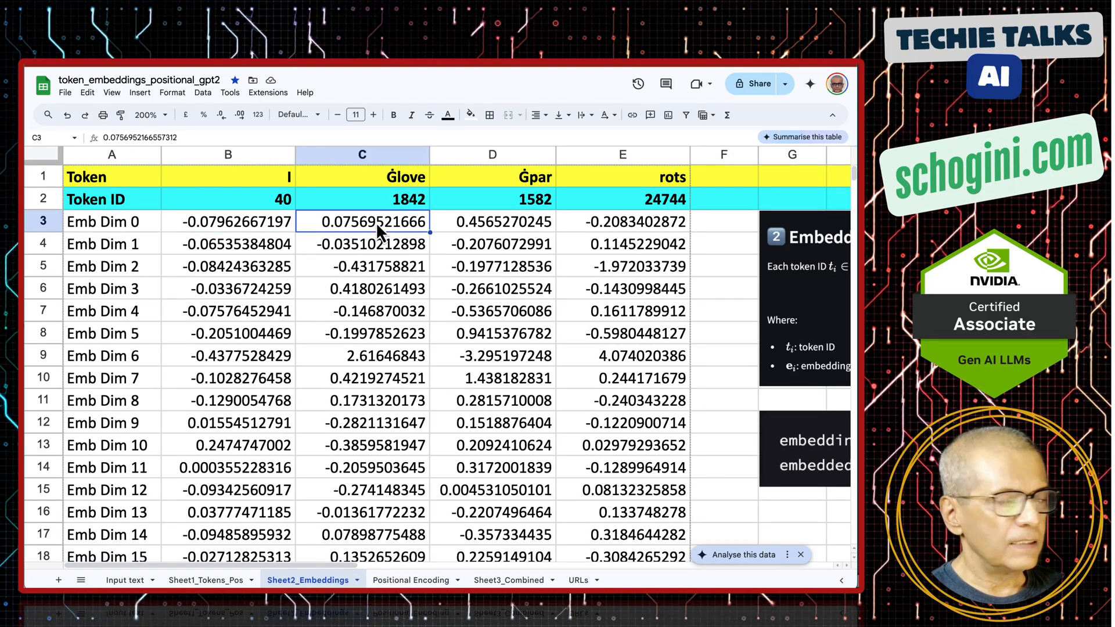
{"action": "left_click", "coordinate": [508, 579]}
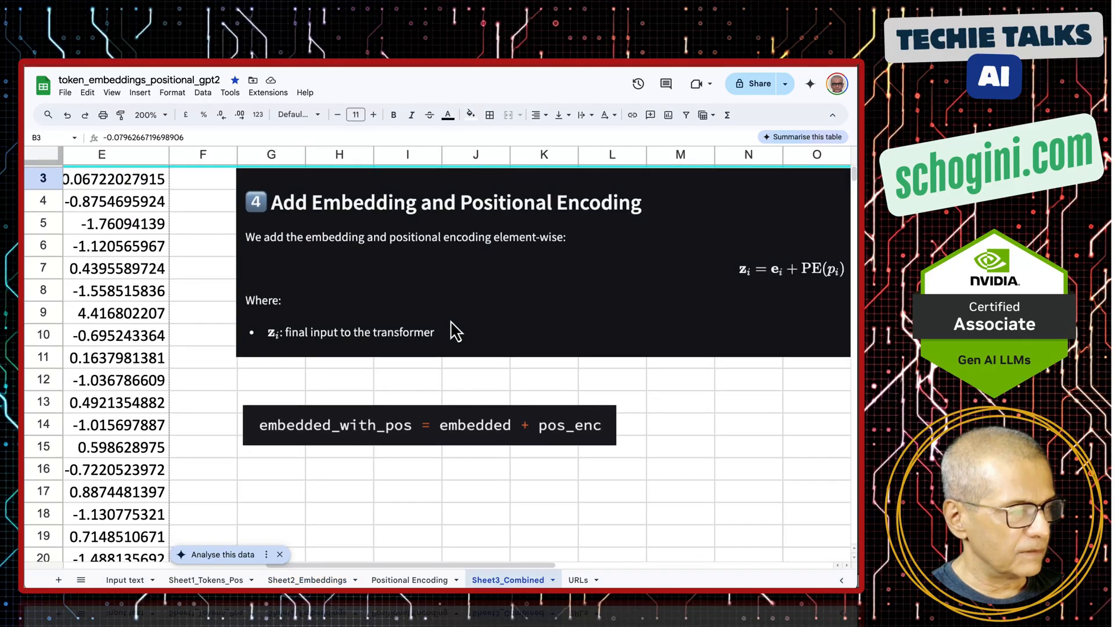
{"action": "scroll", "scroll_direction": "down", "scroll_amount": 3}
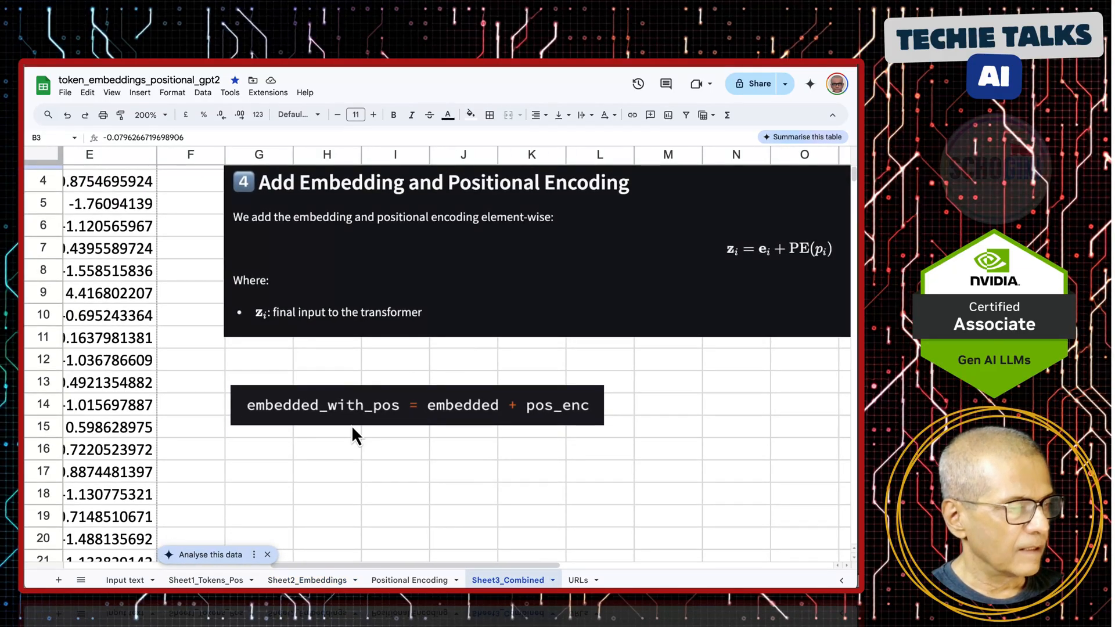
{"action": "mouse_move", "coordinate": [400, 426]}
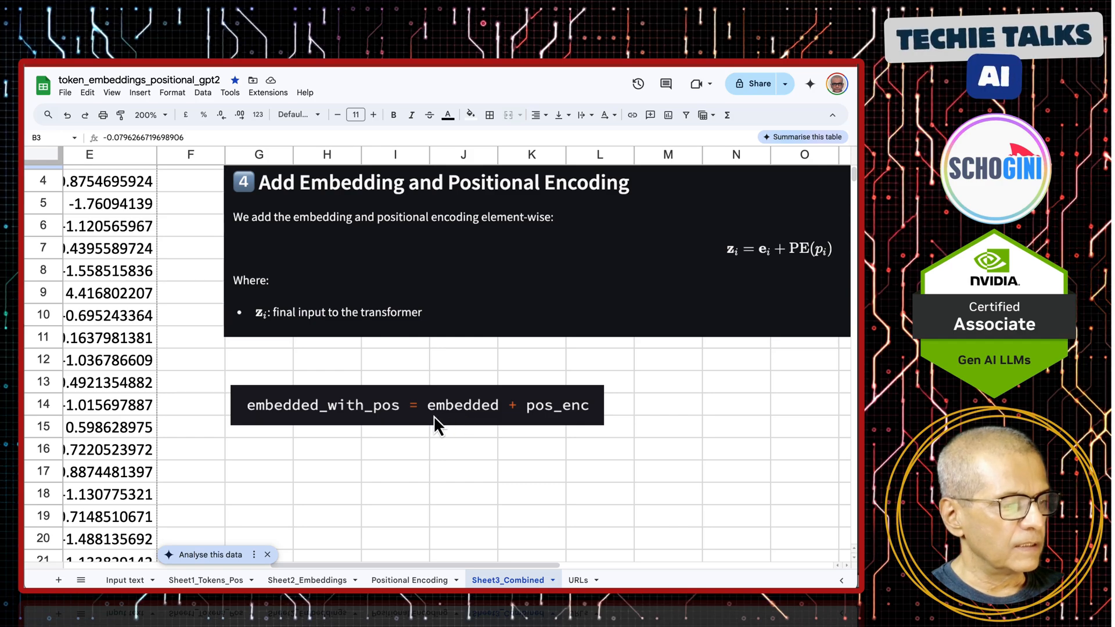
{"action": "mouse_move", "coordinate": [494, 419]}
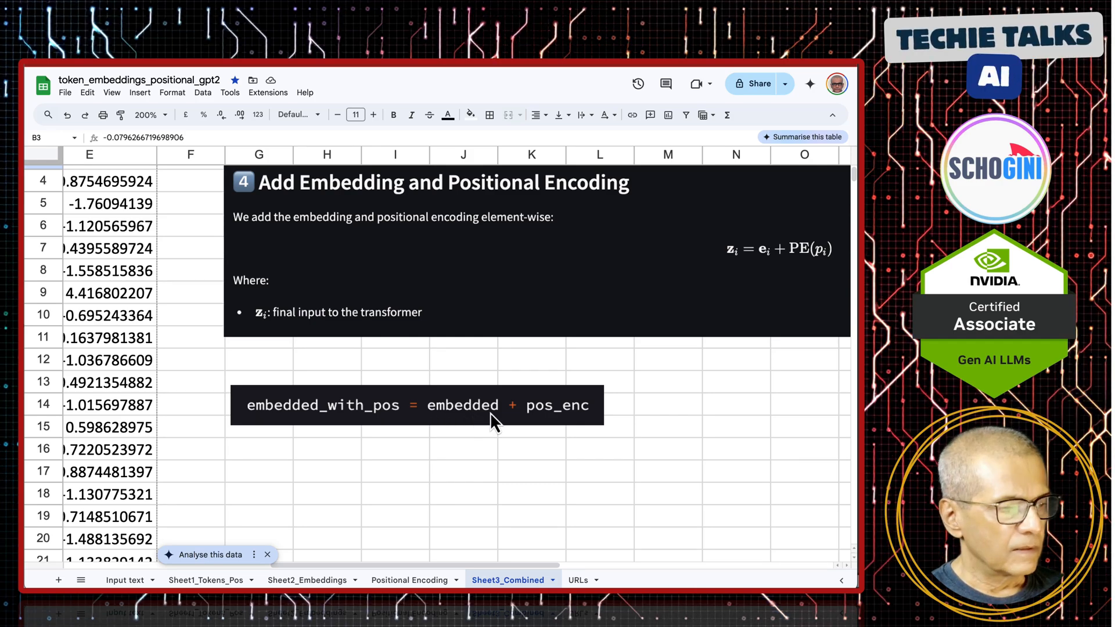
{"action": "mouse_move", "coordinate": [566, 422]}
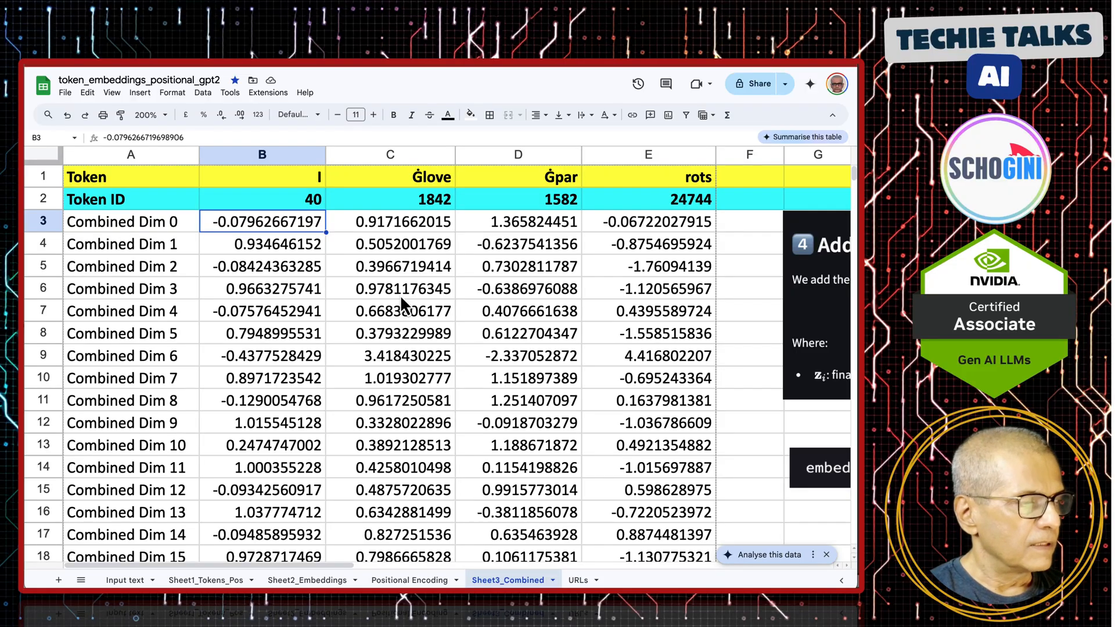
{"action": "mouse_move", "coordinate": [309, 197]}
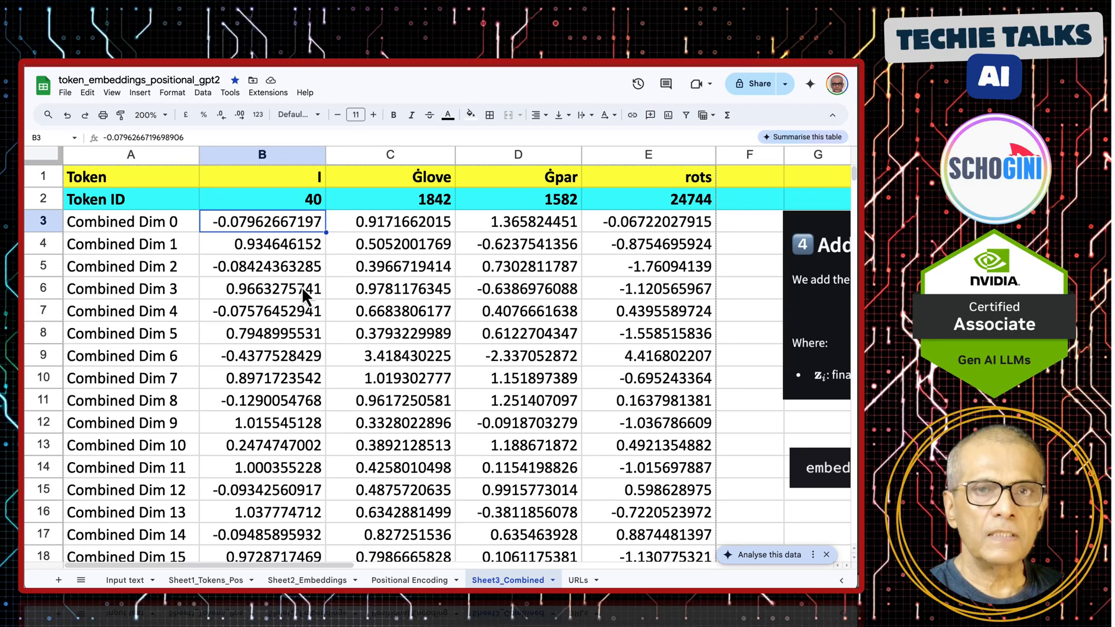
Switch to the URLs sheet with the Hugging Face, Transformer Explainer and tokenizer links
{"action": "left_click", "coordinate": [576, 579]}
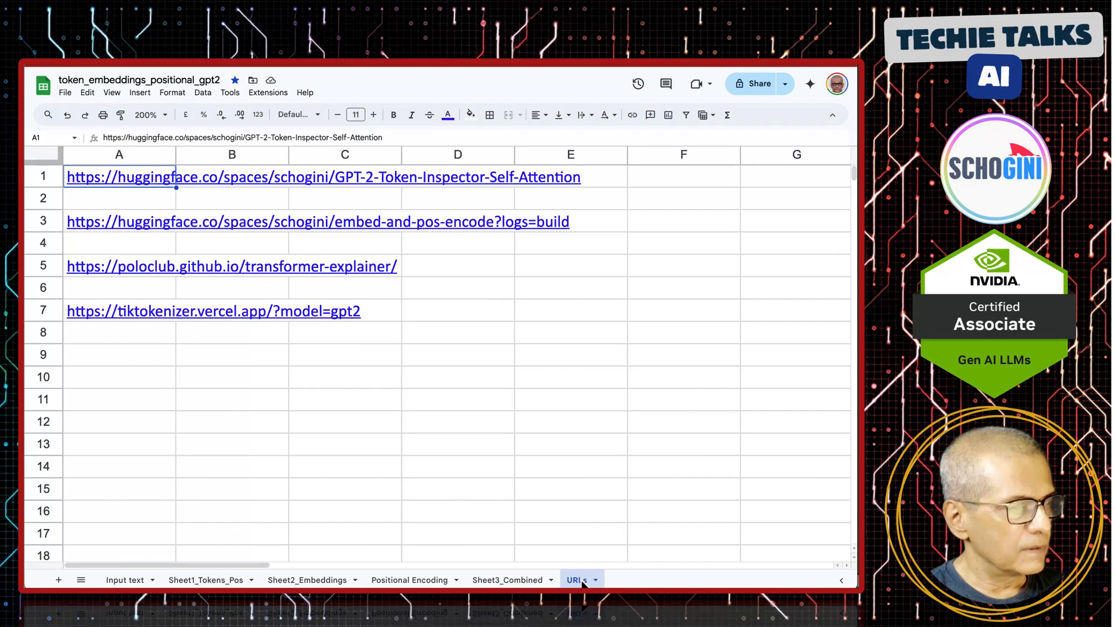
{"action": "left_click", "coordinate": [574, 579]}
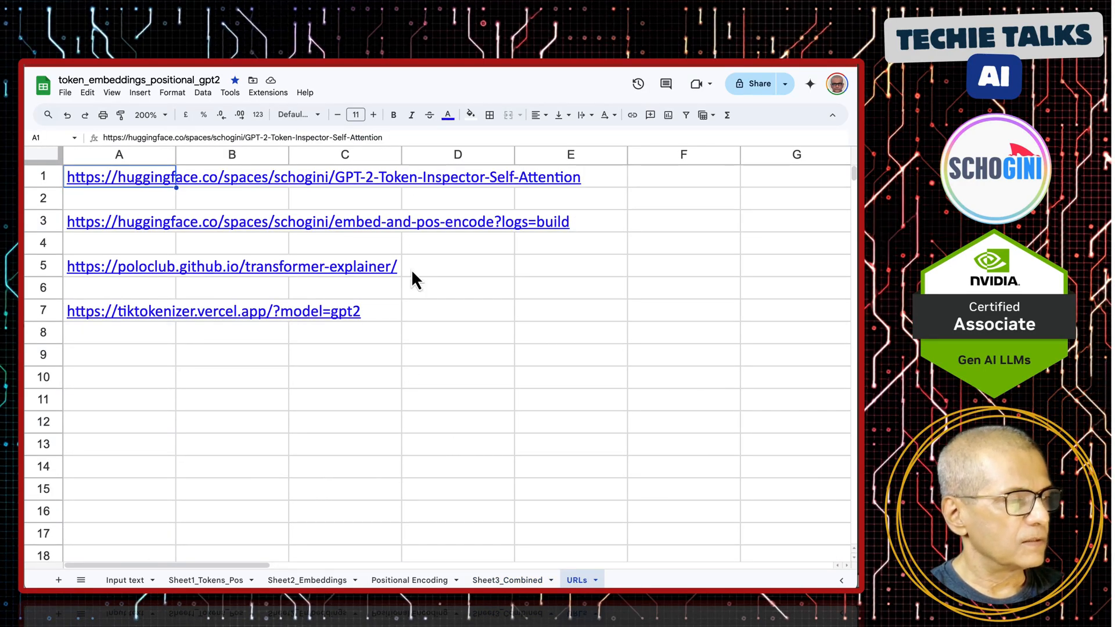